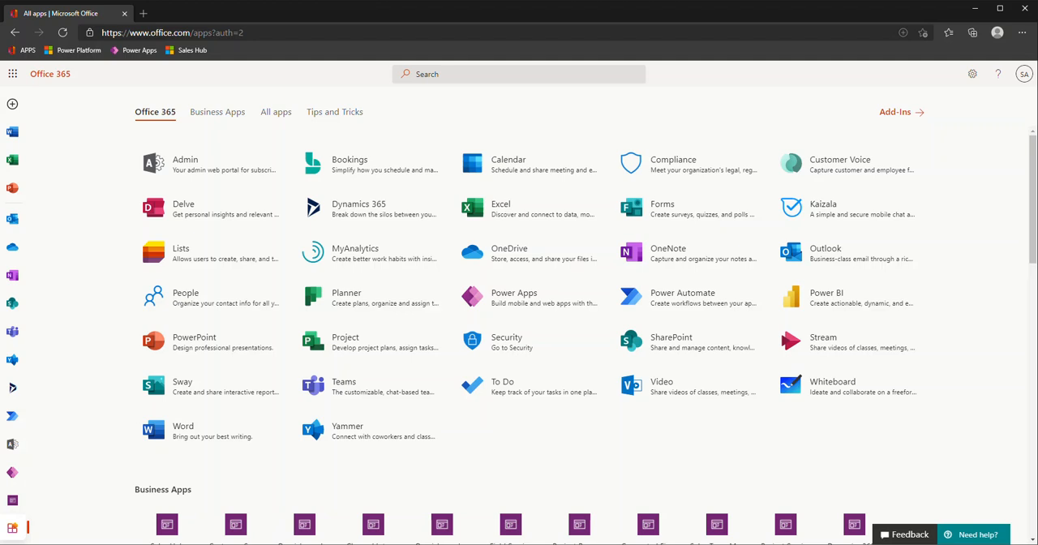
mouse_move(182, 430)
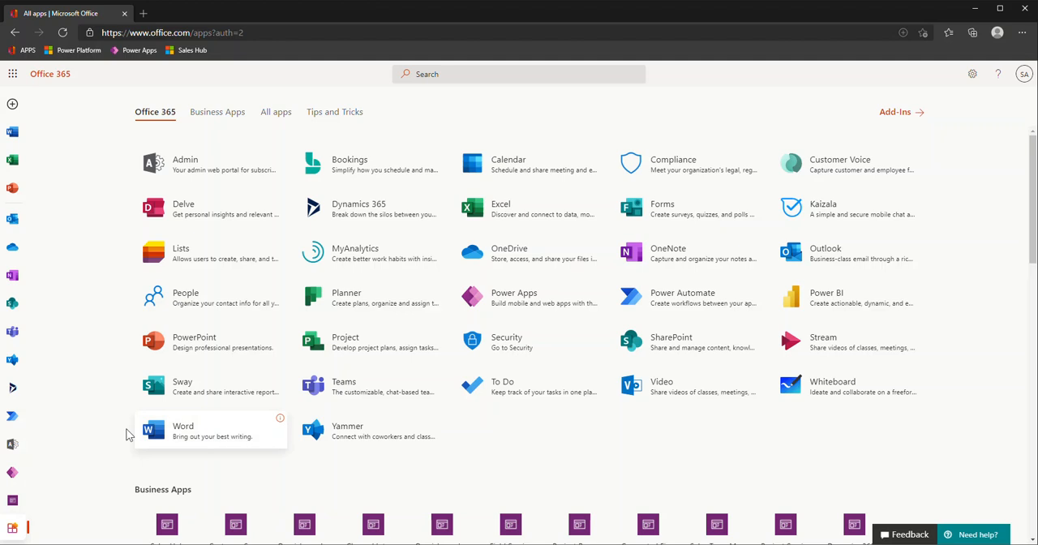
mouse_move(113, 434)
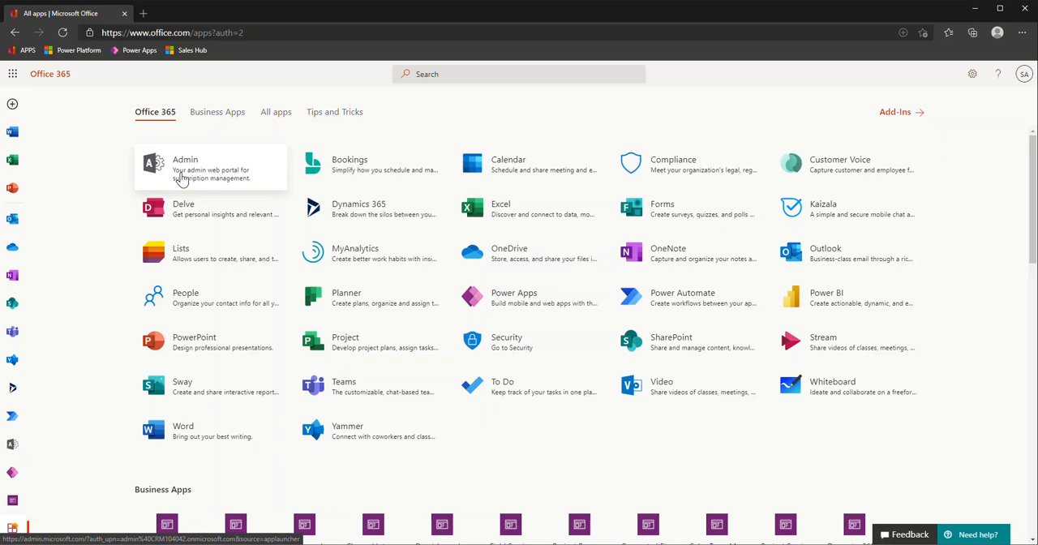
mouse_move(127, 196)
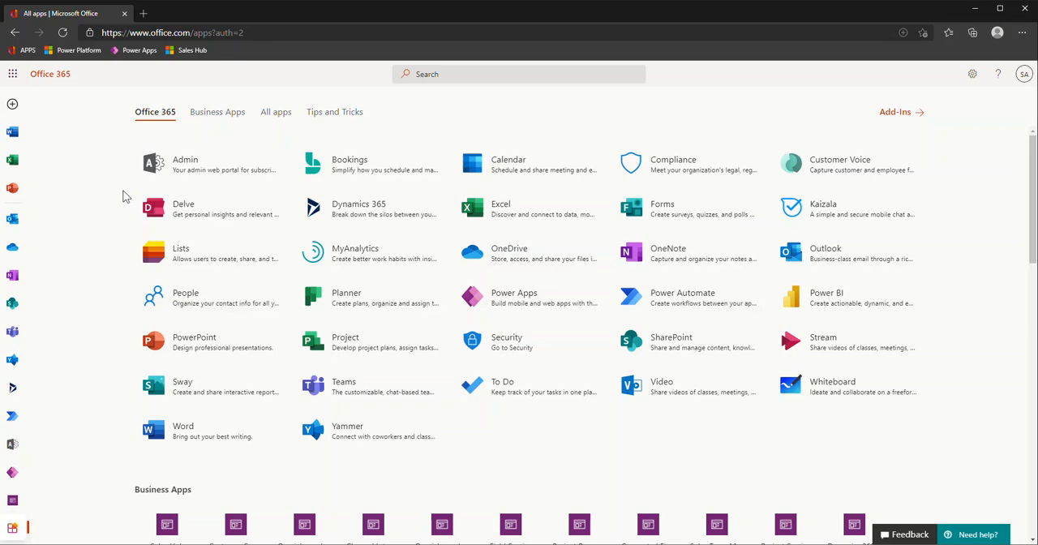
mouse_move(185, 167)
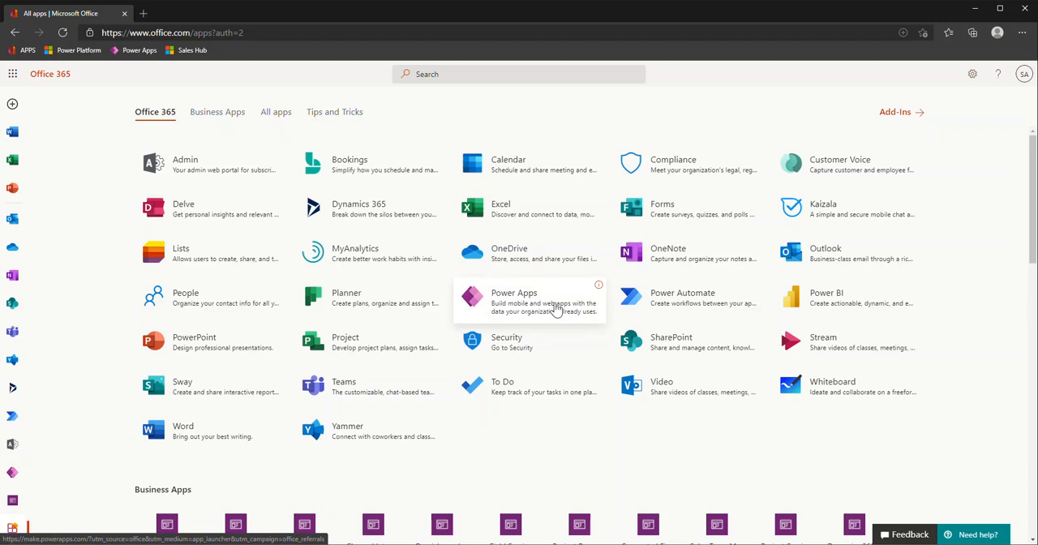
mouse_move(571, 321)
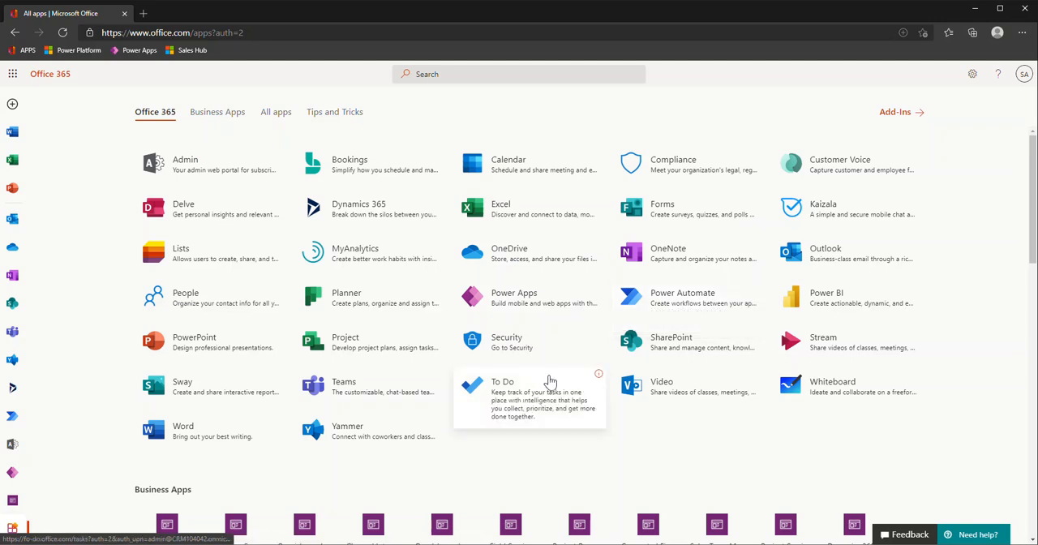
Scroll the All apps page down to the Business Apps section listing Sales Hub.
scroll("down", 3)
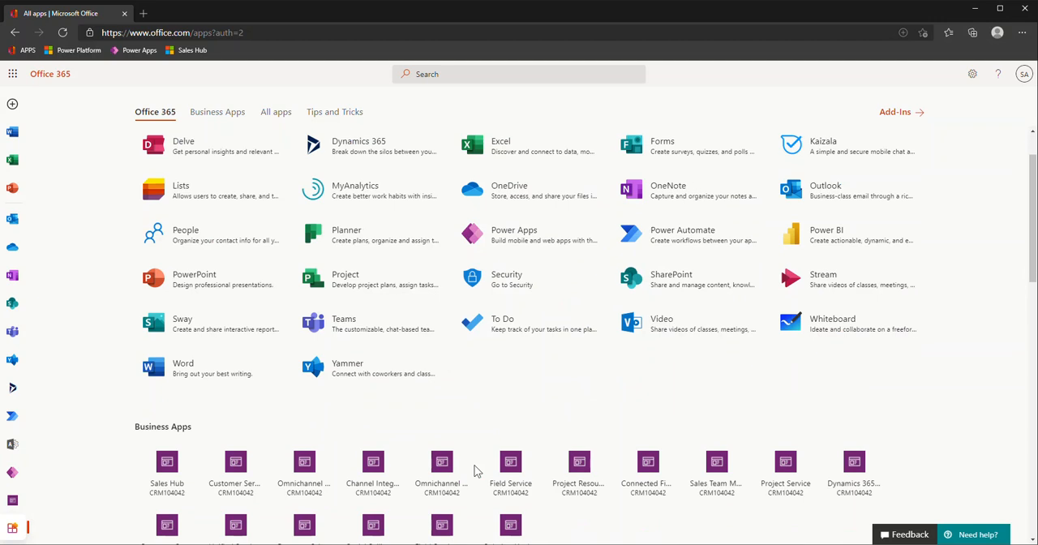
scroll("down", 3)
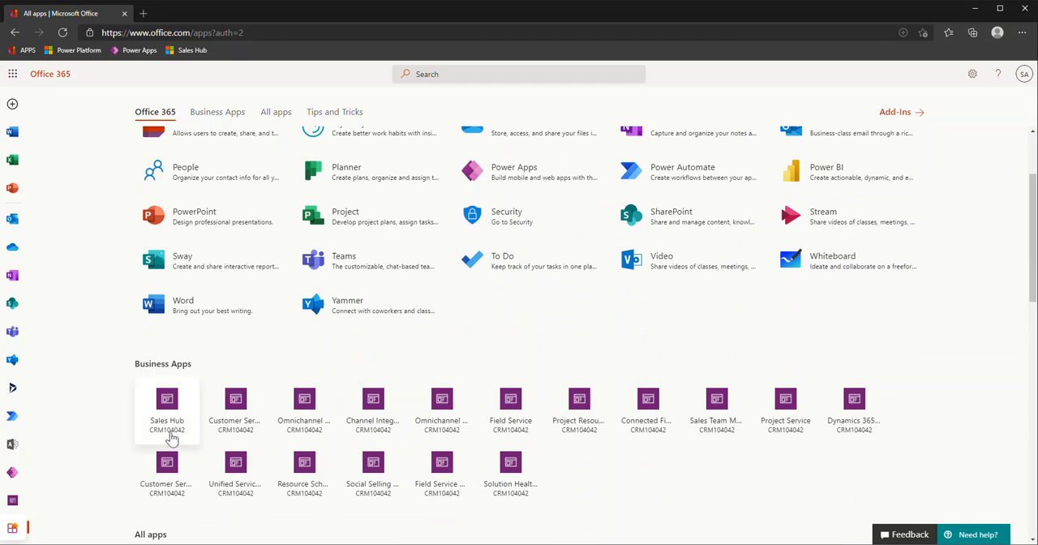
mouse_move(165, 409)
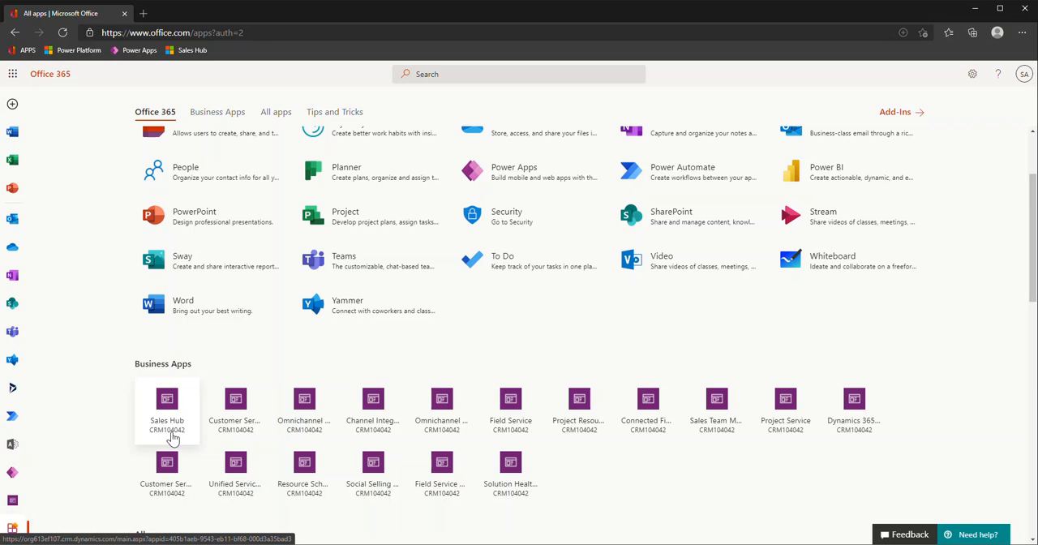
mouse_move(168, 431)
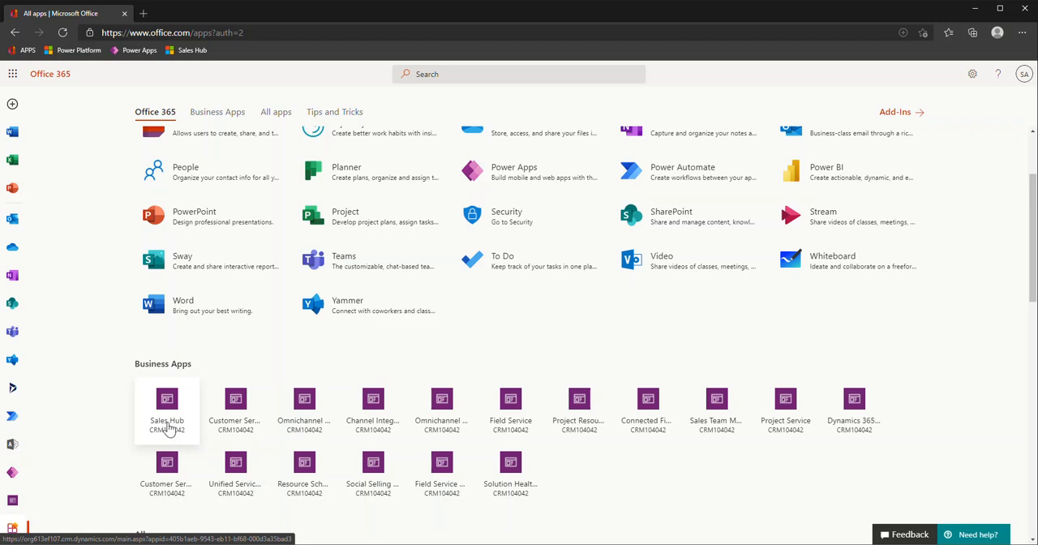
Launch the Sales Hub tile, landing on the Sales Activity Social Dashboard and its sitemap.
left_click(166, 406)
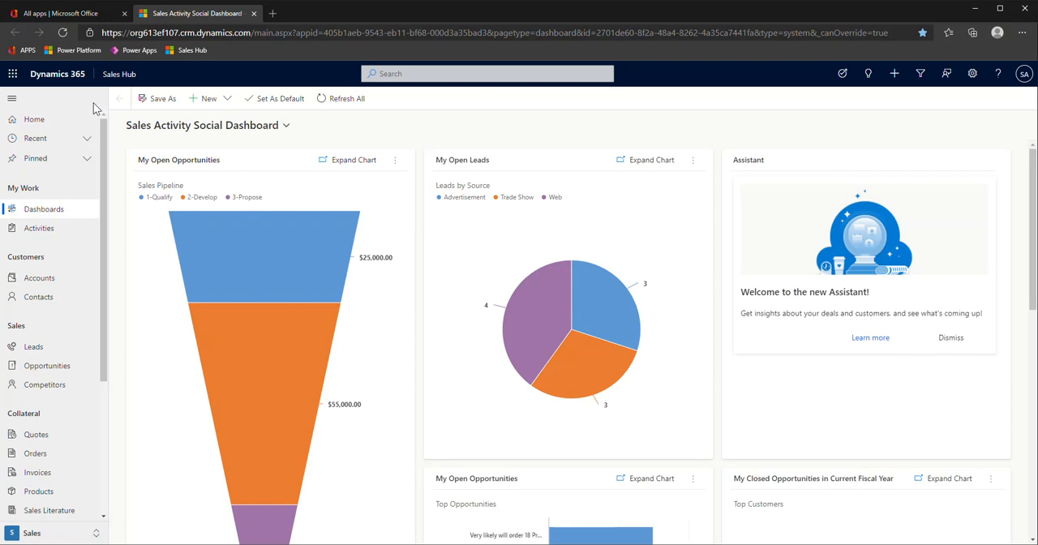
mouse_move(50, 417)
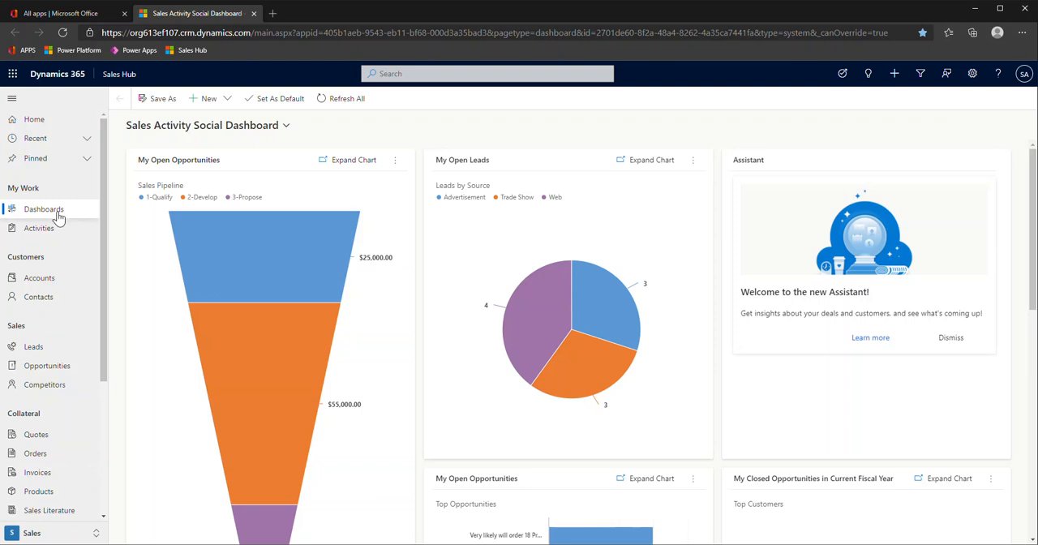
mouse_move(57, 227)
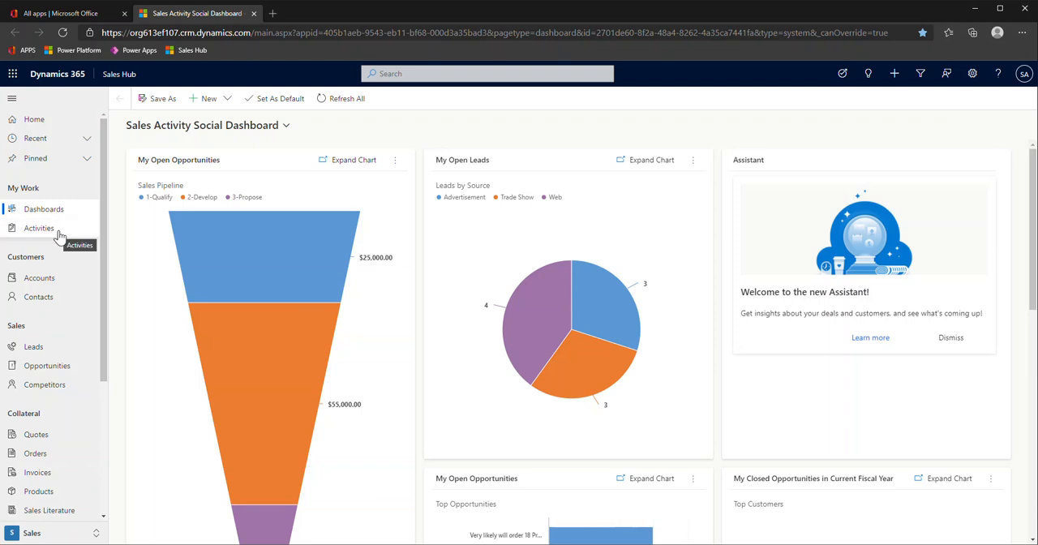
mouse_move(38, 279)
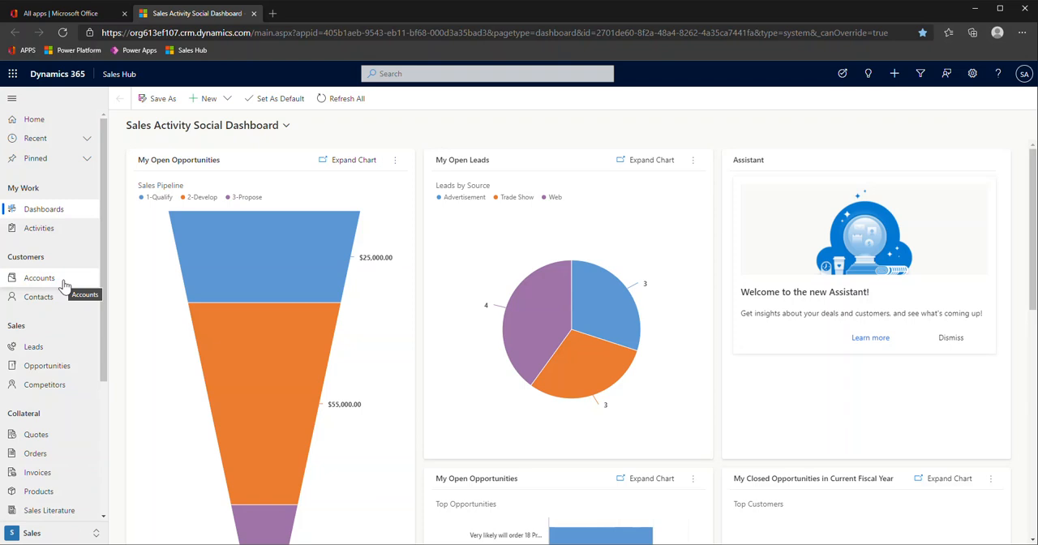
mouse_move(65, 288)
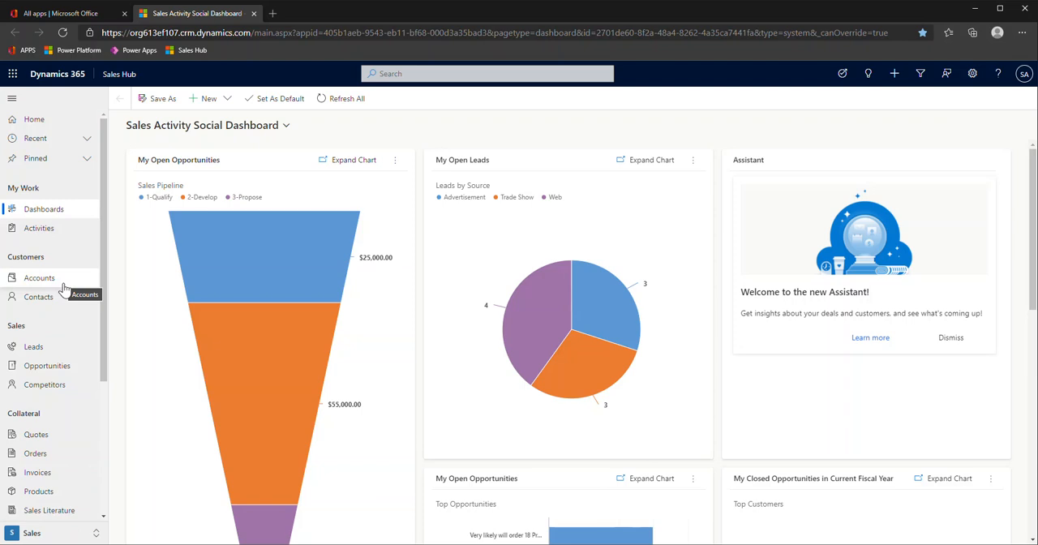
mouse_move(78, 415)
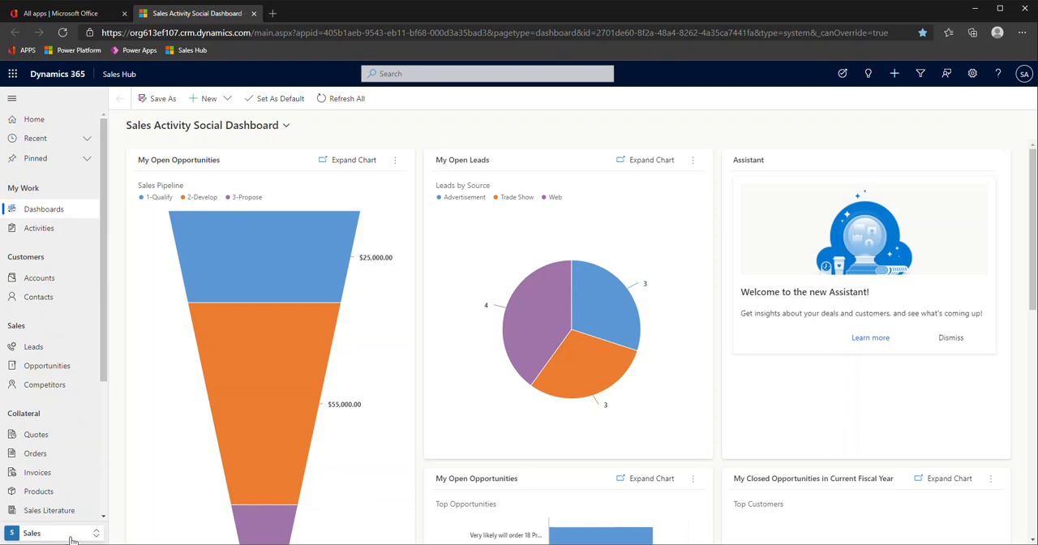
left_click(33, 532)
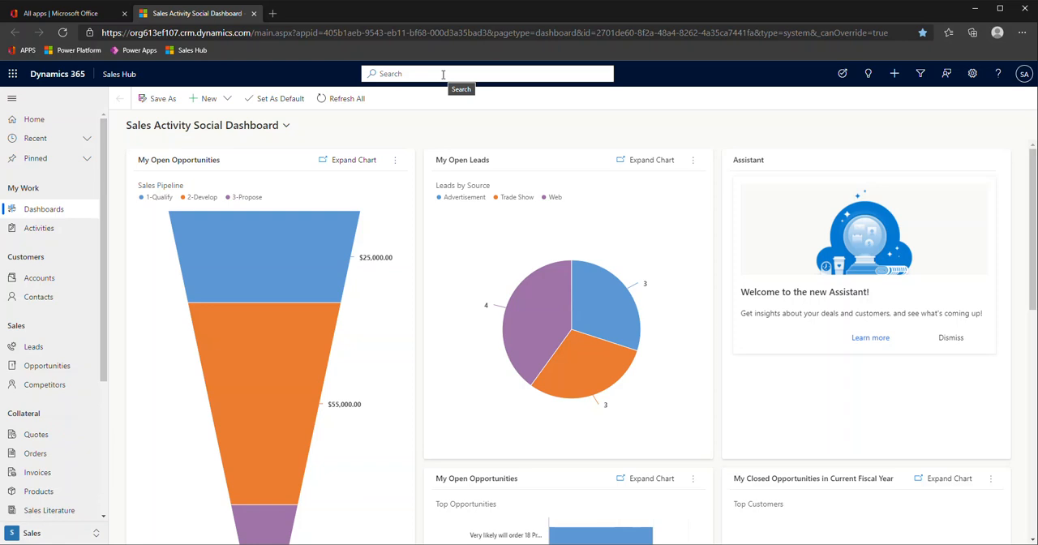
Activate the global search box in the Sales Hub header.
left_click(486, 75)
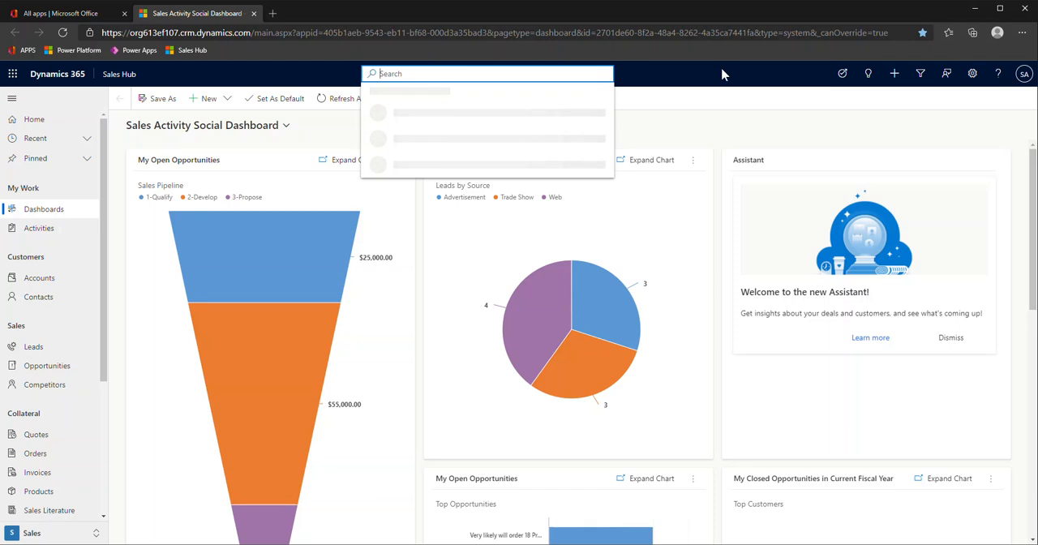
mouse_move(830, 81)
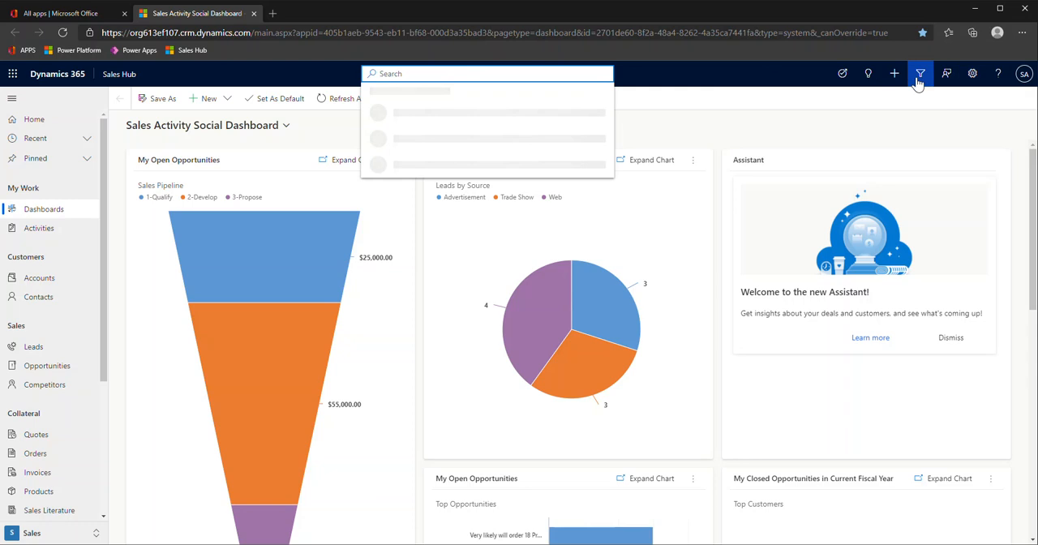
mouse_move(919, 75)
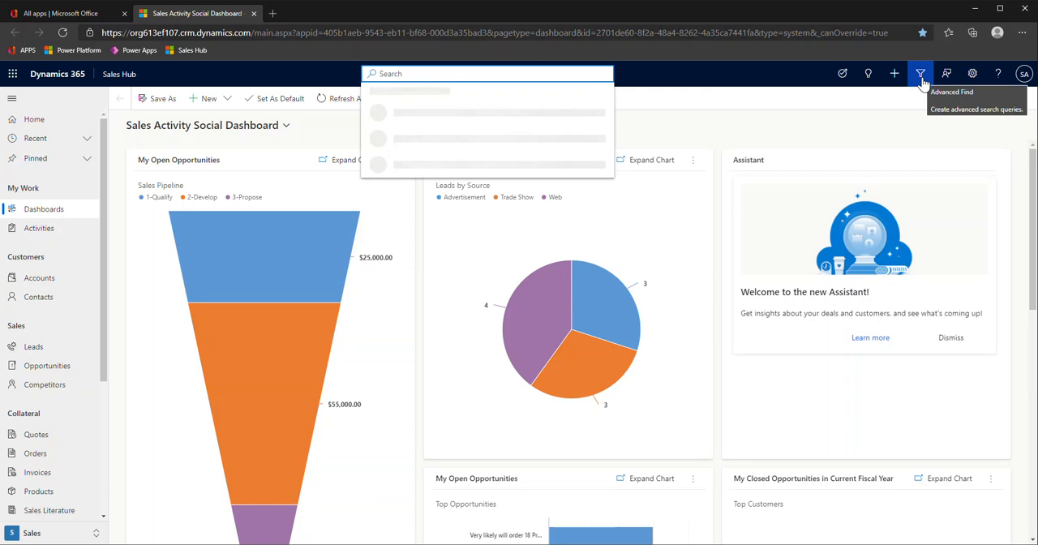
left_click(921, 75)
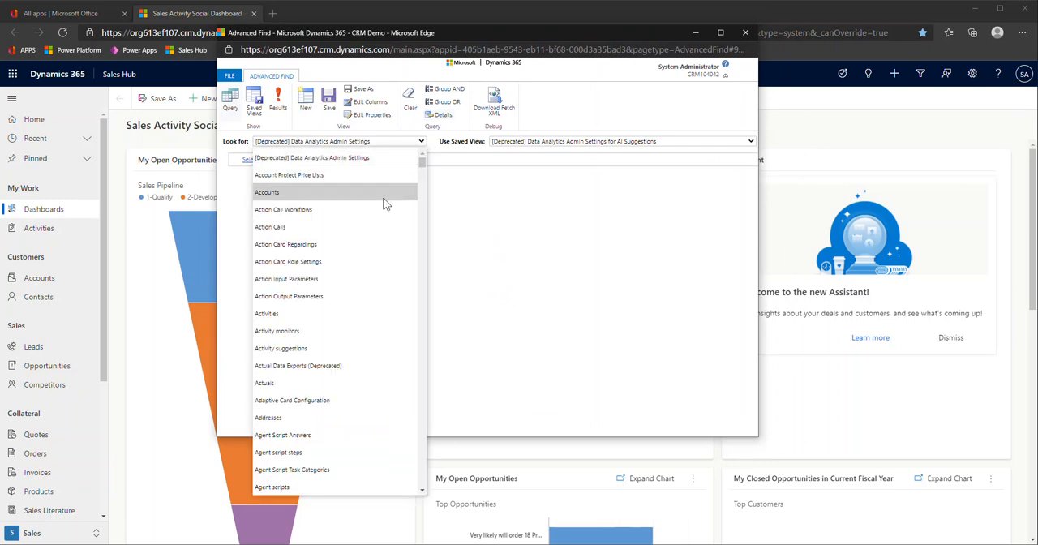
left_click(266, 193)
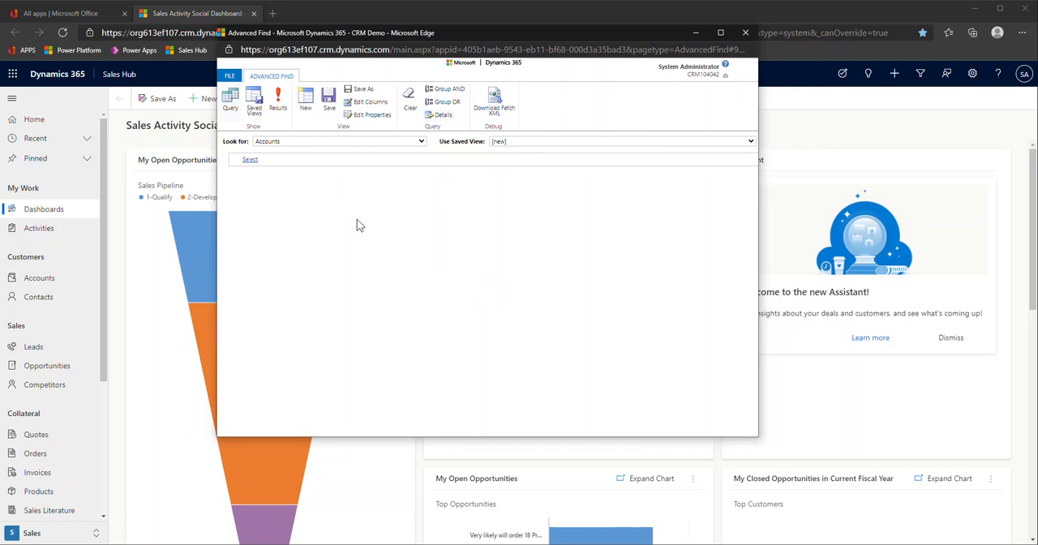
mouse_move(500, 231)
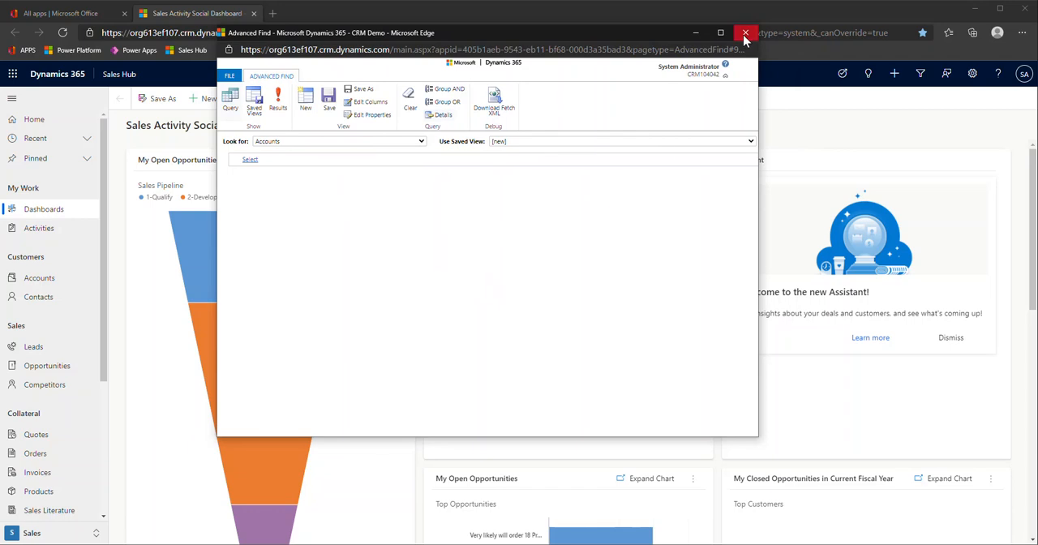
left_click(744, 32)
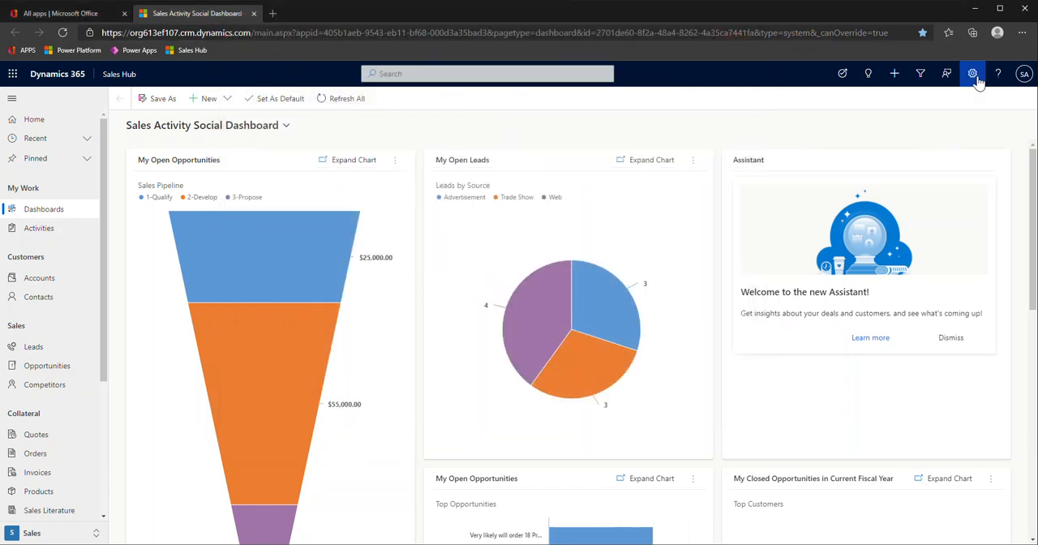
Choose Advanced Settings from the gear menu, reaching the Business Management settings page.
left_click(973, 75)
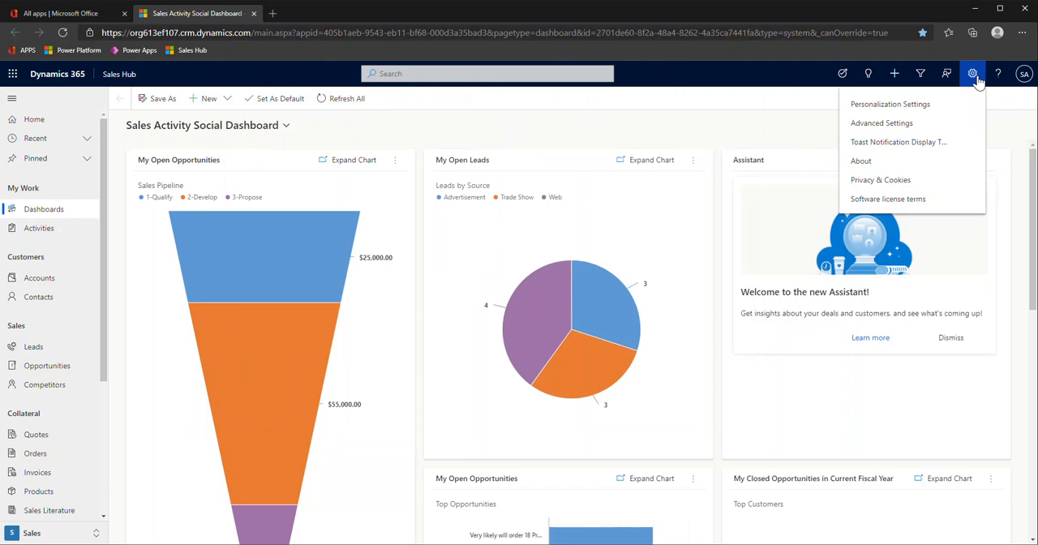
mouse_move(890, 104)
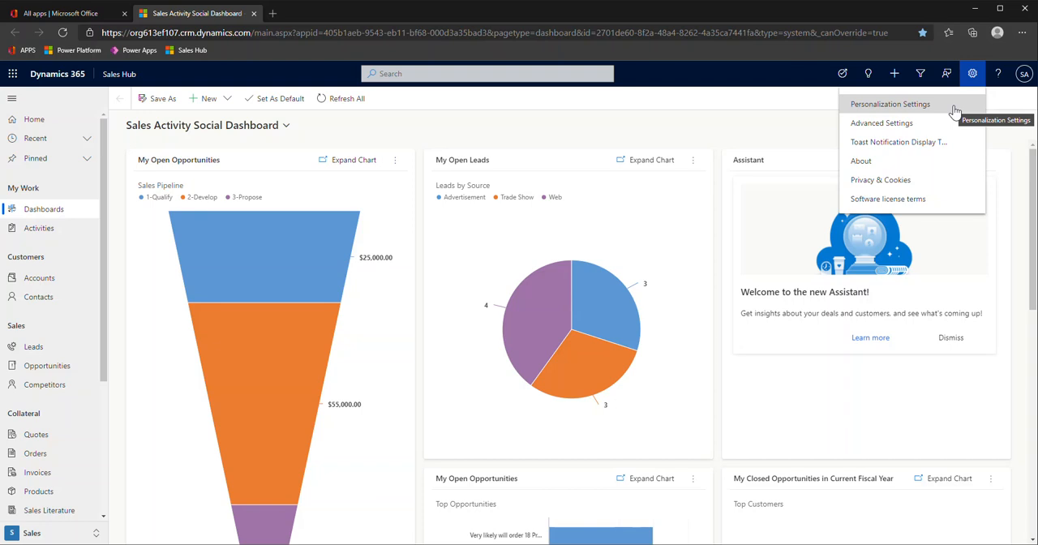
mouse_move(861, 113)
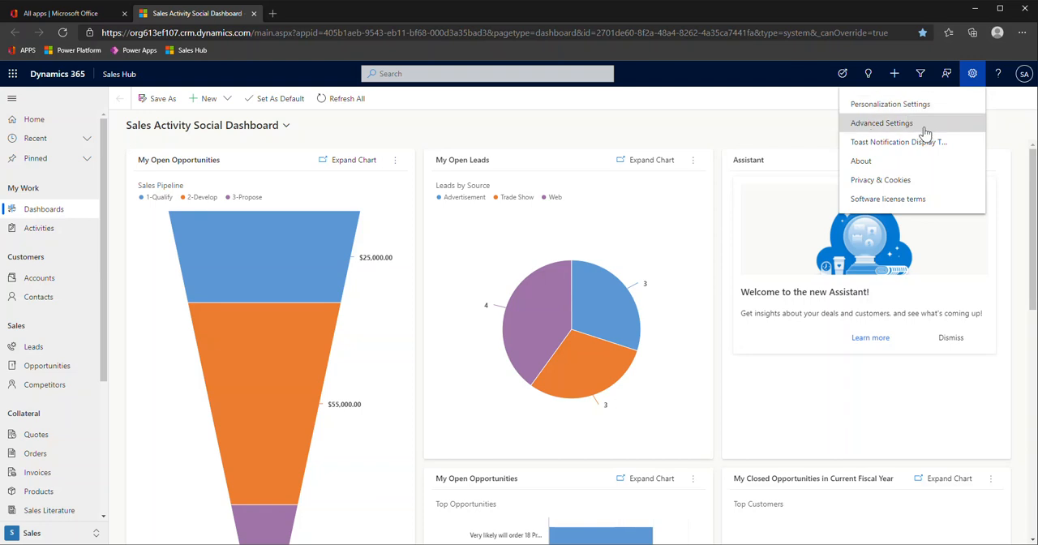
left_click(882, 124)
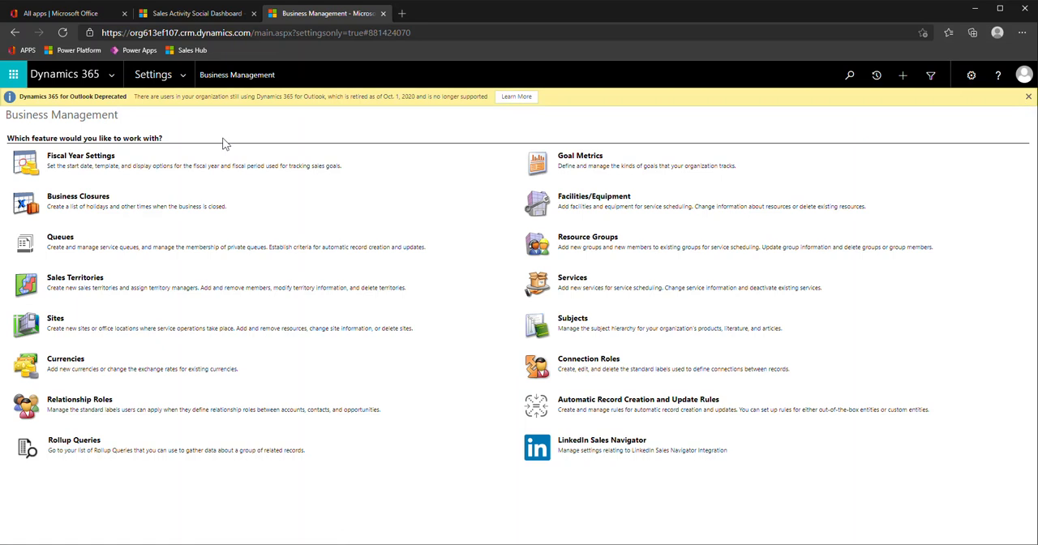
mouse_move(221, 137)
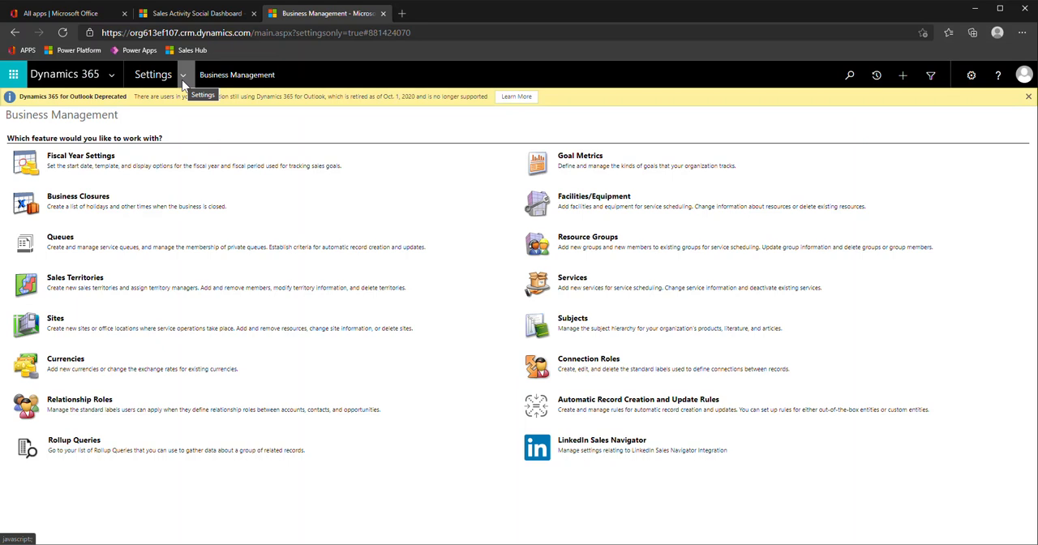
Show the Settings area overview (Customizations, Security, Data Management) and close it again.
left_click(182, 75)
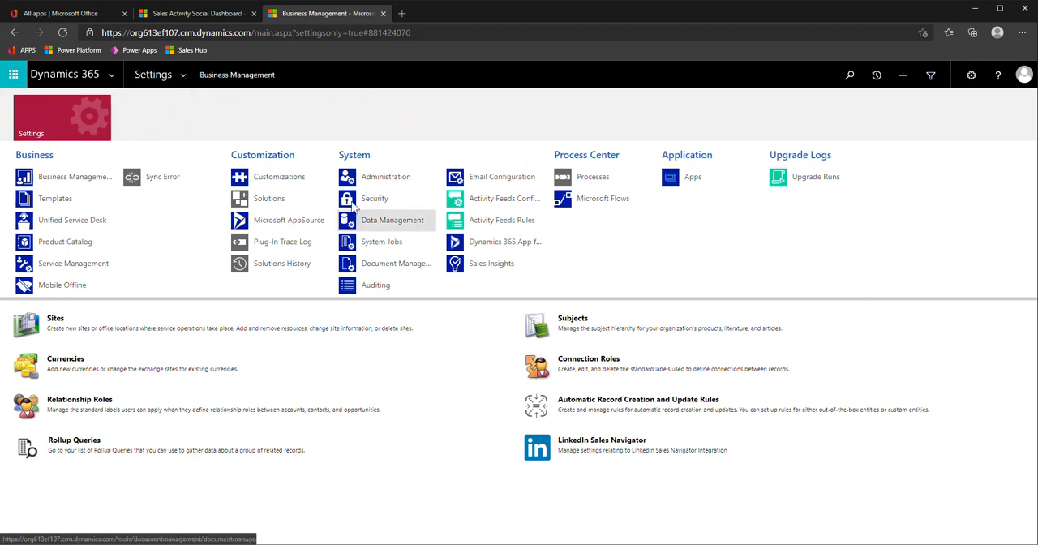
mouse_move(656, 250)
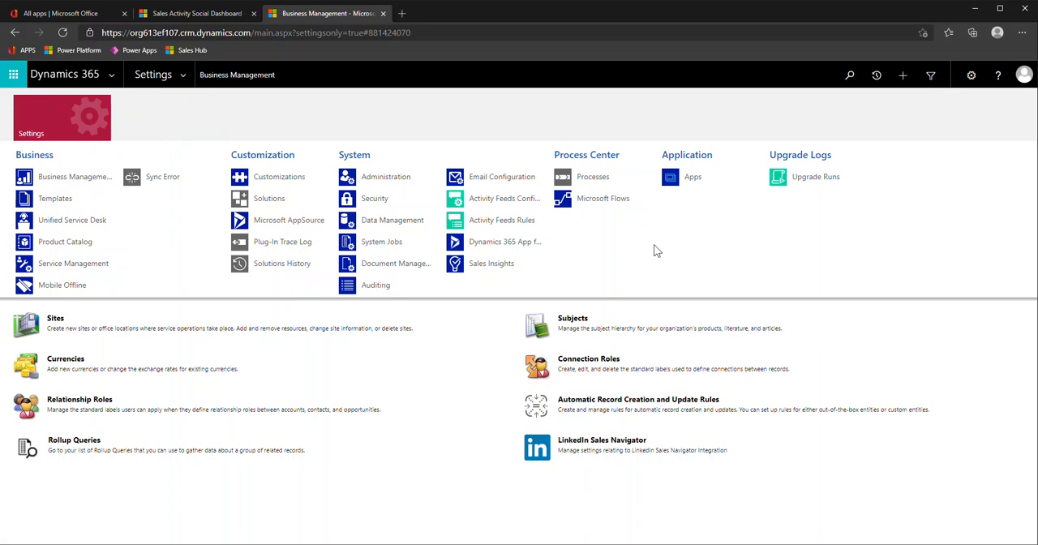
left_click(75, 175)
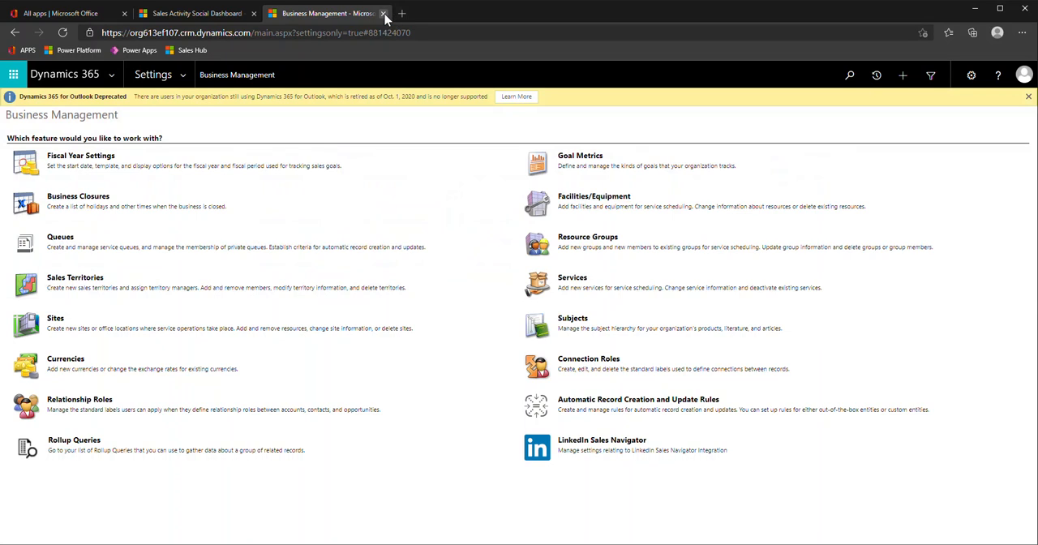
Close the Business Management tab to return to the Sales Hub dashboard.
left_click(385, 13)
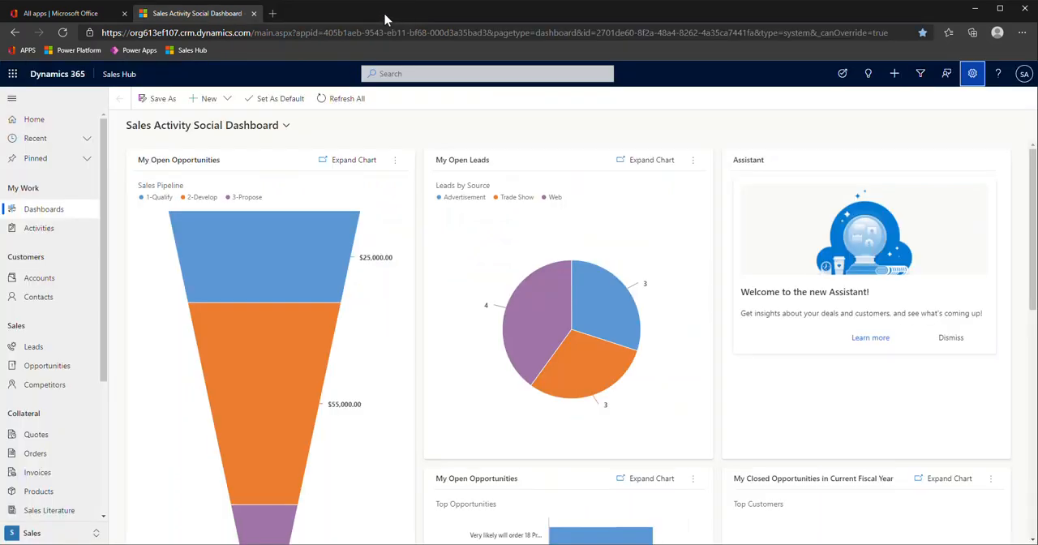
mouse_move(399, 140)
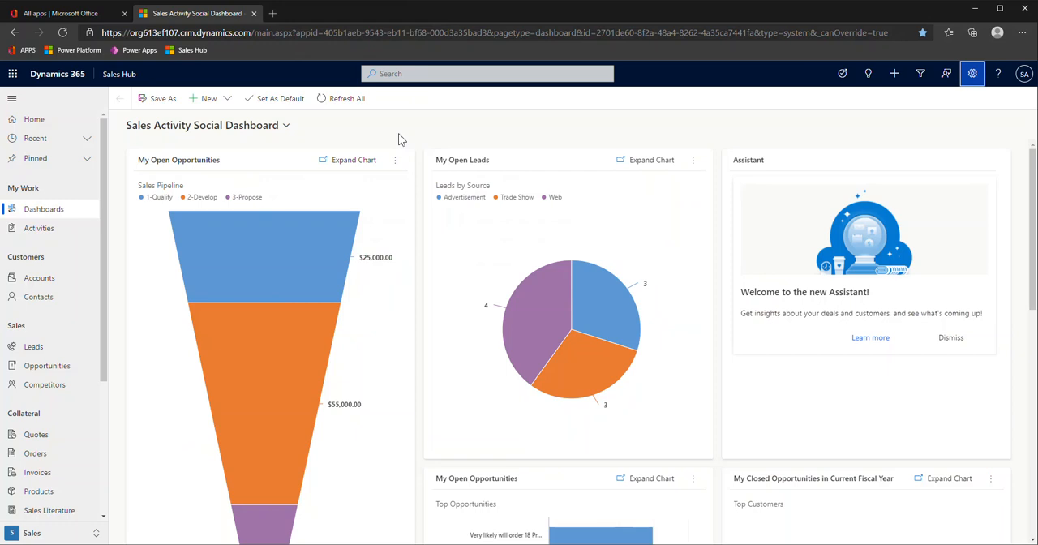
mouse_move(116, 135)
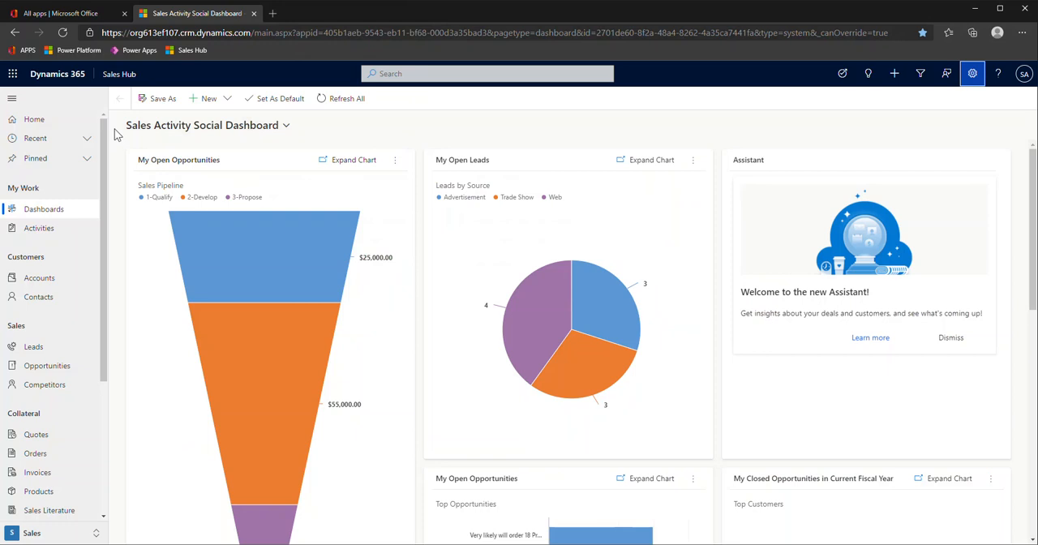
mouse_move(120, 75)
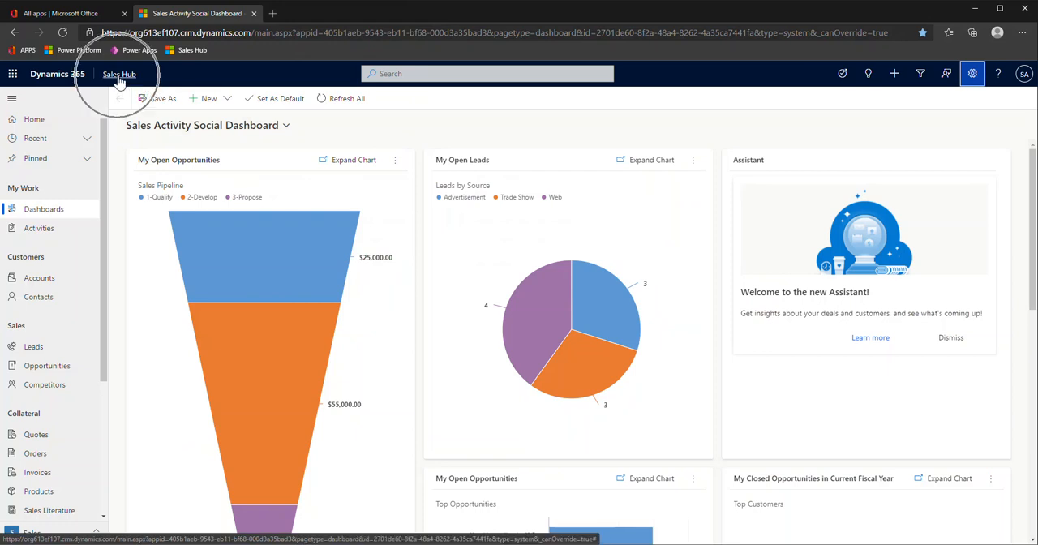
Switch to the Customer Service Hub app via the Apps dialog, showing its Tier 1 Dashboard.
left_click(120, 74)
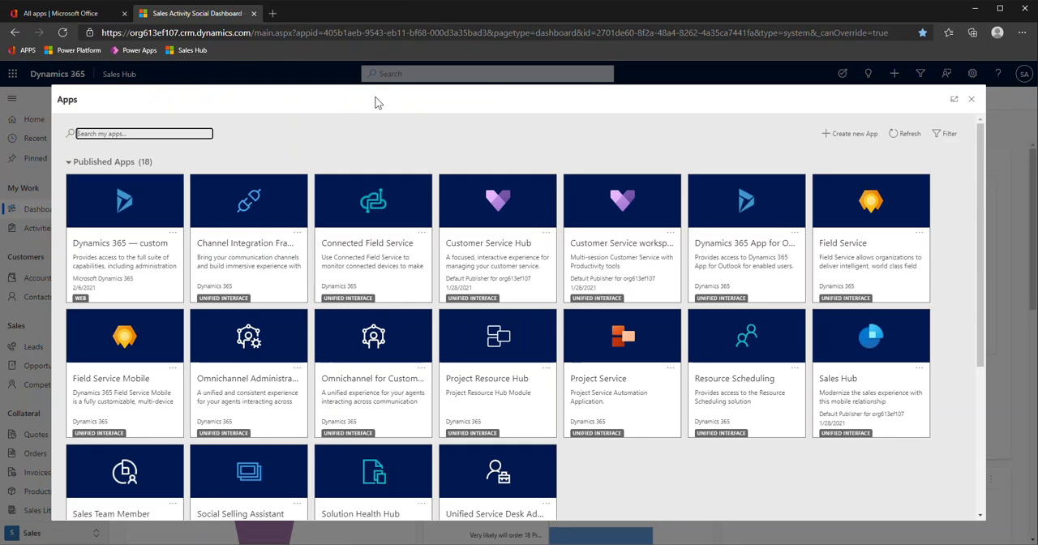
mouse_move(496, 139)
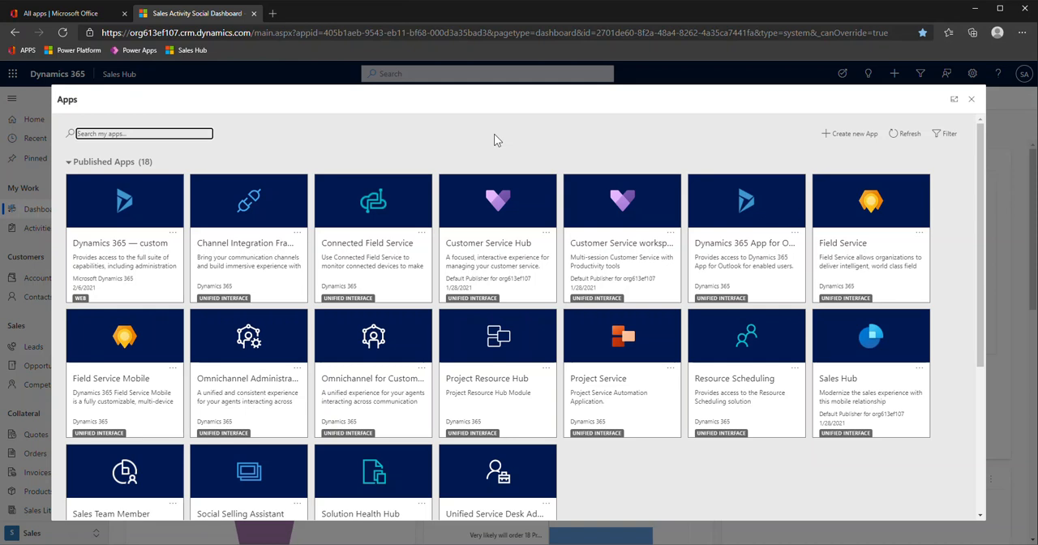
left_click(497, 235)
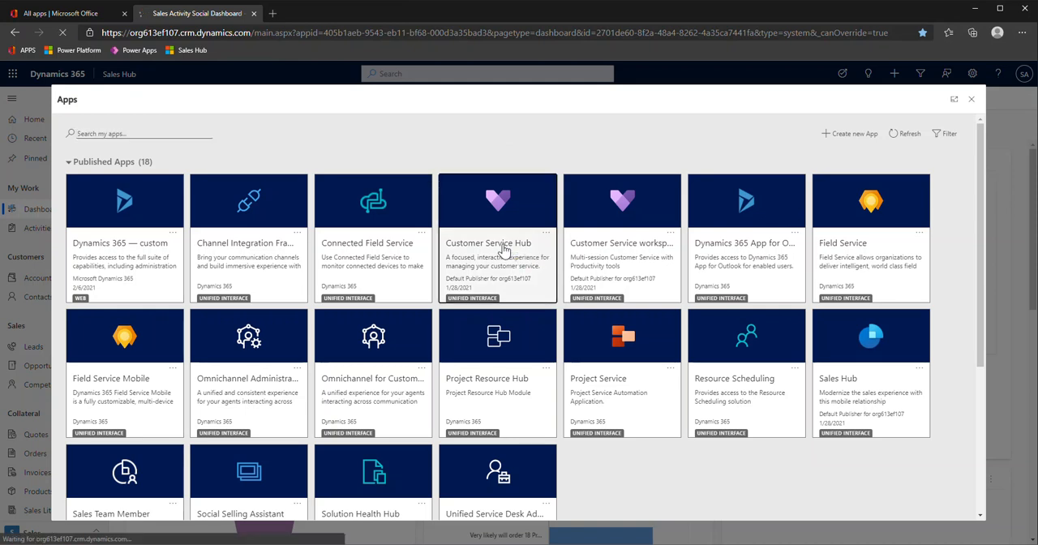
left_click(498, 235)
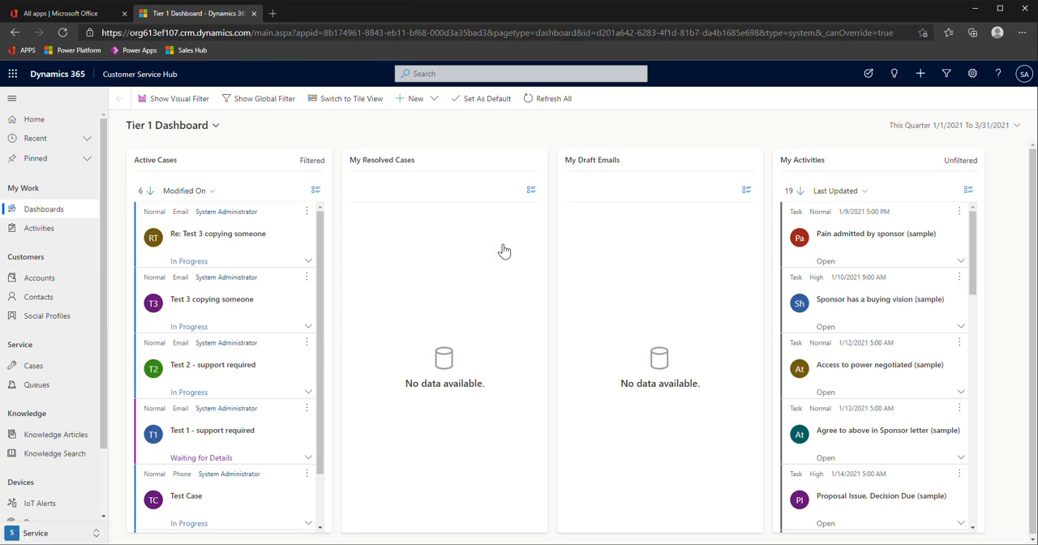
mouse_move(272, 140)
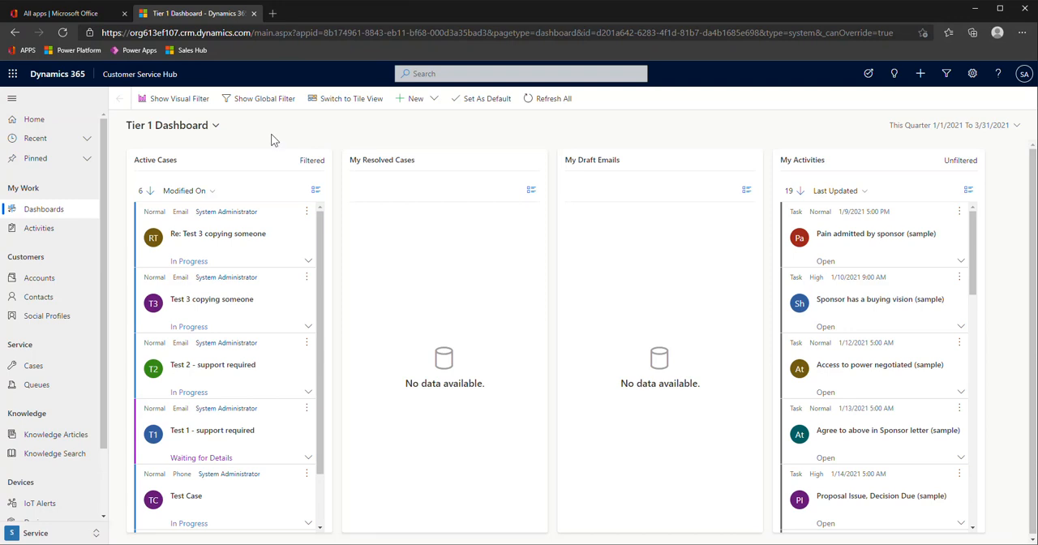
mouse_move(139, 74)
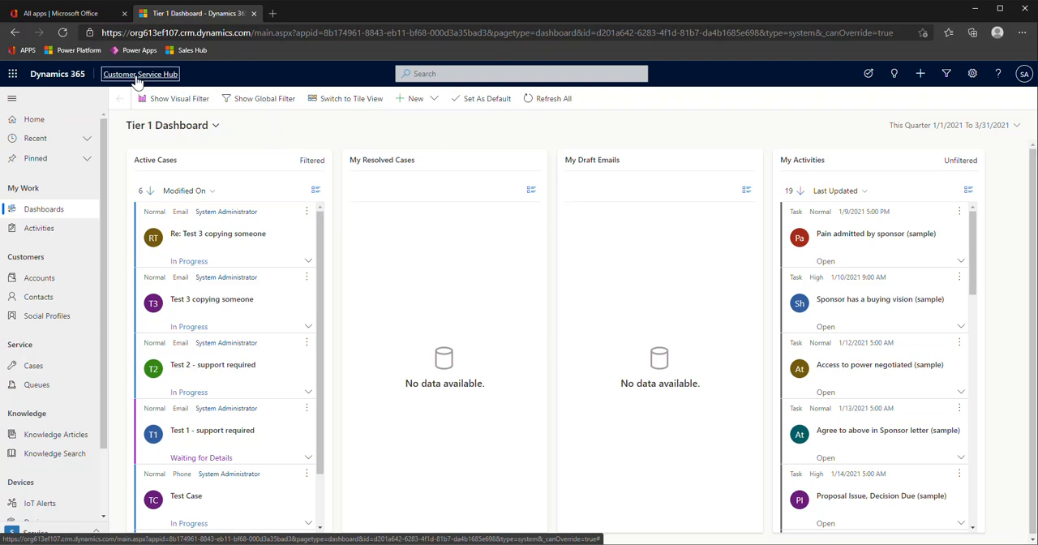
Switch back to the Sales Hub app and its Sales Activity Social Dashboard.
left_click(139, 75)
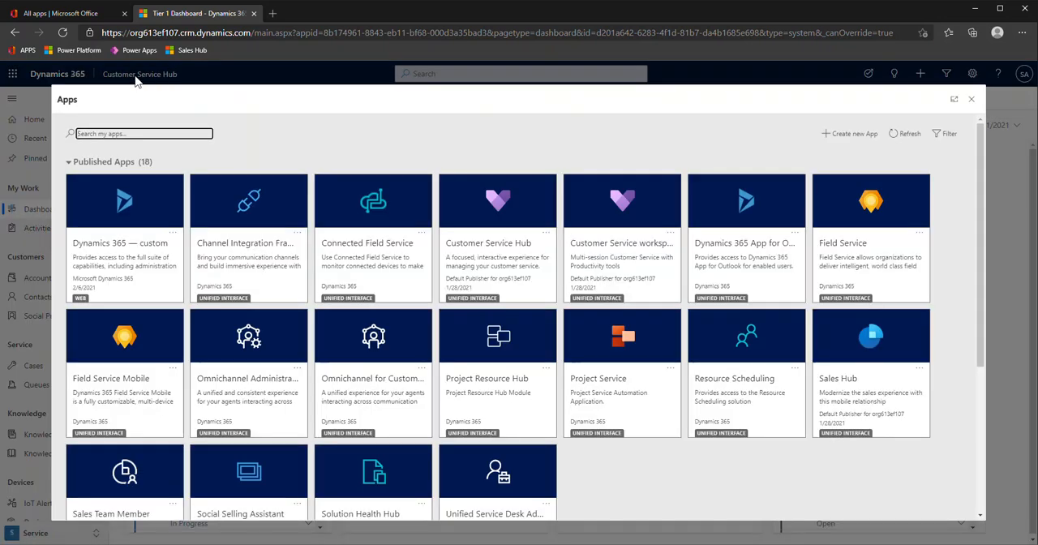
mouse_move(866, 408)
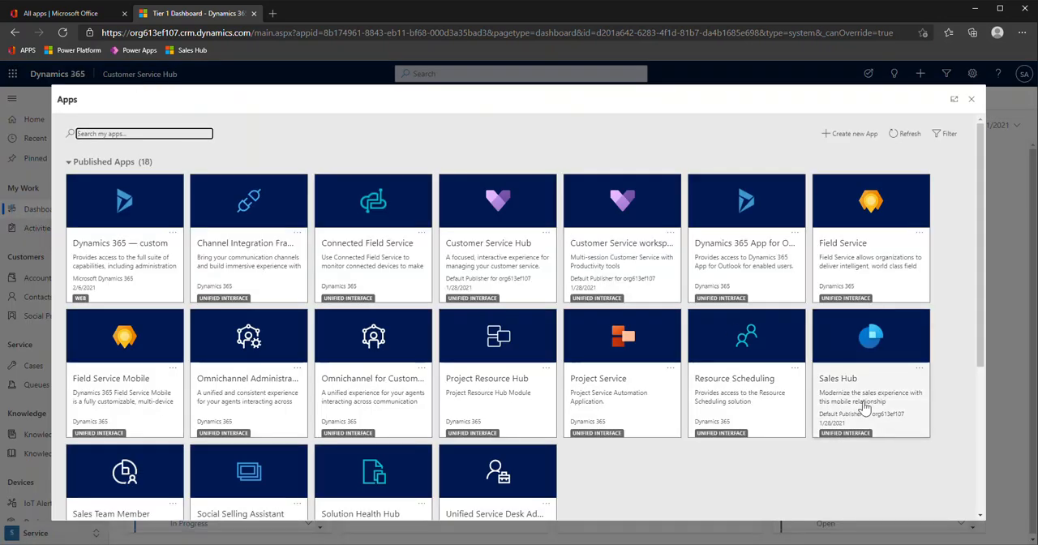
left_click(871, 373)
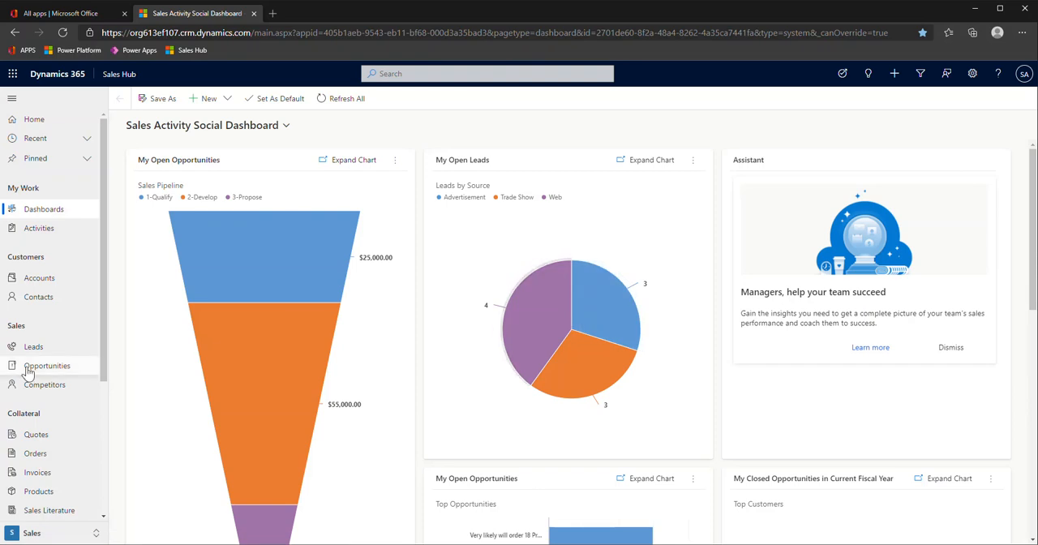
mouse_move(39, 277)
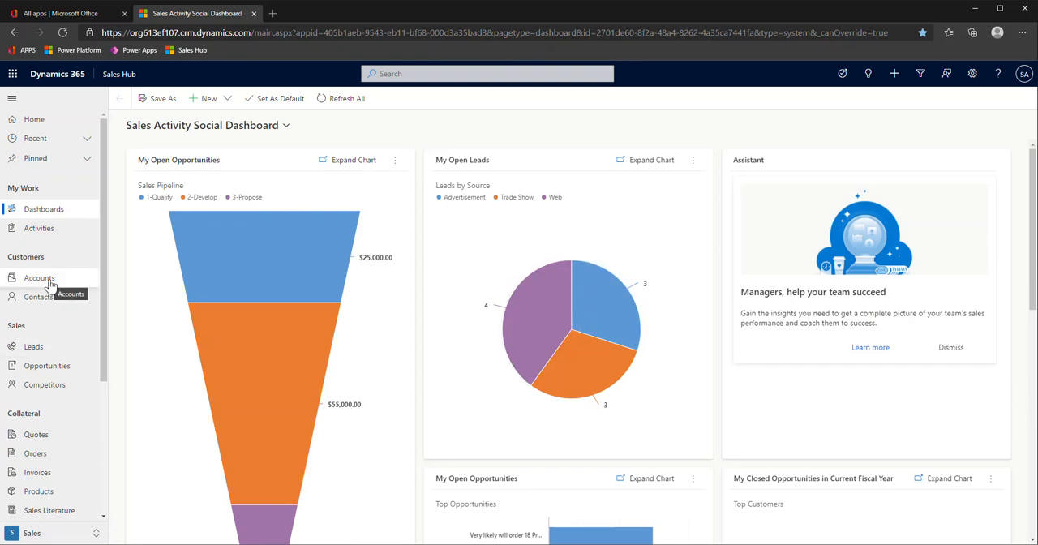
Select Accounts under Customers to show the My Active Accounts list.
left_click(39, 277)
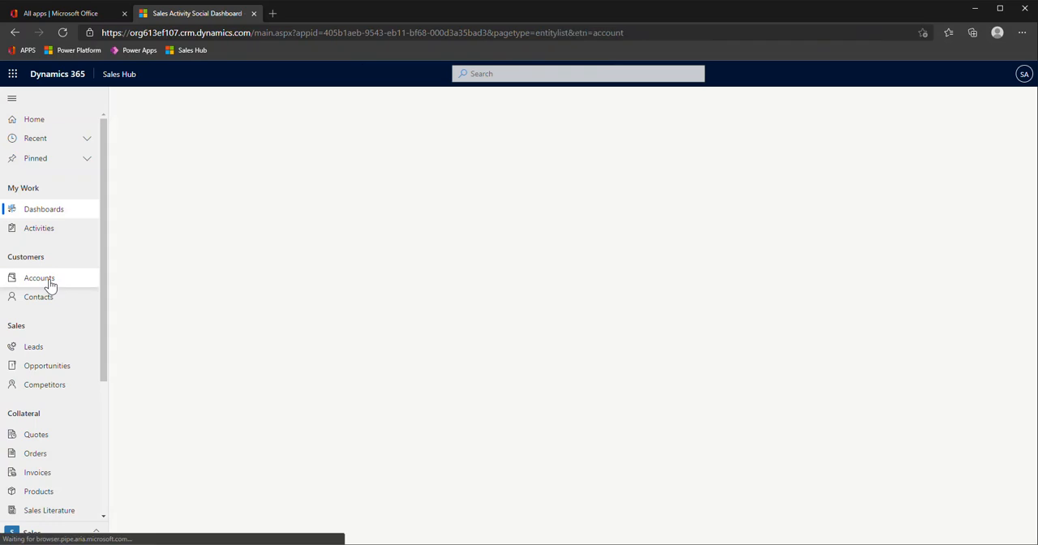
left_click(39, 277)
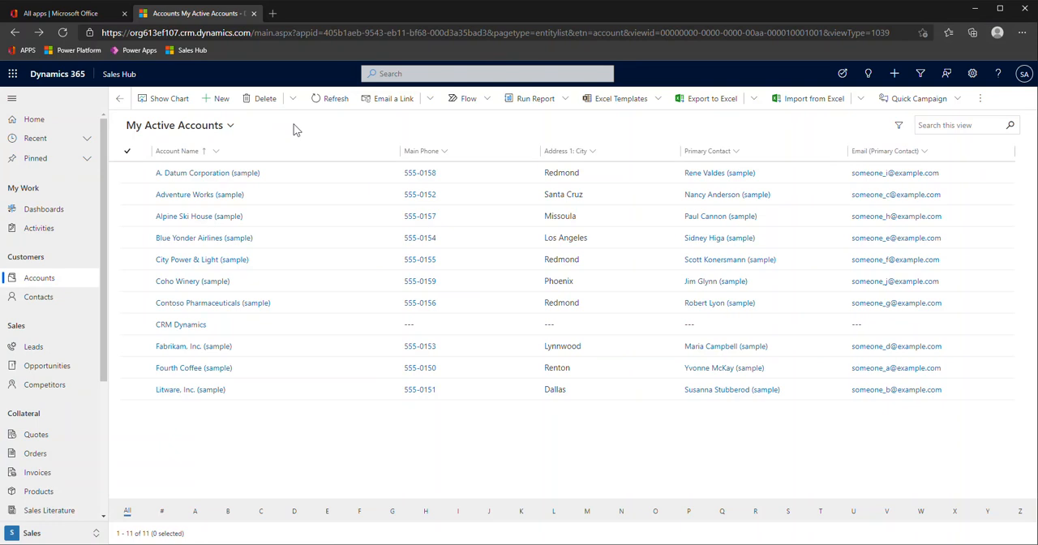
mouse_move(162, 169)
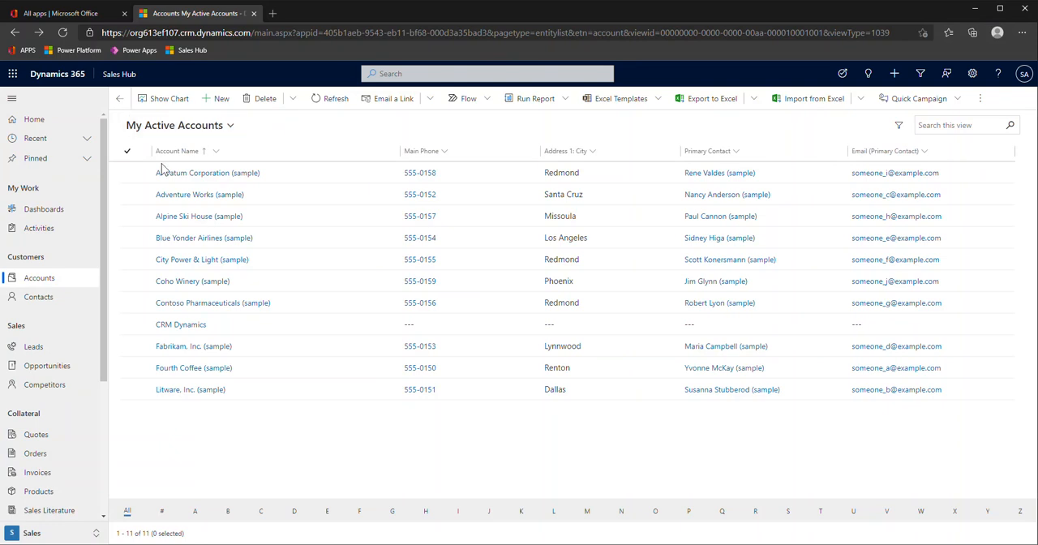
mouse_move(518, 444)
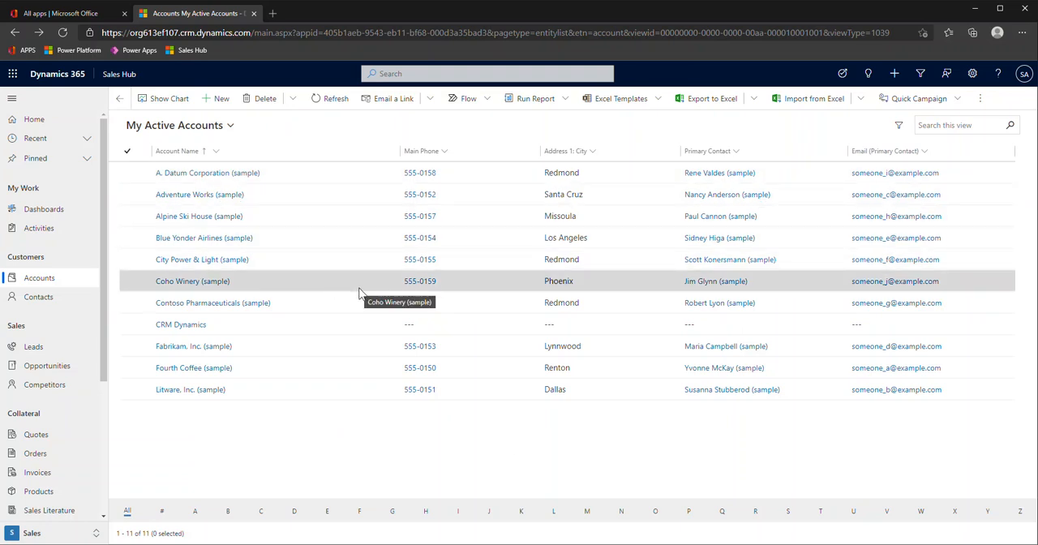
mouse_move(341, 259)
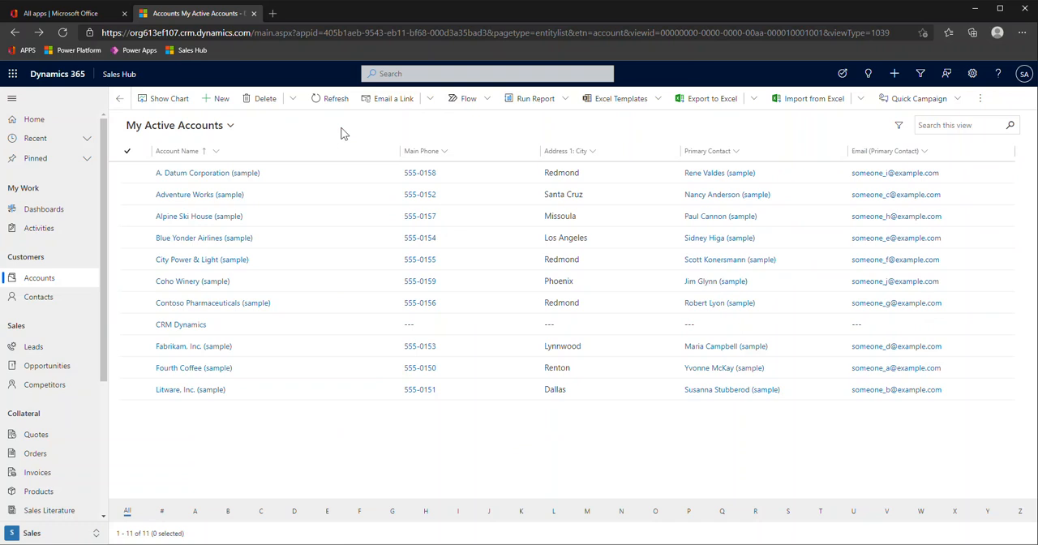
mouse_move(343, 169)
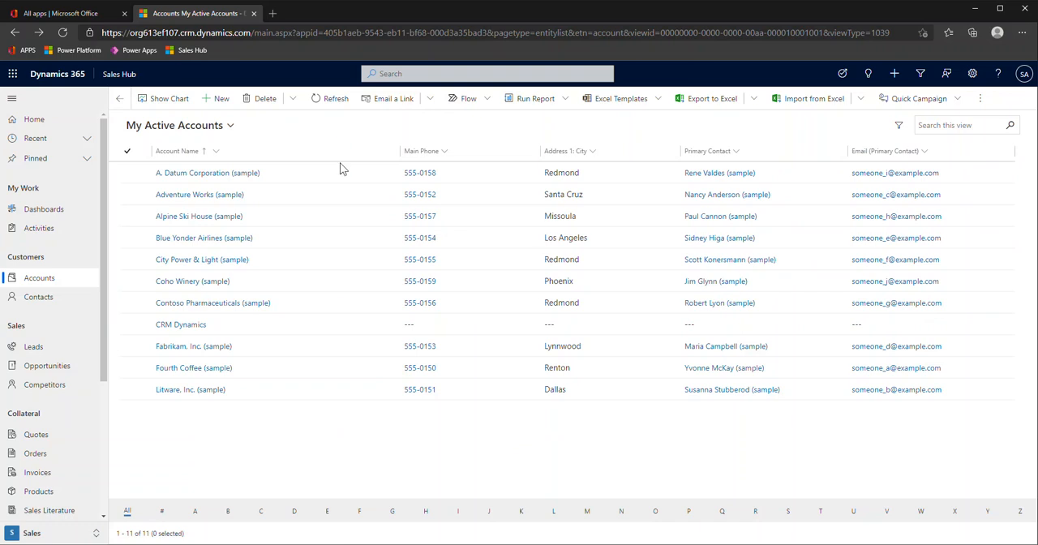
mouse_move(315, 172)
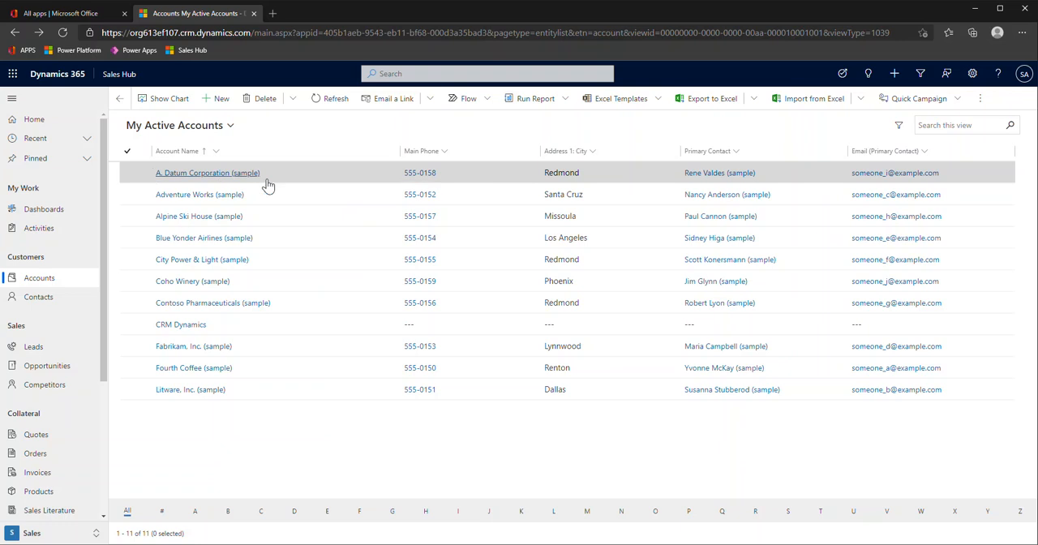
mouse_move(436, 171)
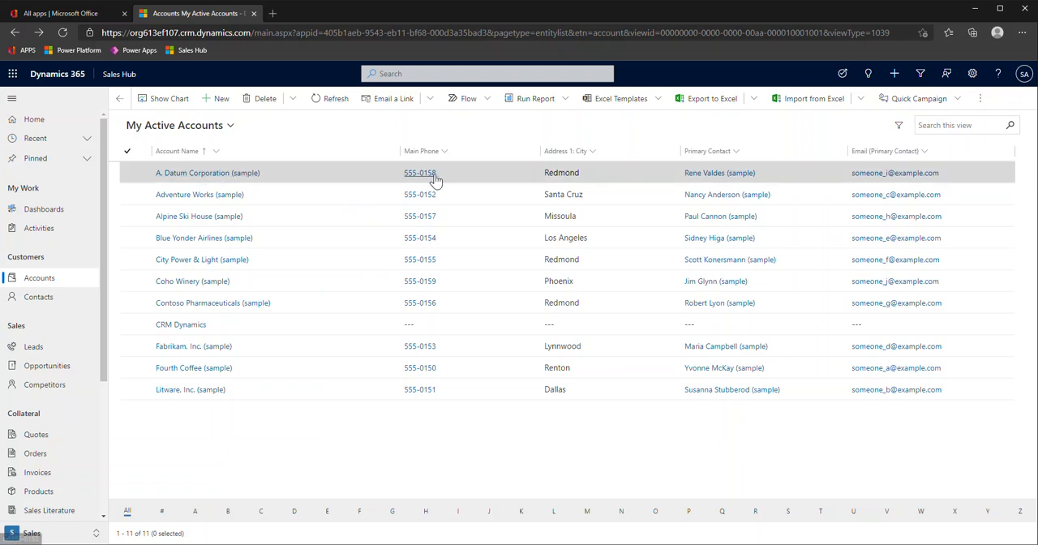
mouse_move(607, 178)
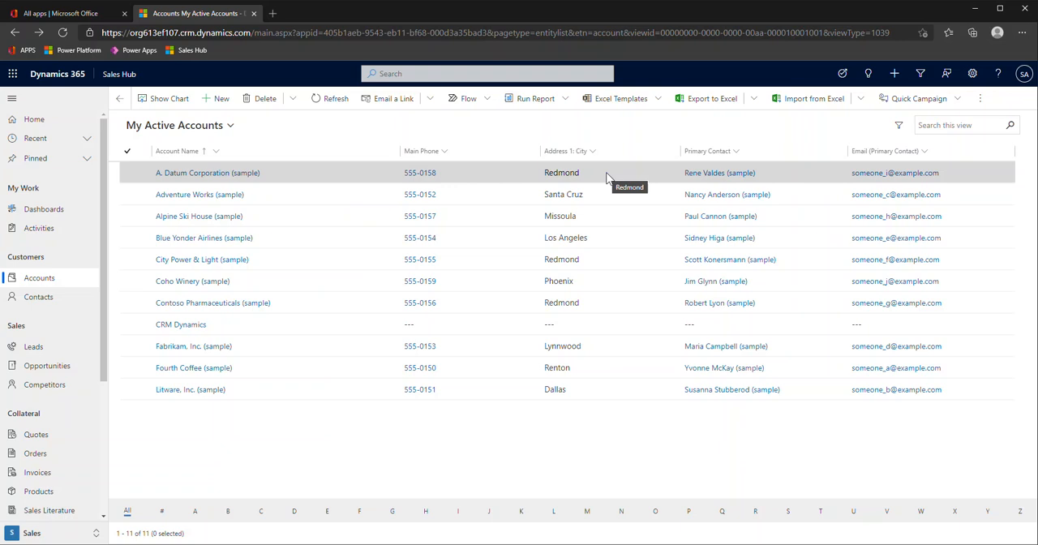
mouse_move(616, 408)
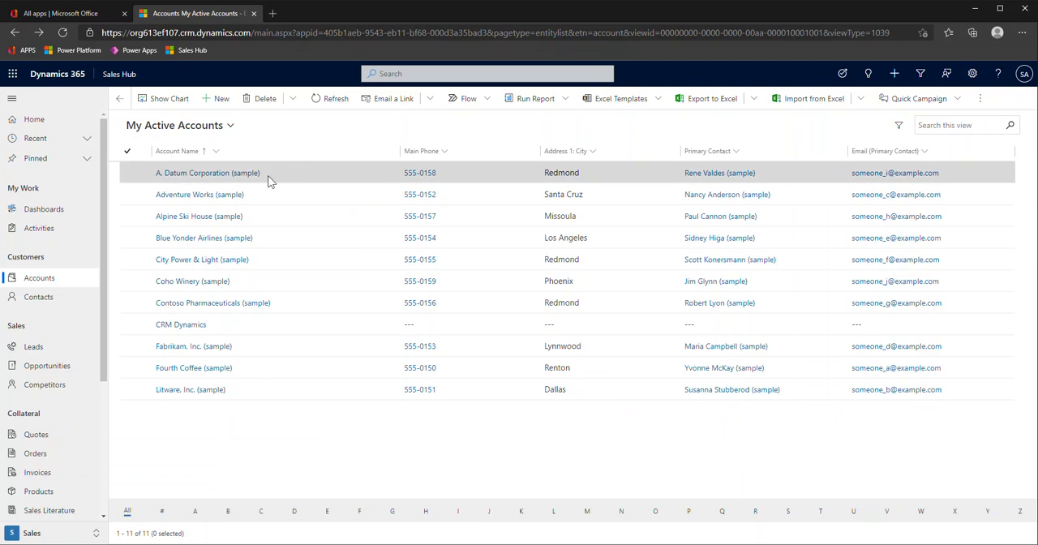
mouse_move(207, 172)
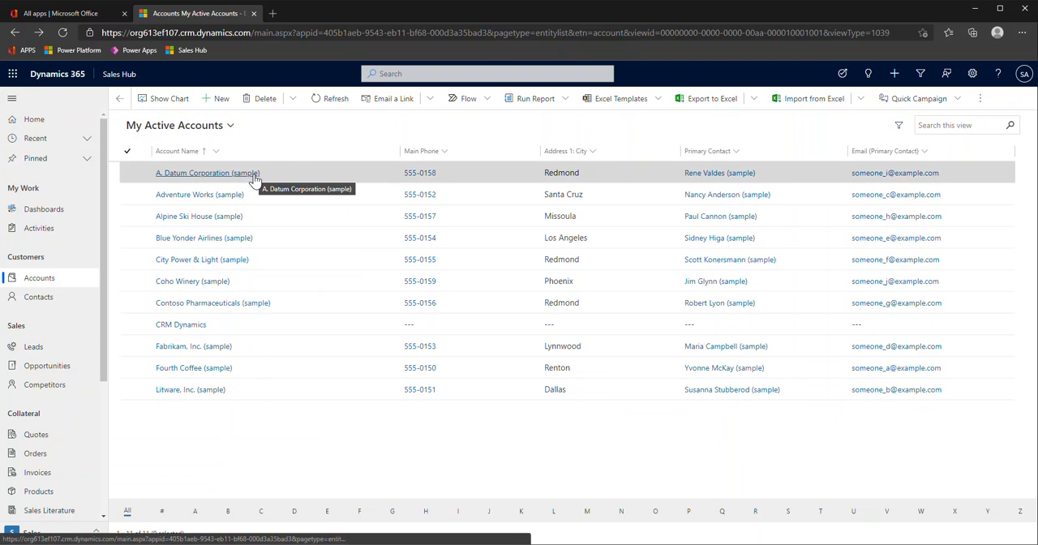
left_click(207, 172)
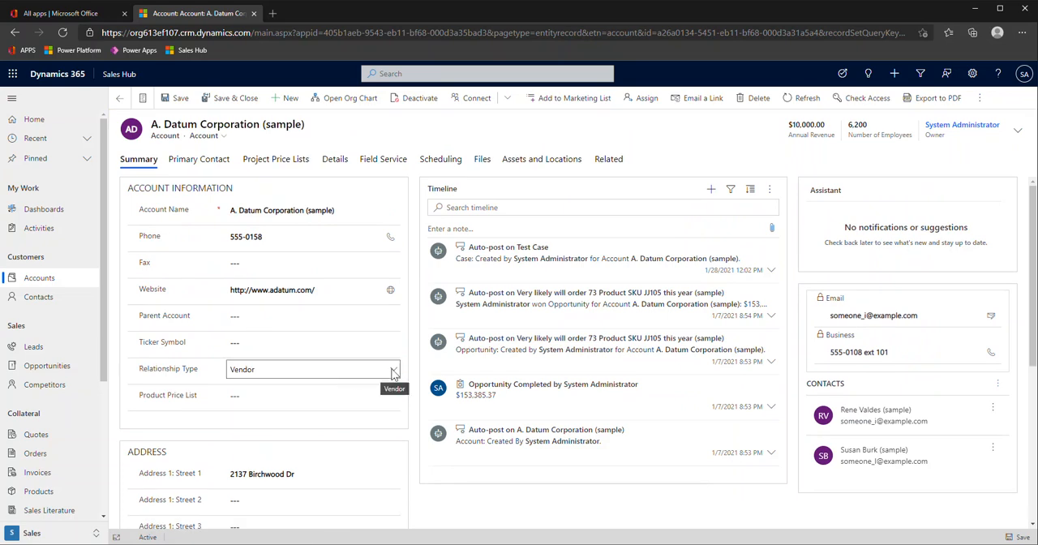
mouse_move(392, 373)
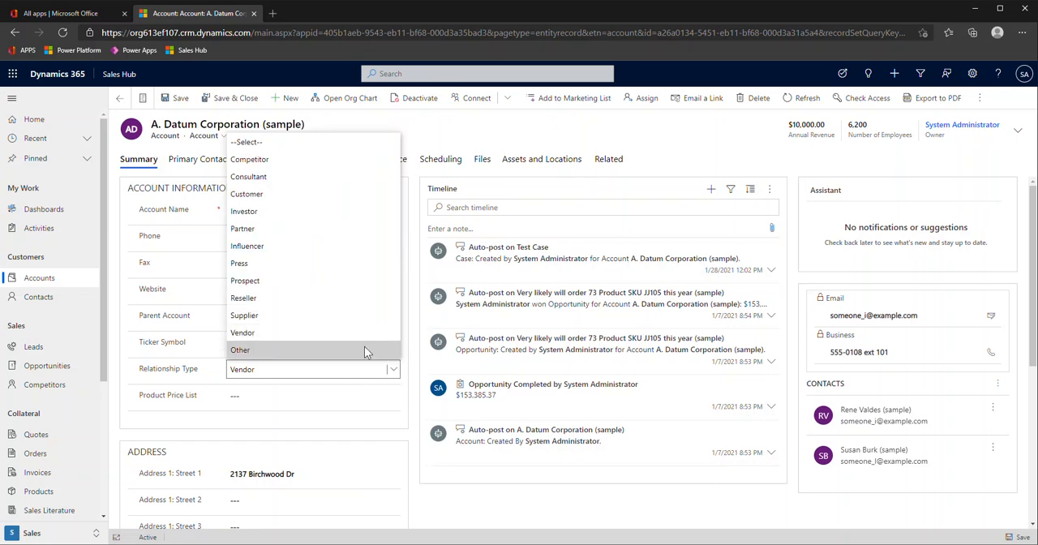
mouse_move(328, 353)
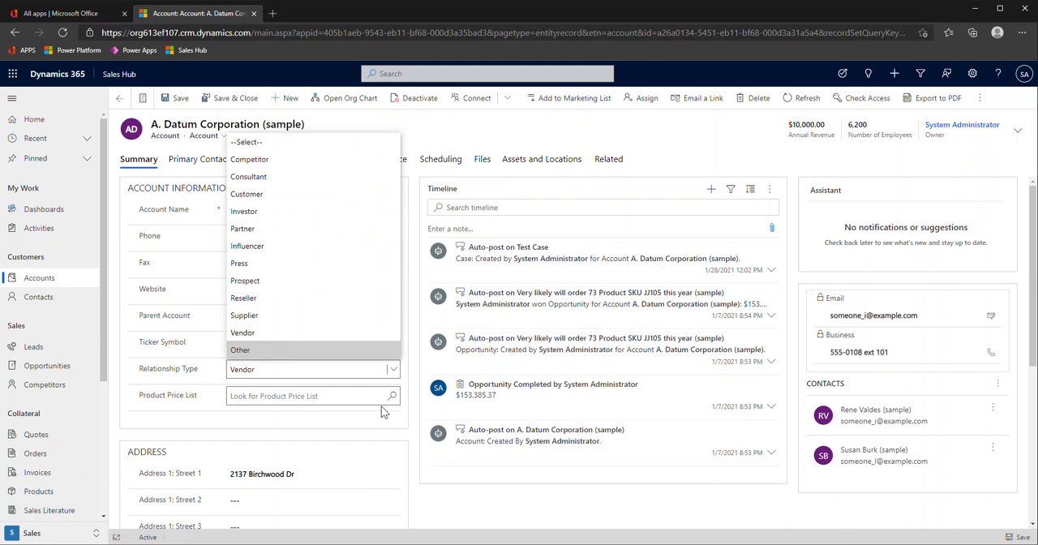
left_click(409, 381)
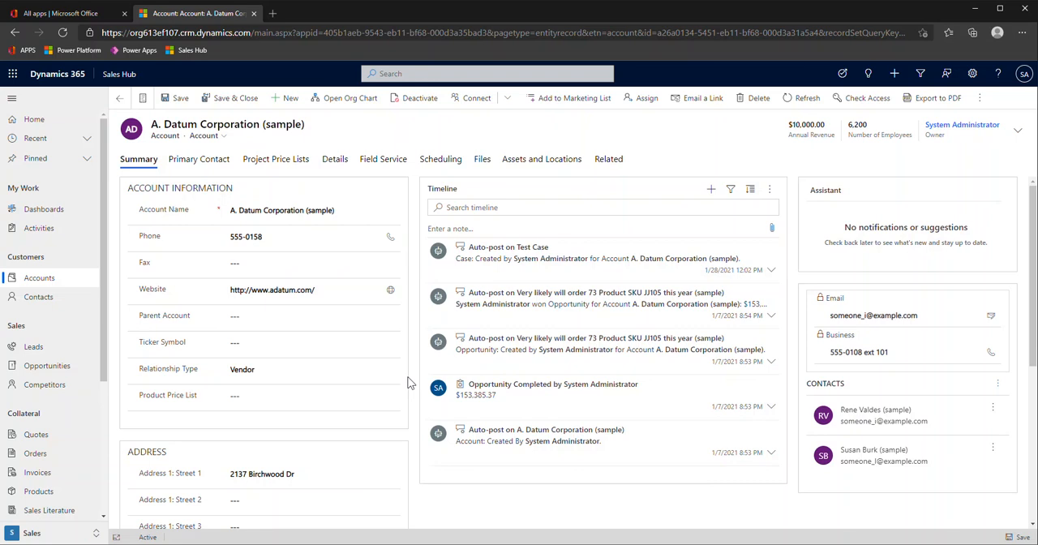
mouse_move(467, 185)
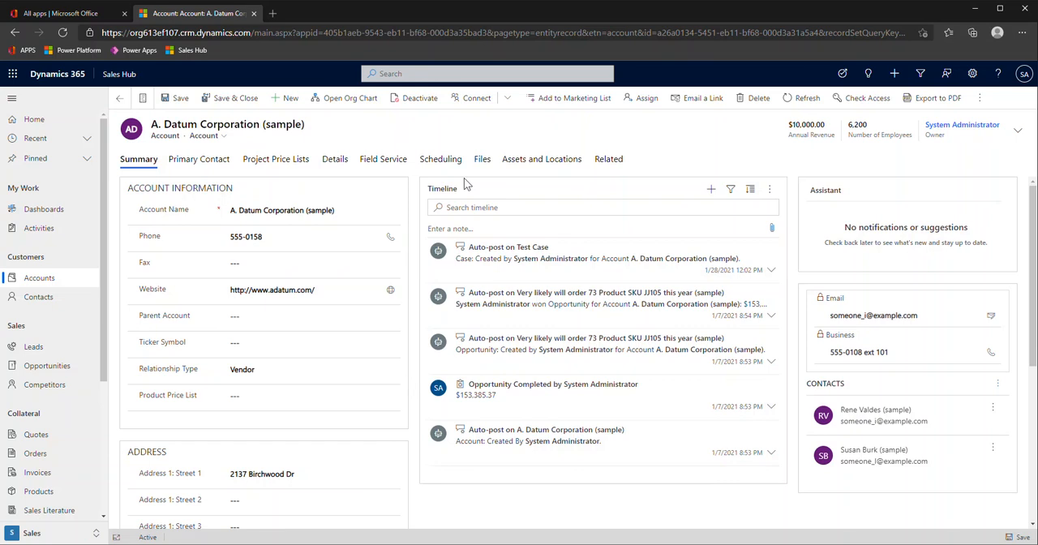
mouse_move(503, 183)
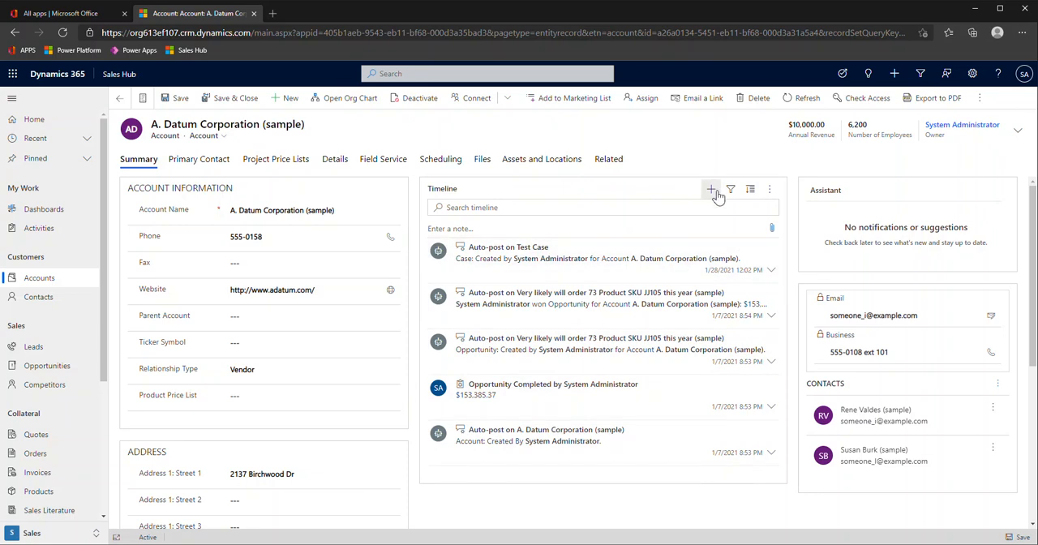
left_click(710, 188)
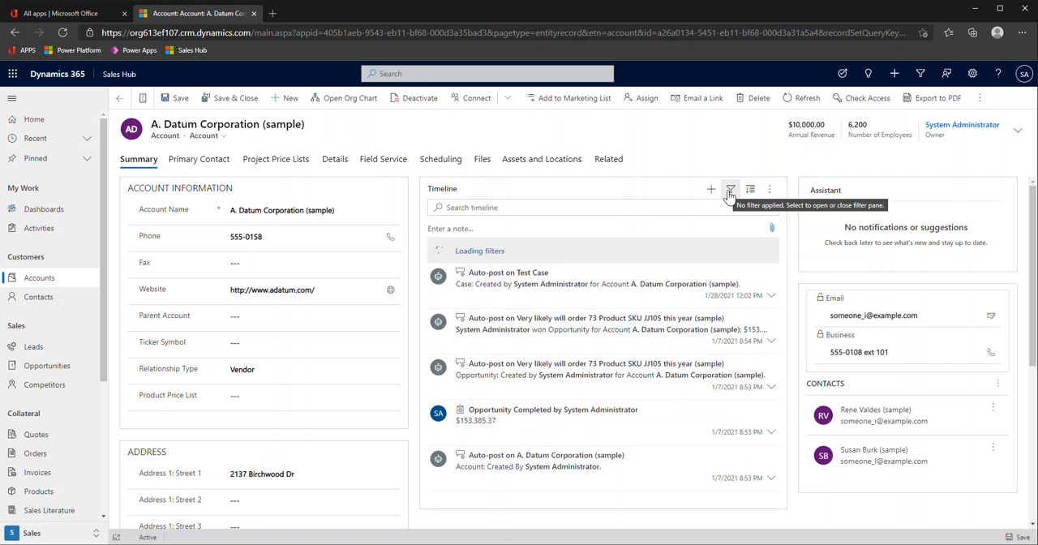
left_click(730, 188)
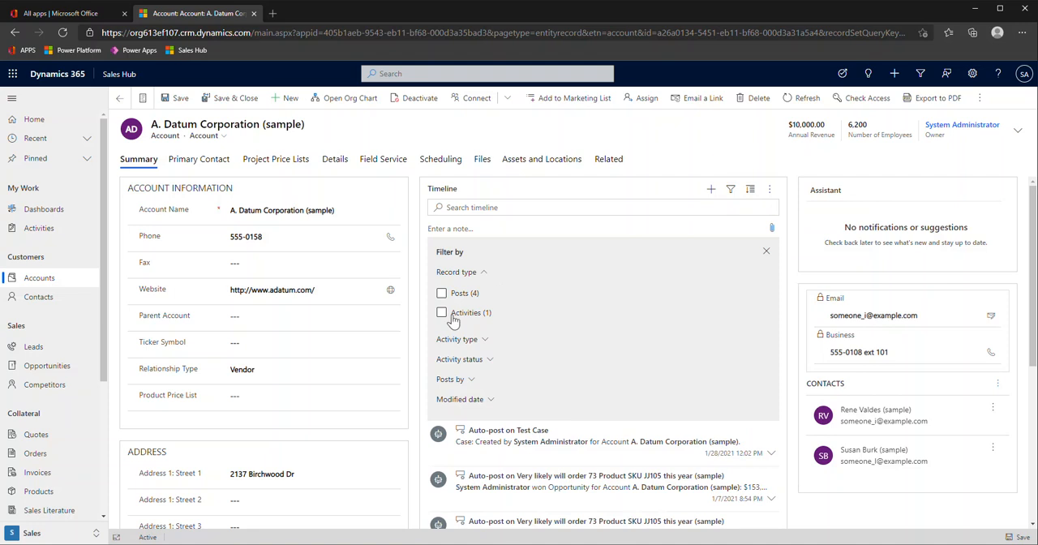
mouse_move(490, 347)
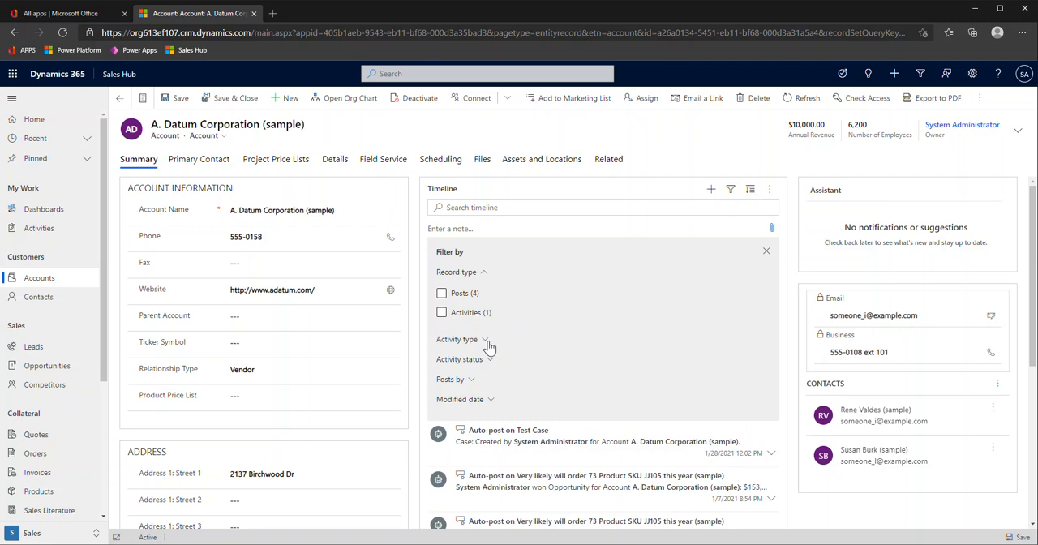
mouse_move(663, 288)
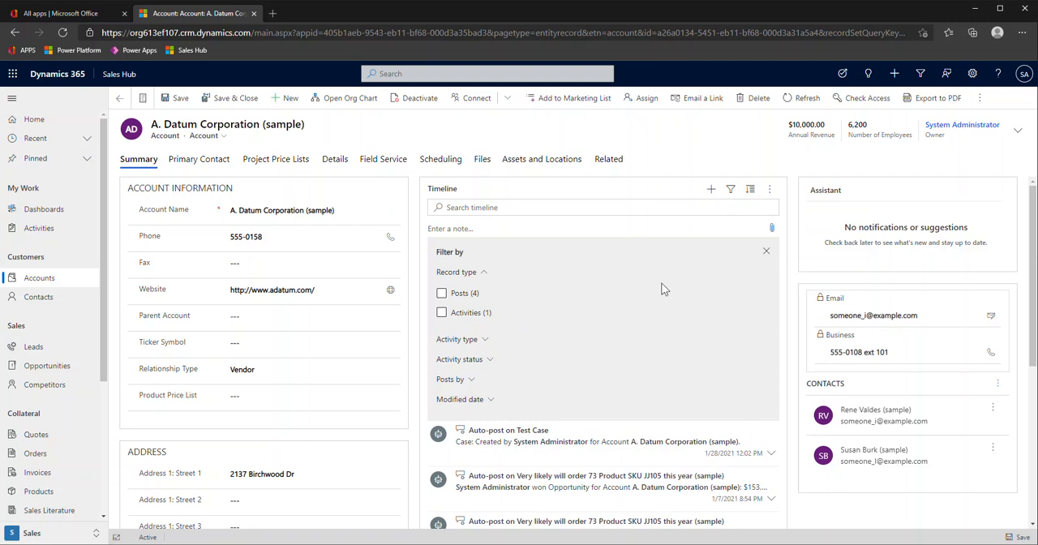
mouse_move(765, 250)
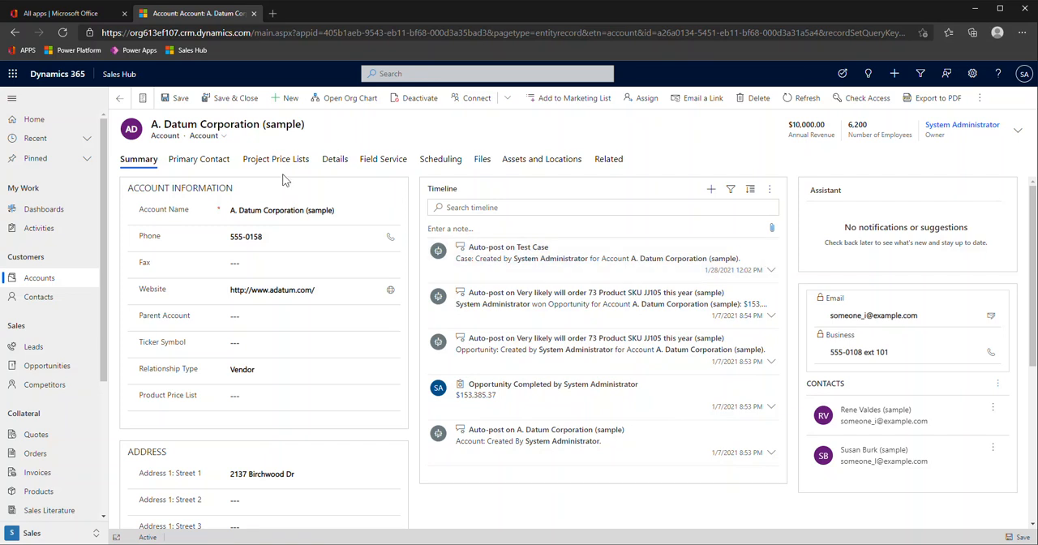
mouse_move(253, 189)
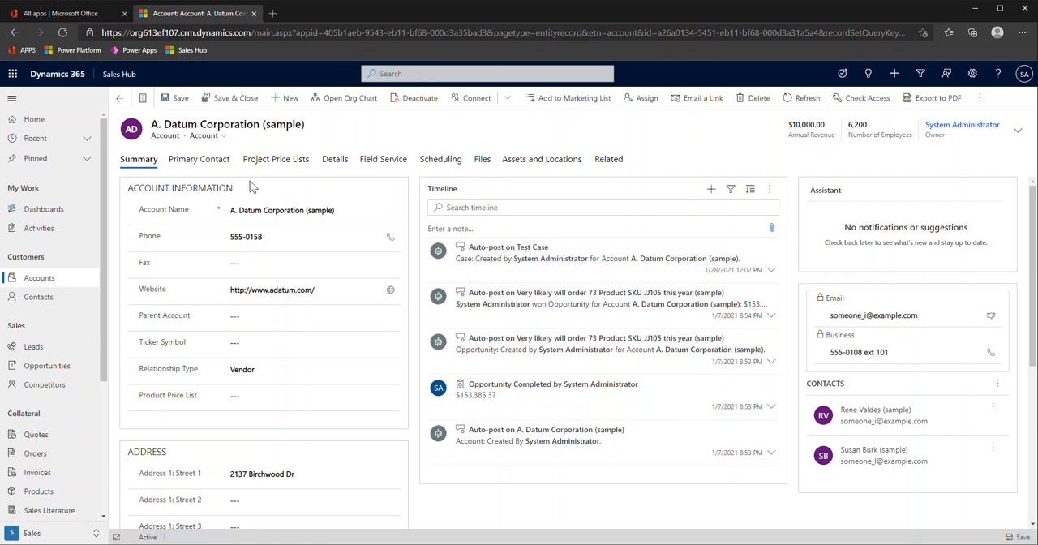
mouse_move(260, 182)
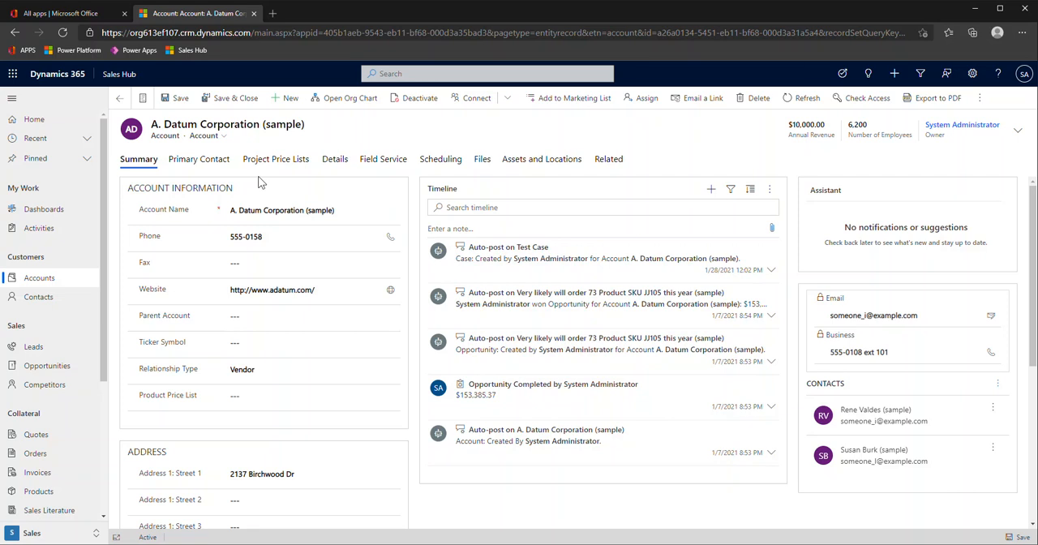
mouse_move(483, 141)
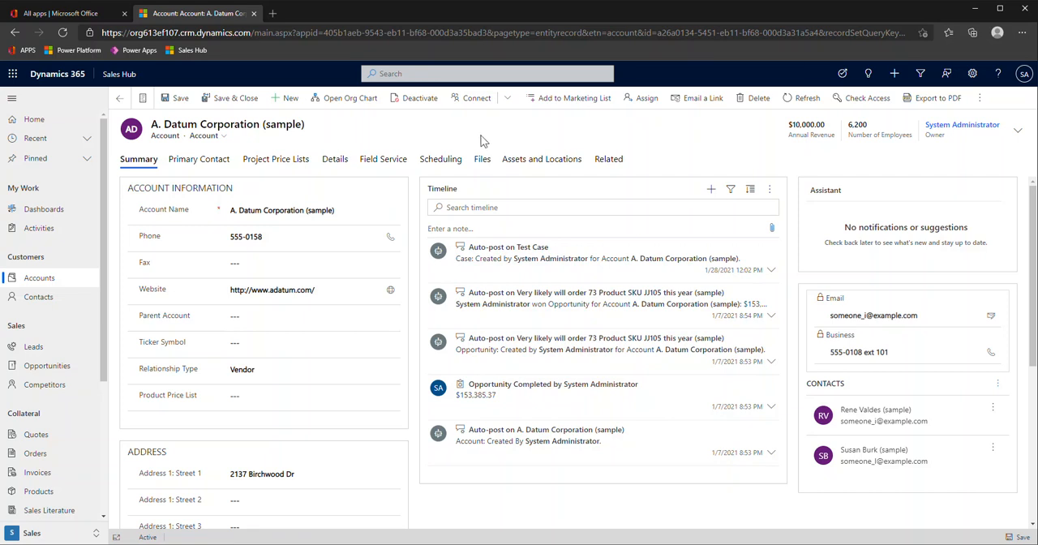
mouse_move(485, 139)
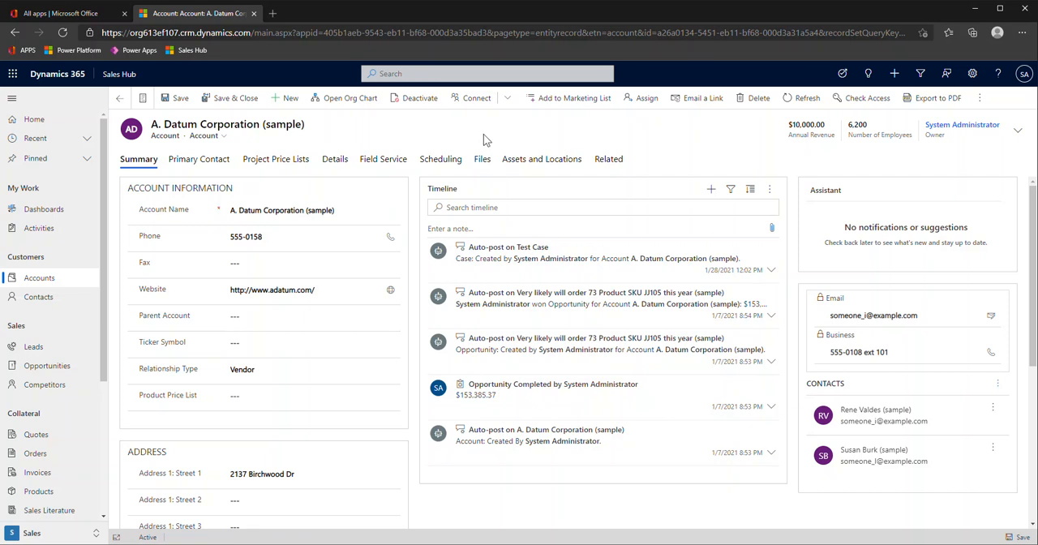
mouse_move(371, 142)
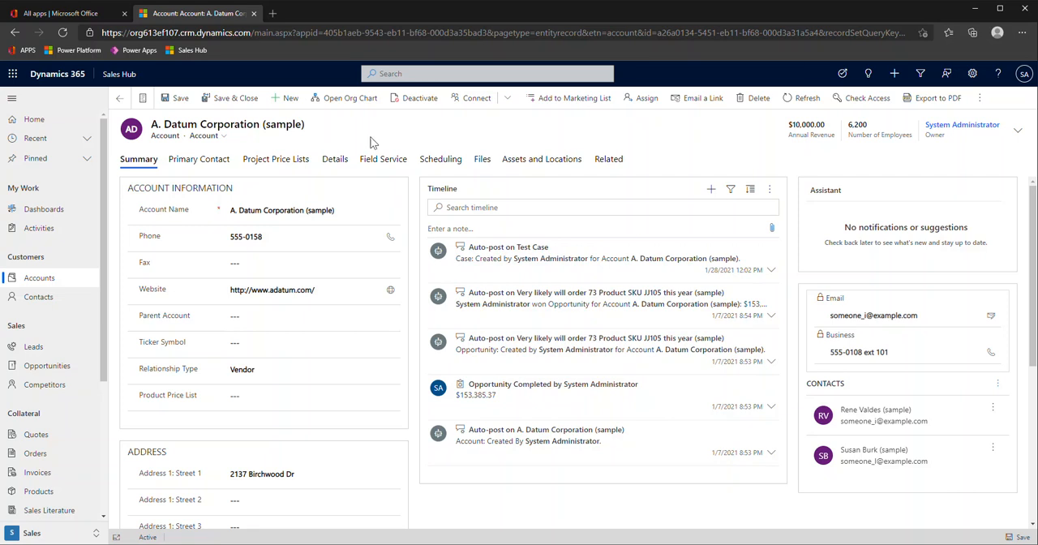
mouse_move(414, 269)
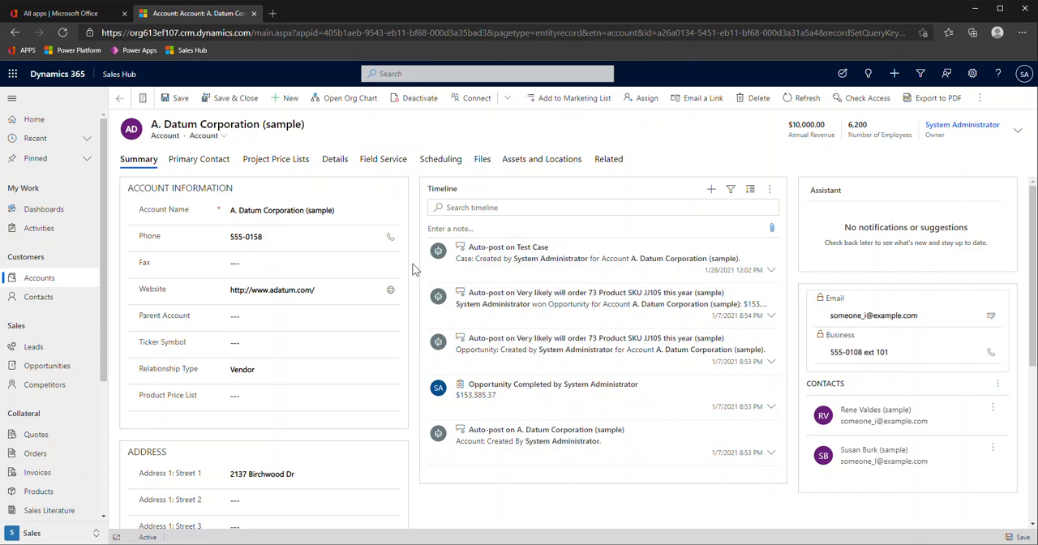
mouse_move(253, 13)
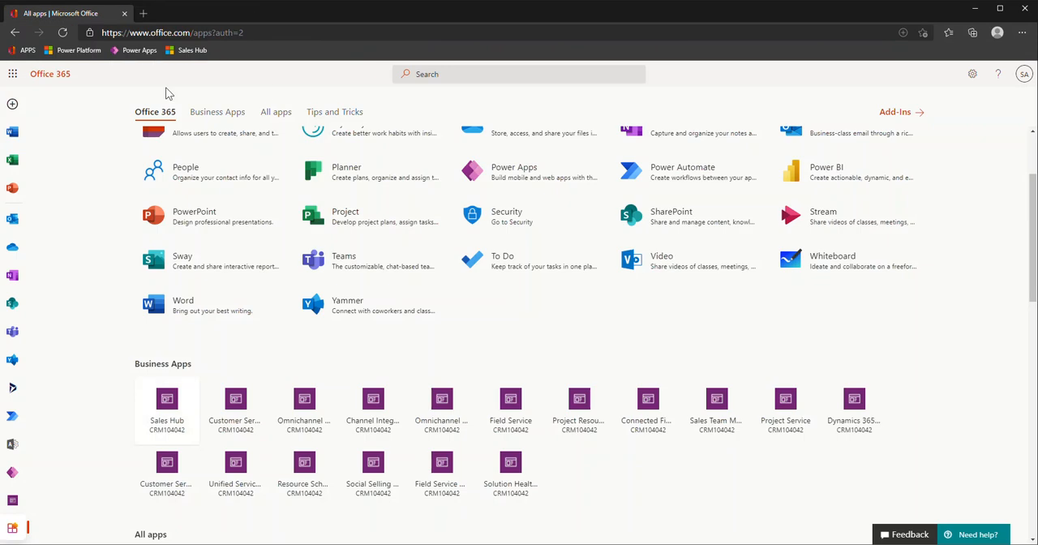
mouse_move(115, 177)
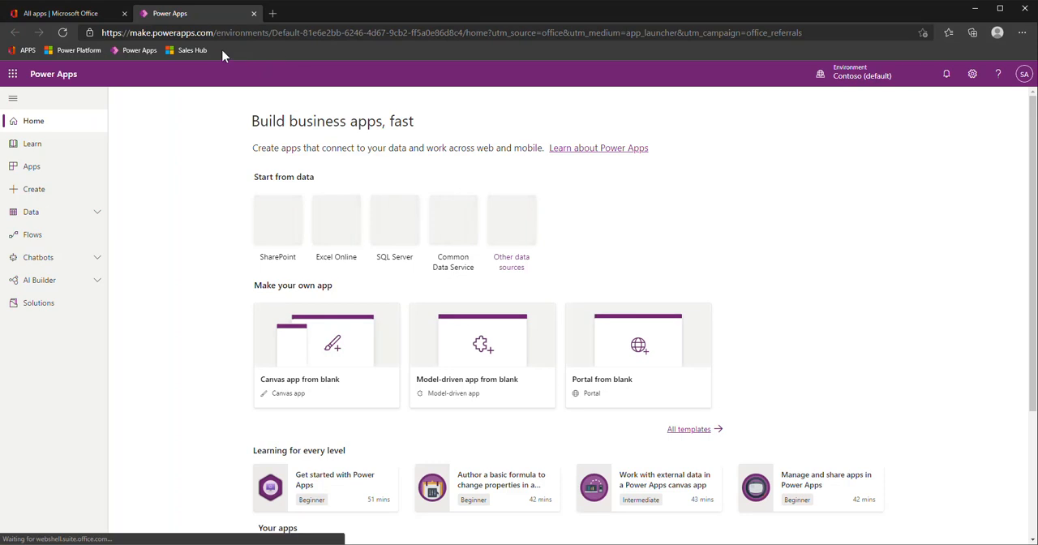
mouse_move(28, 51)
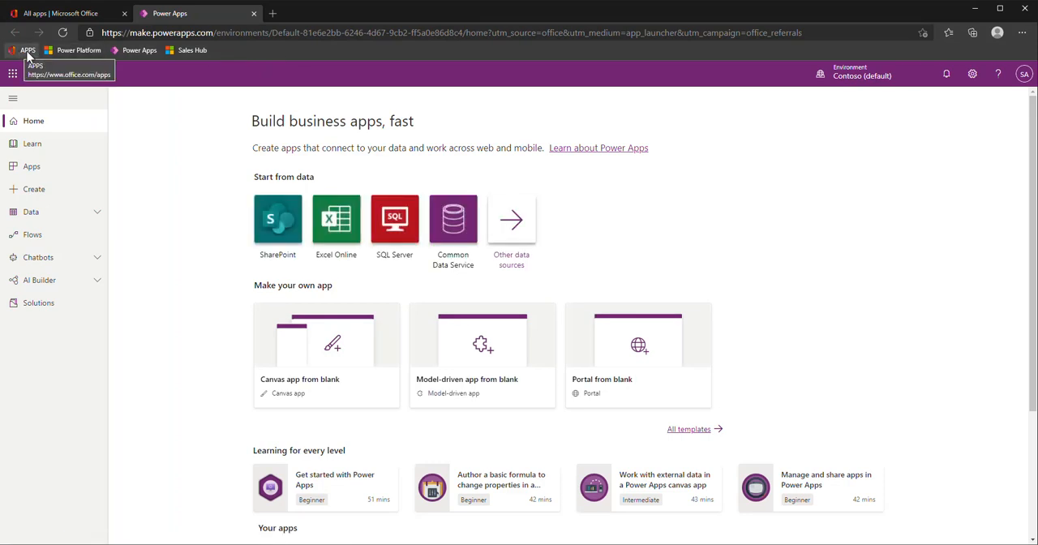
mouse_move(78, 50)
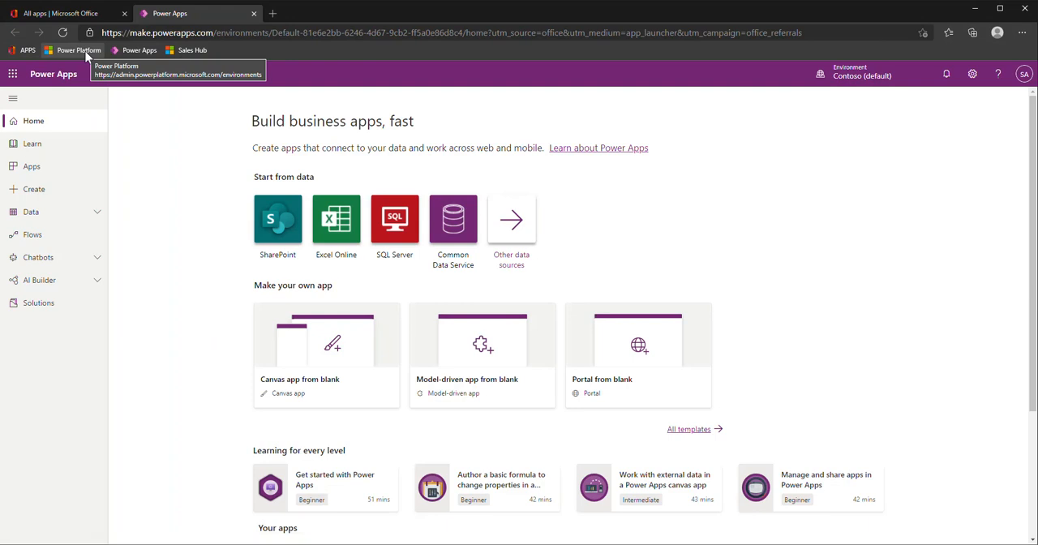
mouse_move(140, 51)
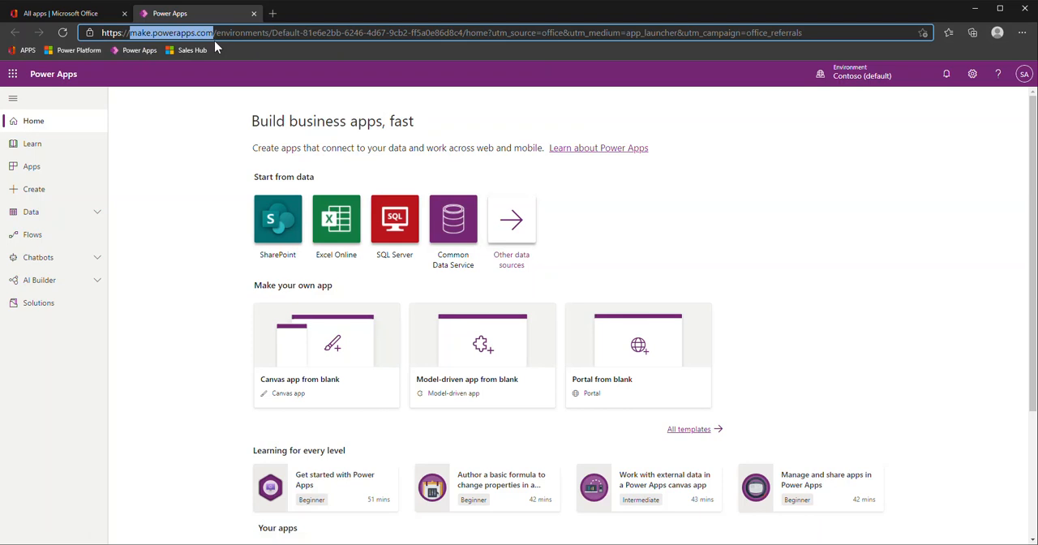
mouse_move(199, 104)
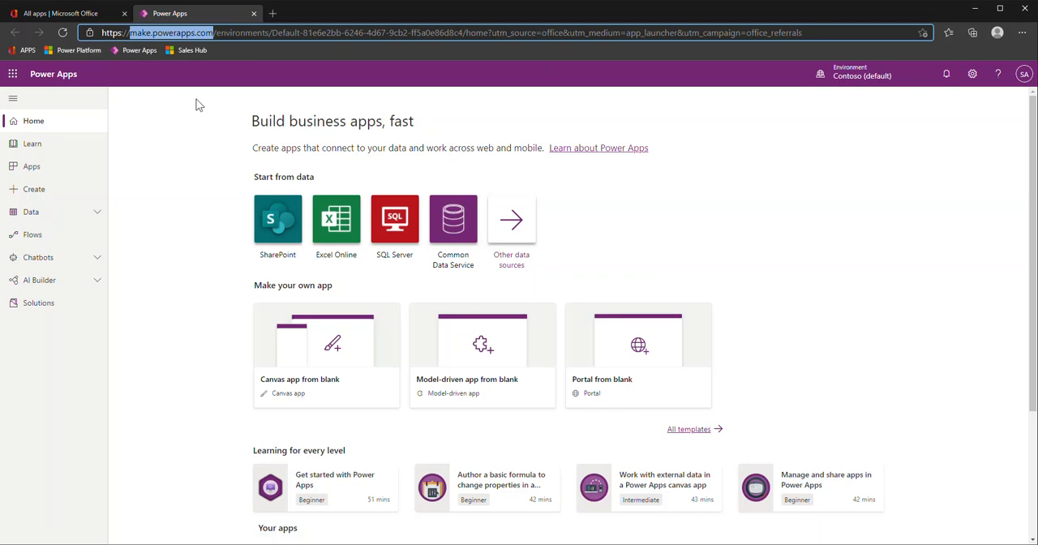
mouse_move(133, 33)
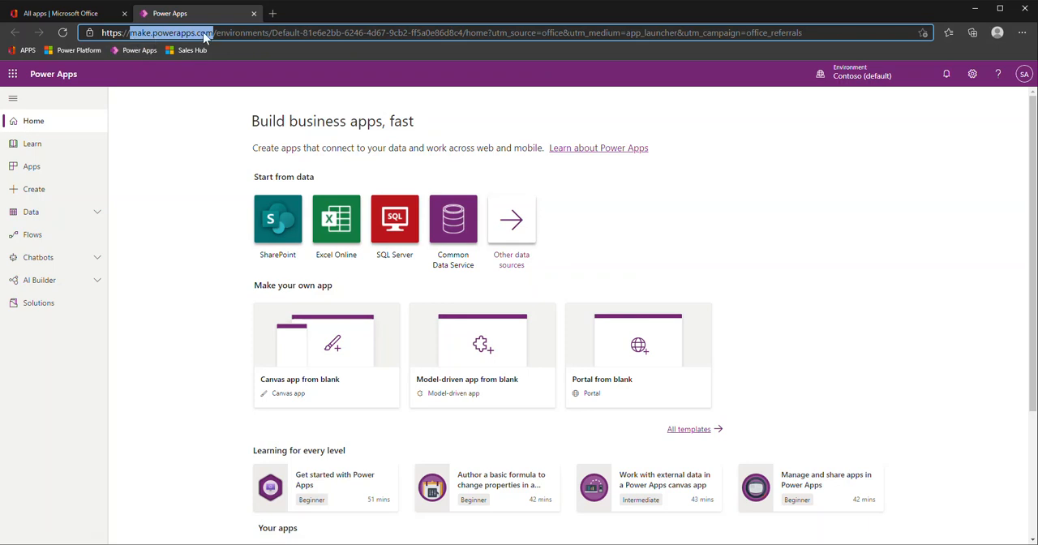
Return to the Office 365 All apps tab and launch Power Apps.
left_click(65, 13)
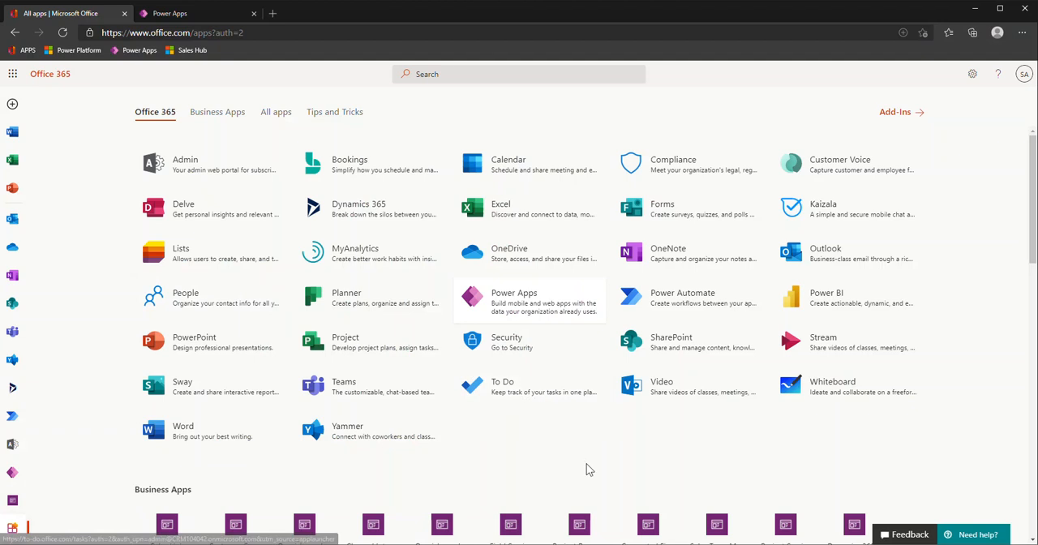
mouse_move(522, 312)
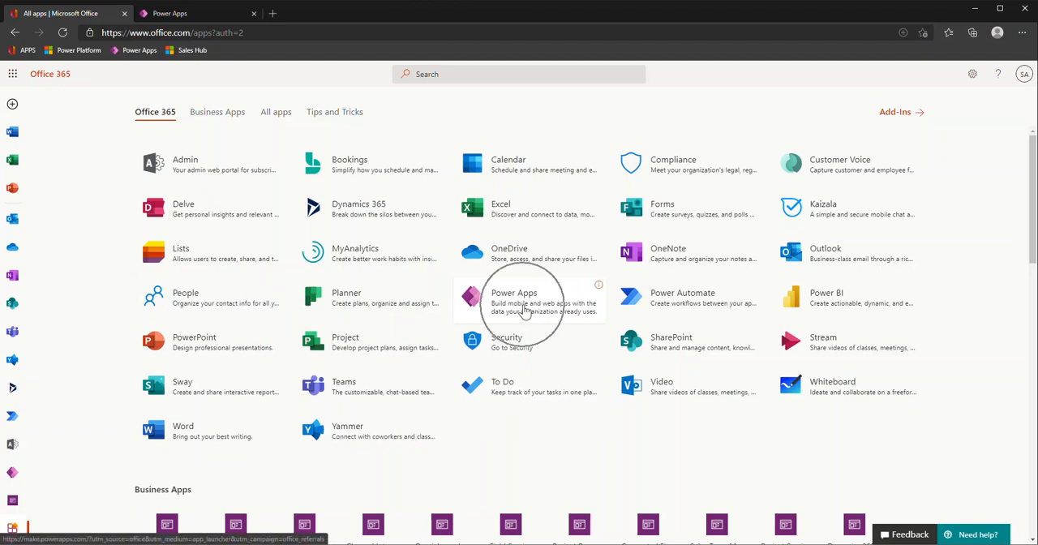
left_click(514, 300)
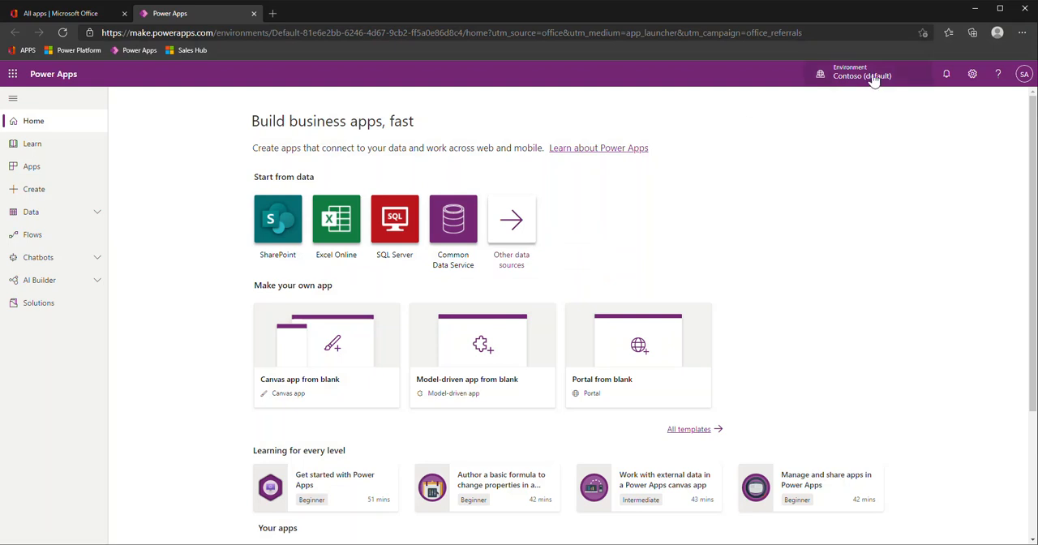
mouse_move(898, 88)
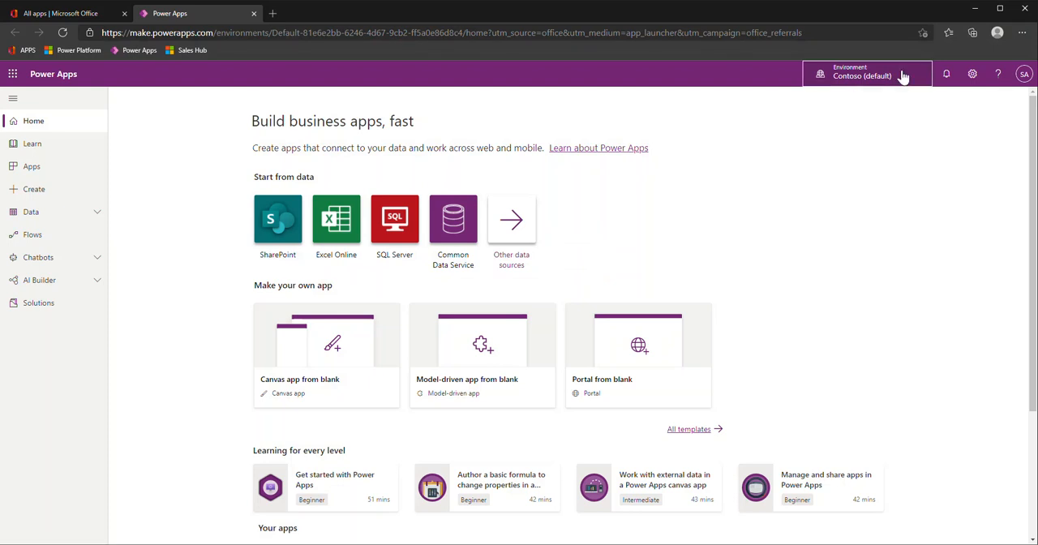
Switch Power Apps to the CRM104042 environment from the environment picker.
left_click(863, 74)
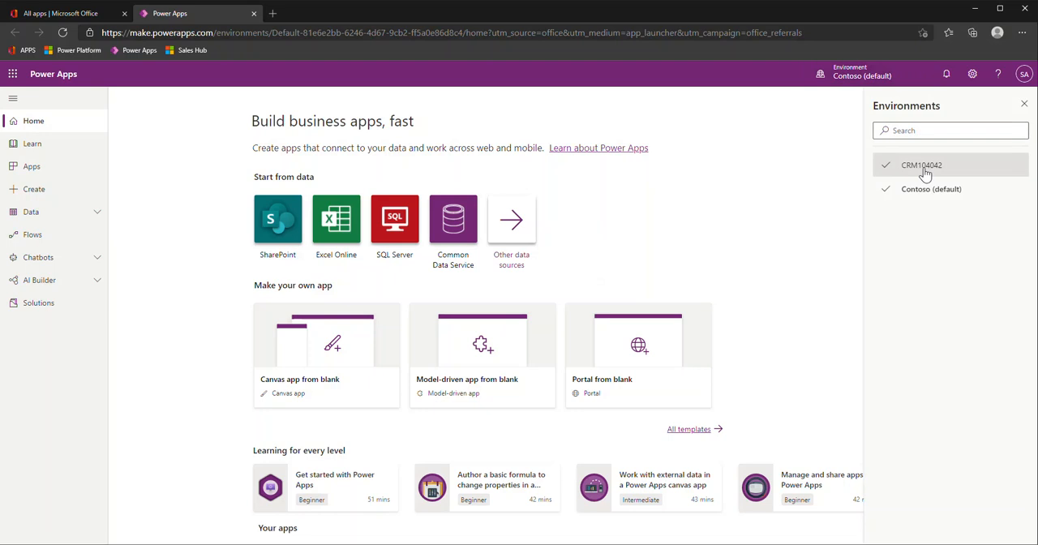
left_click(921, 165)
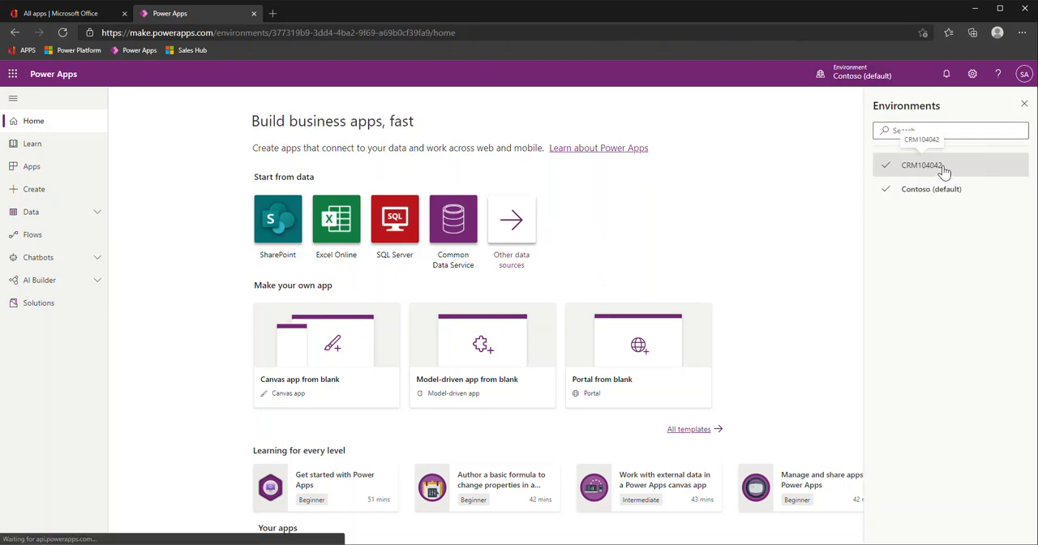
left_click(921, 165)
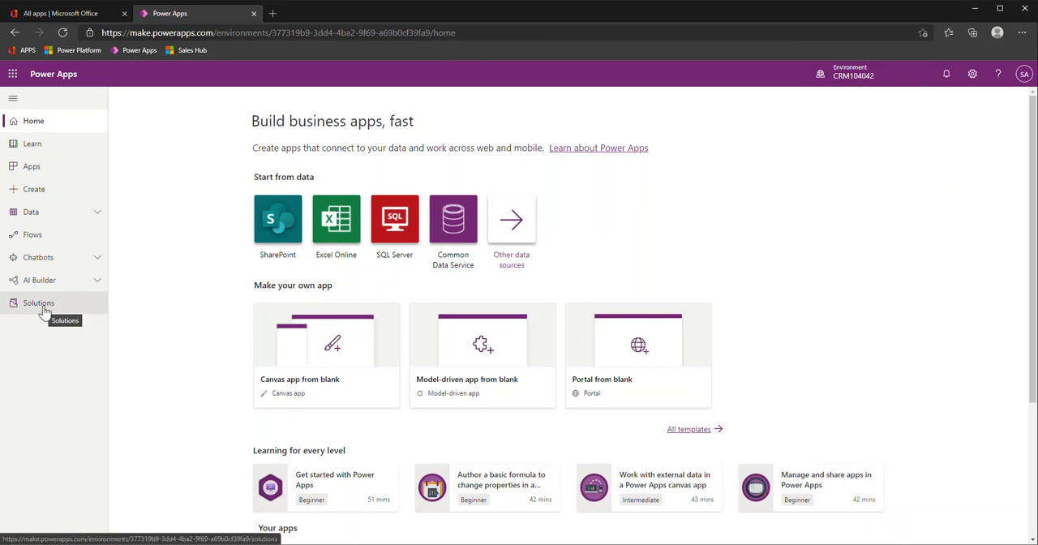
Show the Solutions list for CRM104042 and scroll through Sales and other solutions.
left_click(39, 301)
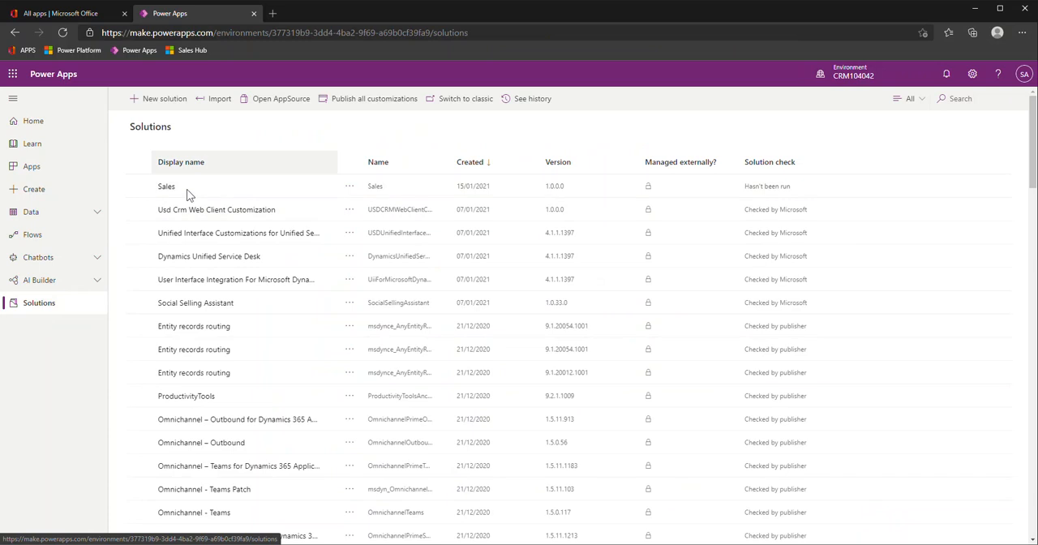
mouse_move(321, 415)
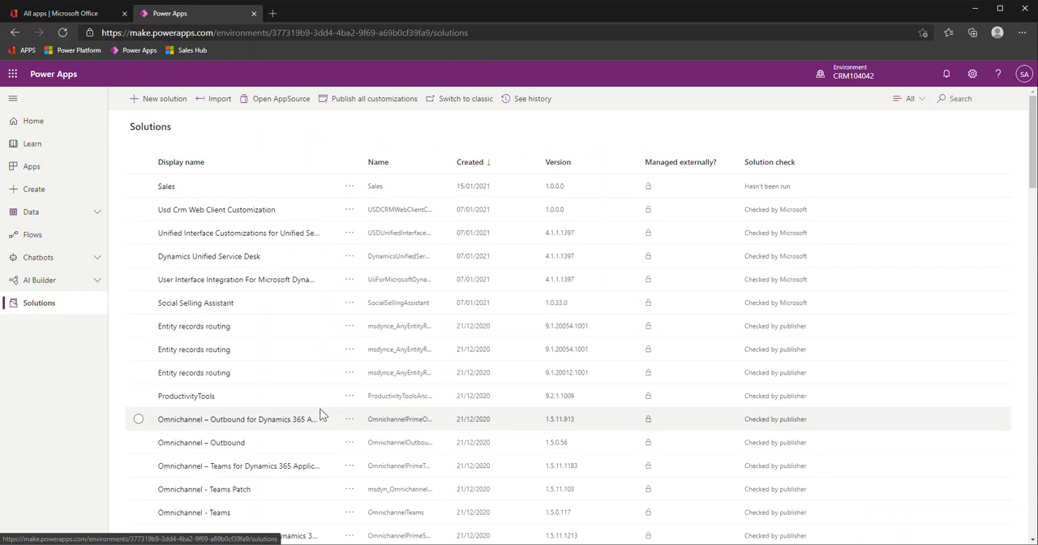
scroll("down", 3)
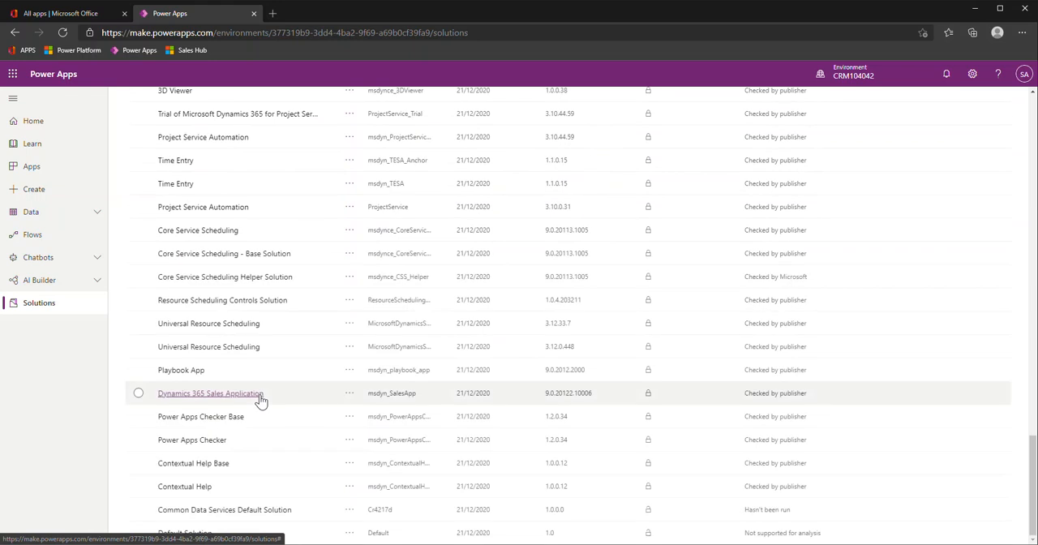
mouse_move(350, 509)
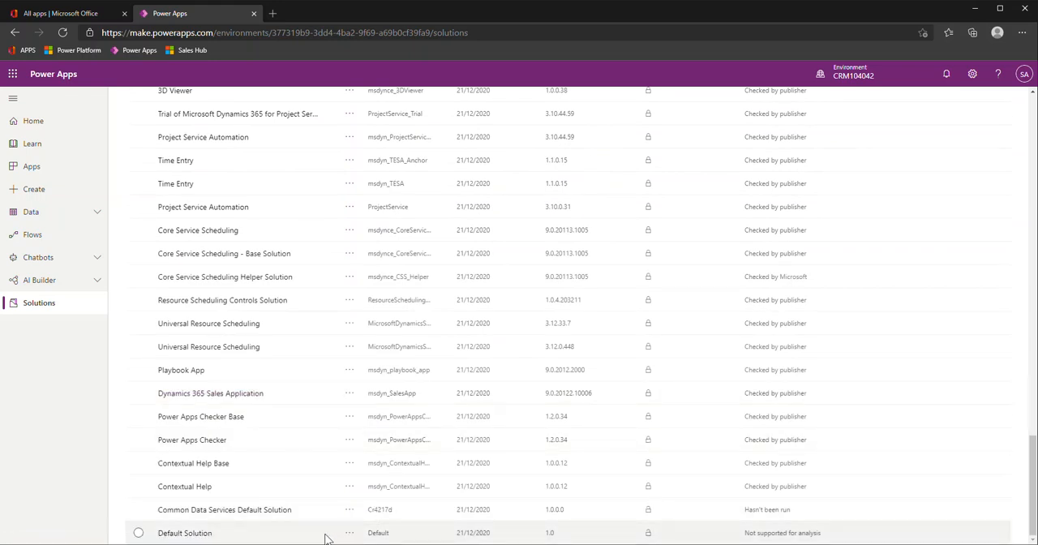
mouse_move(322, 536)
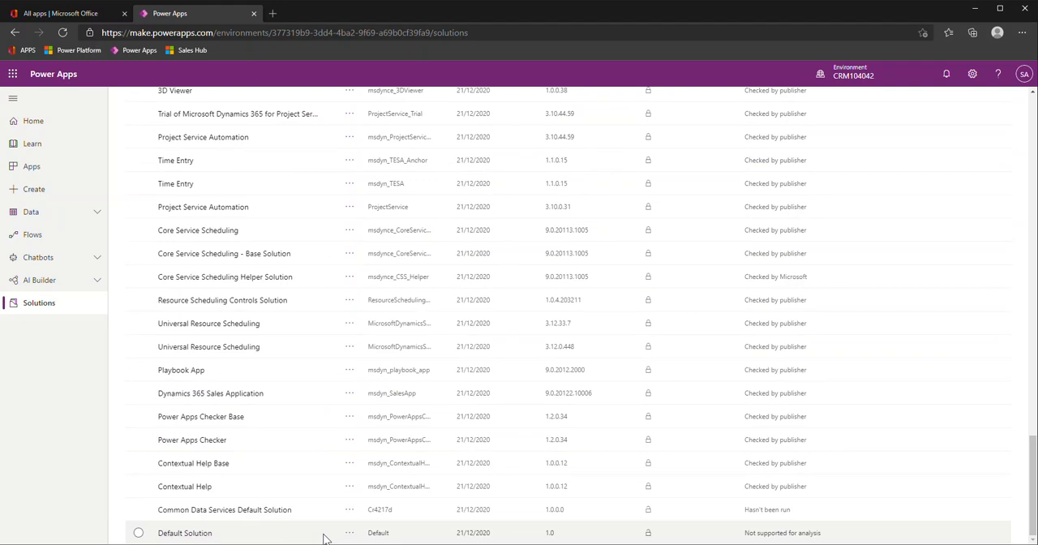
mouse_move(321, 538)
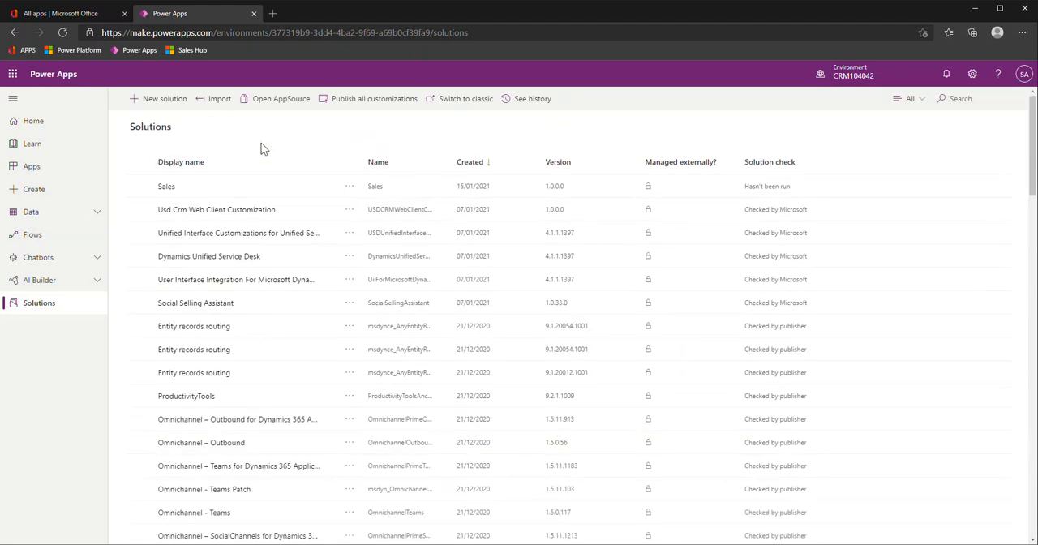
mouse_move(162, 97)
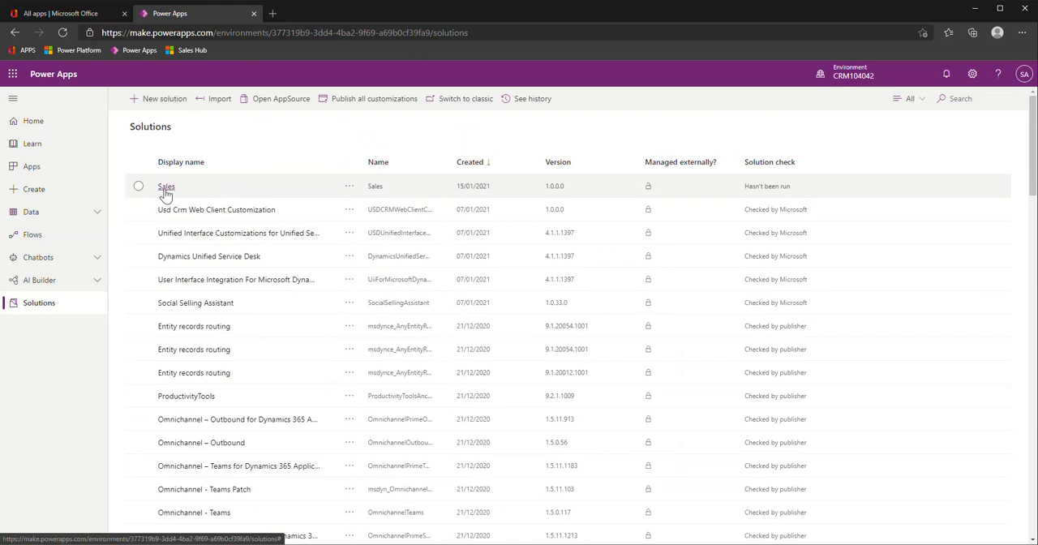
View the Sales solution's components, then select its Account table.
left_click(165, 185)
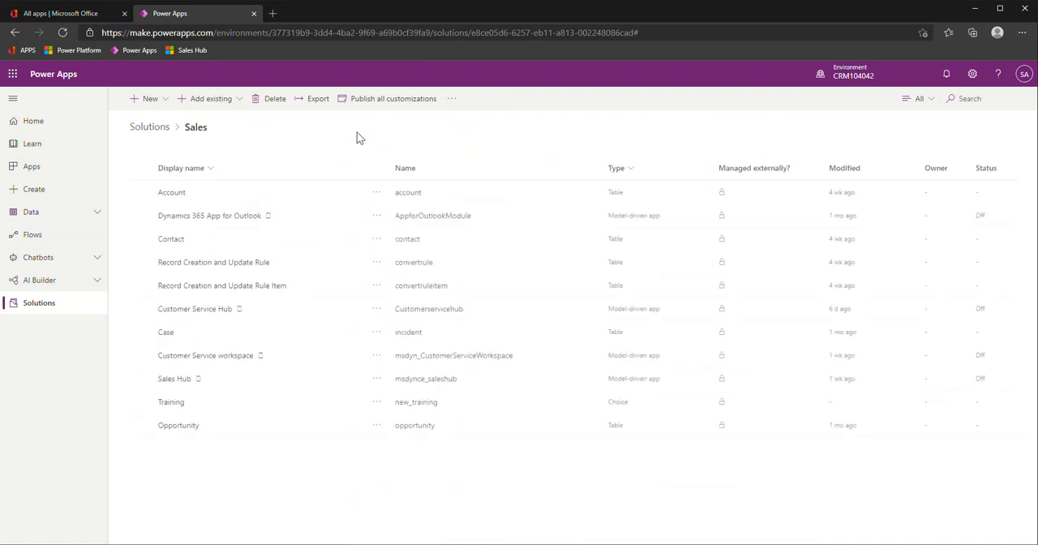
mouse_move(227, 159)
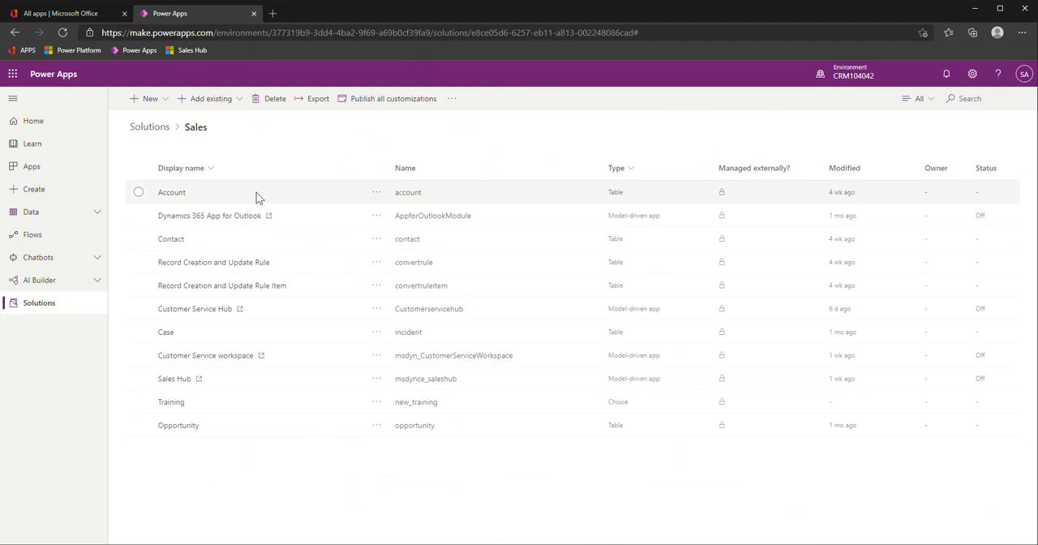
mouse_move(283, 243)
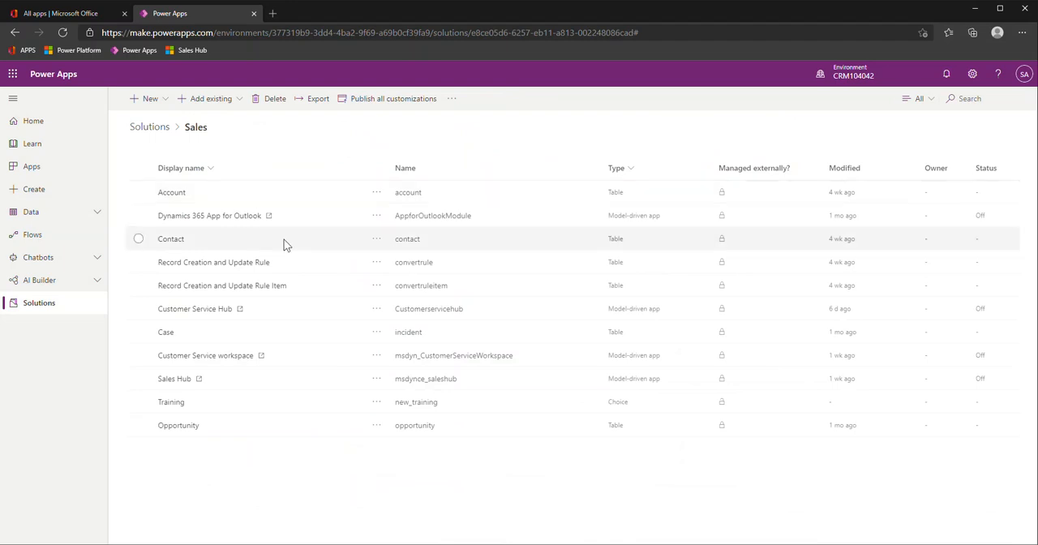
mouse_move(620, 231)
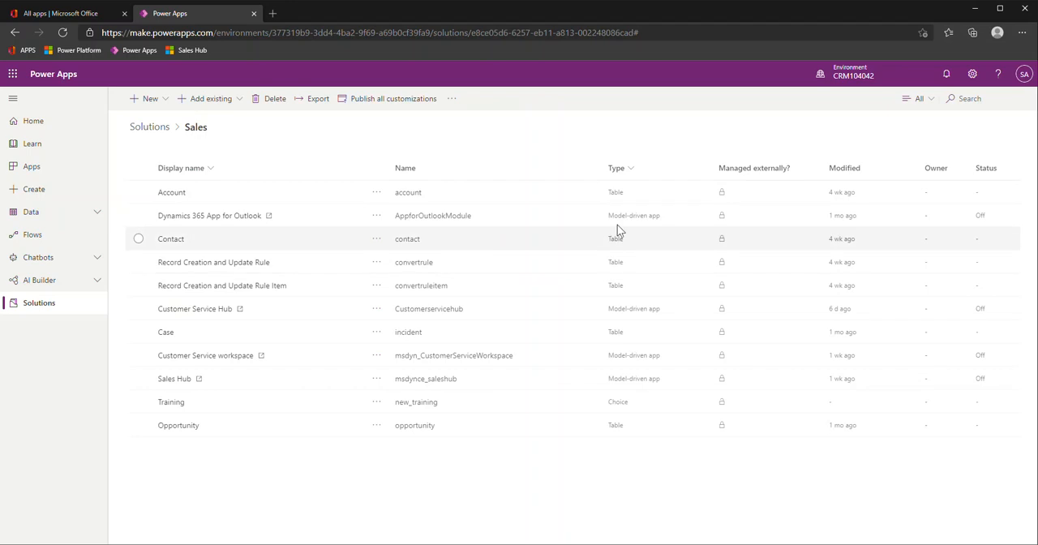
mouse_move(619, 235)
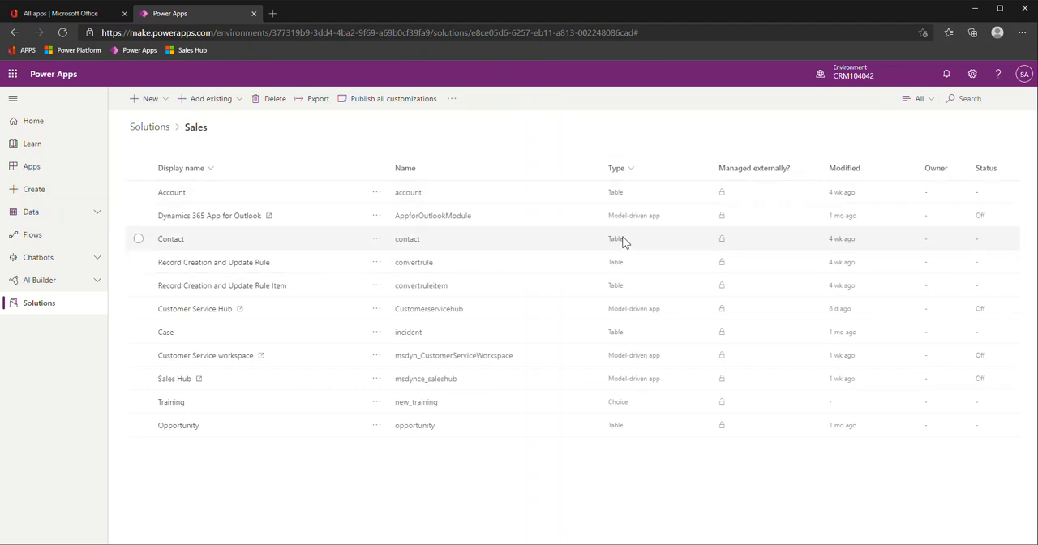
mouse_move(632, 263)
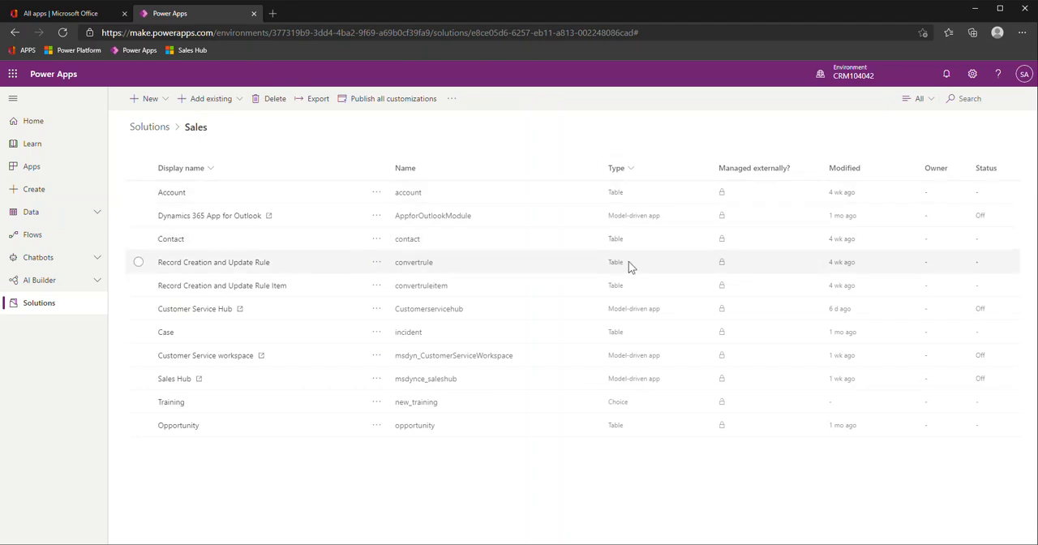
mouse_move(655, 314)
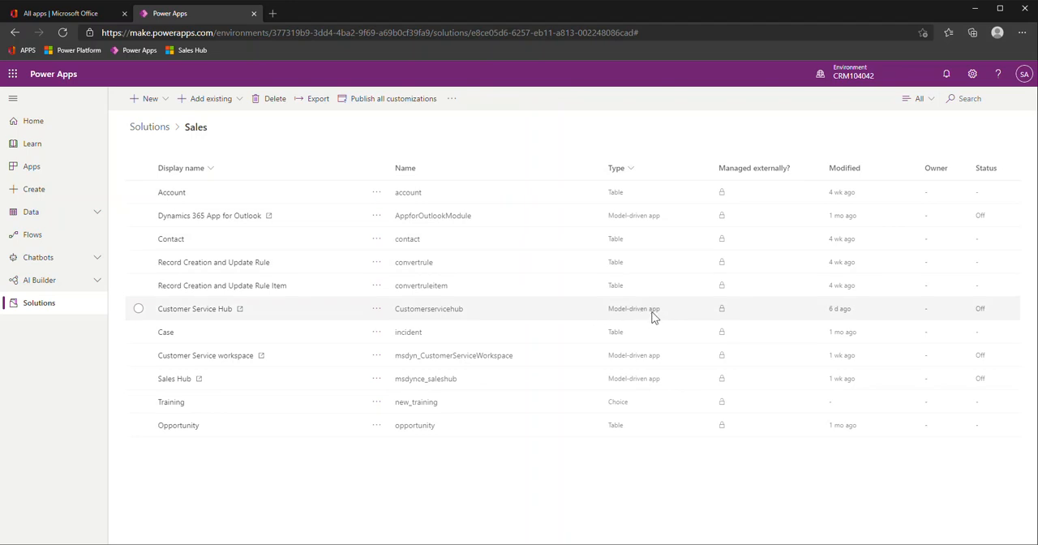
mouse_move(263, 311)
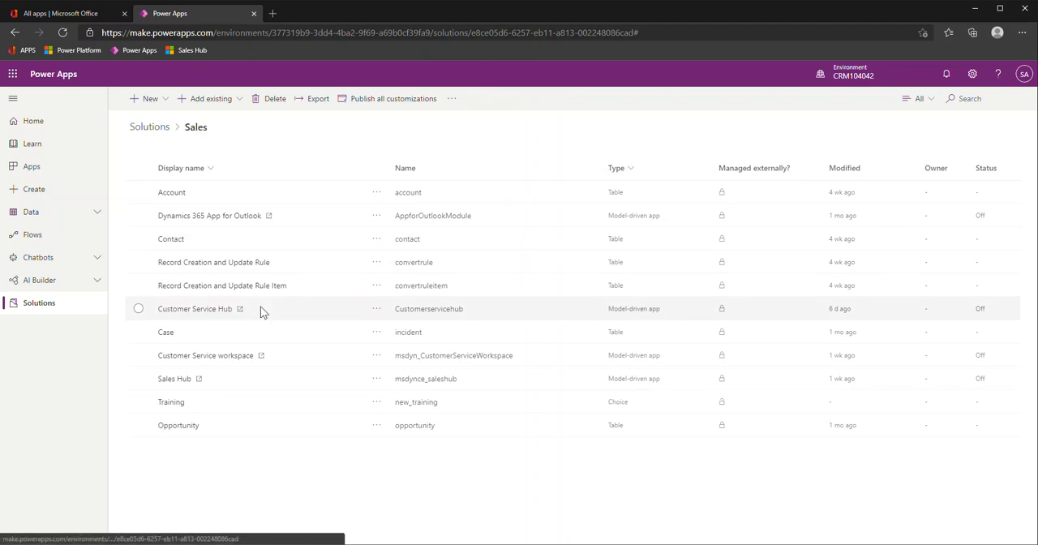
mouse_move(279, 316)
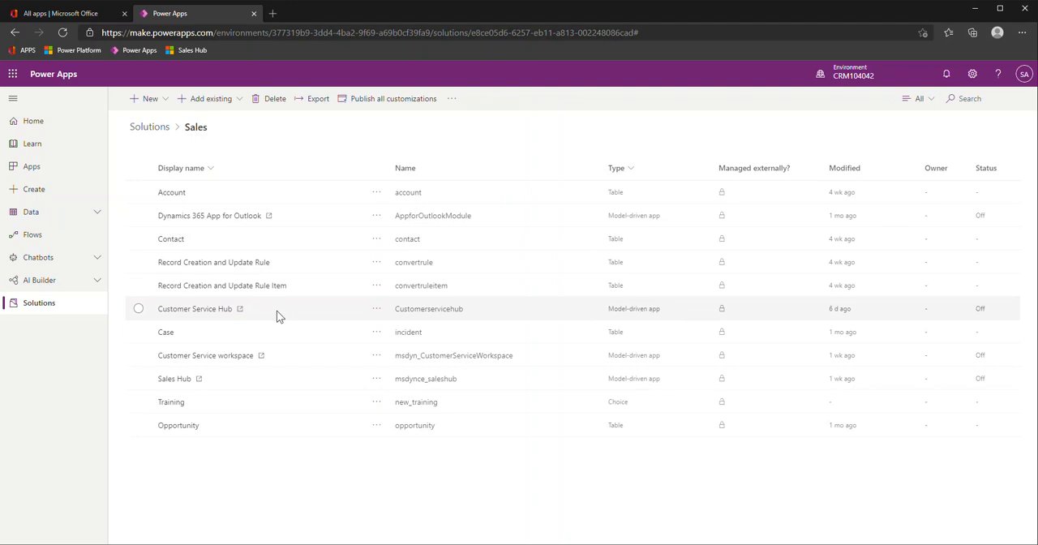
mouse_move(252, 386)
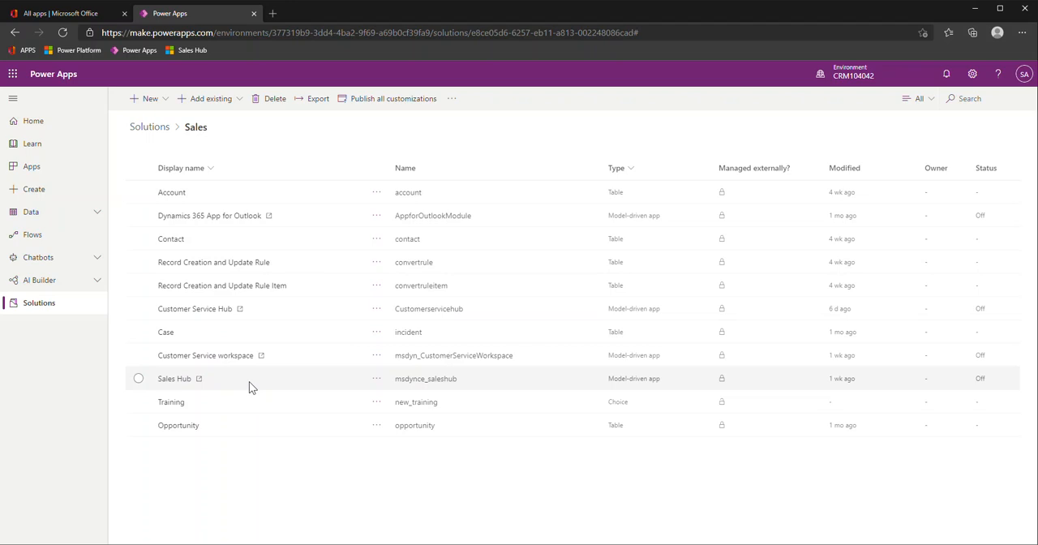
left_click(172, 193)
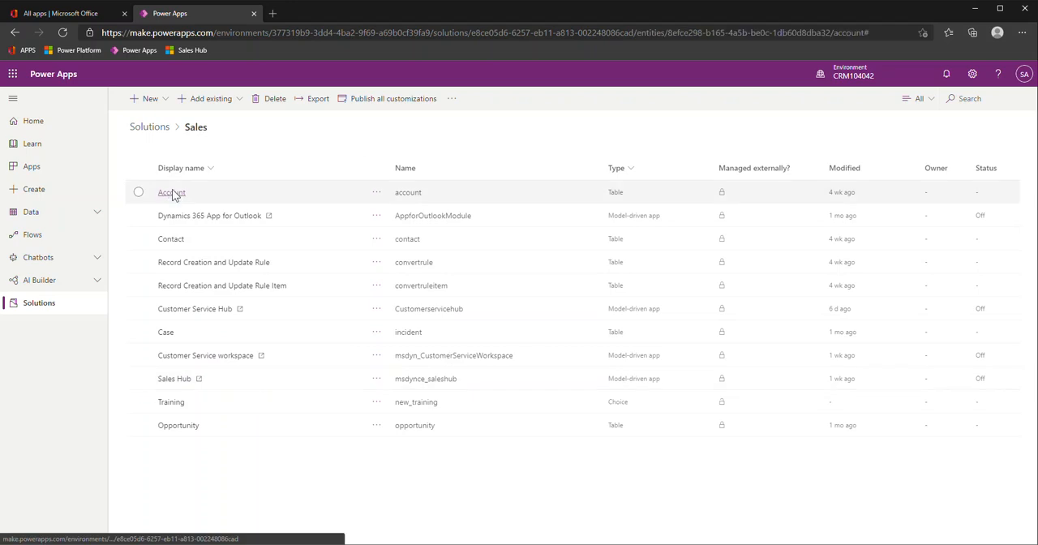
Show the Account table's columns, including Status and Status Reason.
left_click(172, 193)
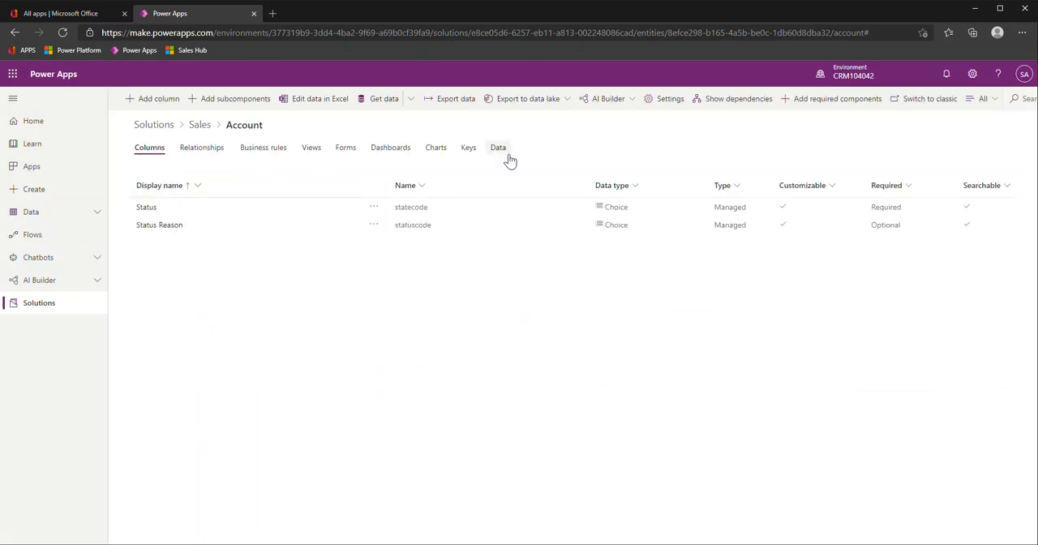
mouse_move(565, 159)
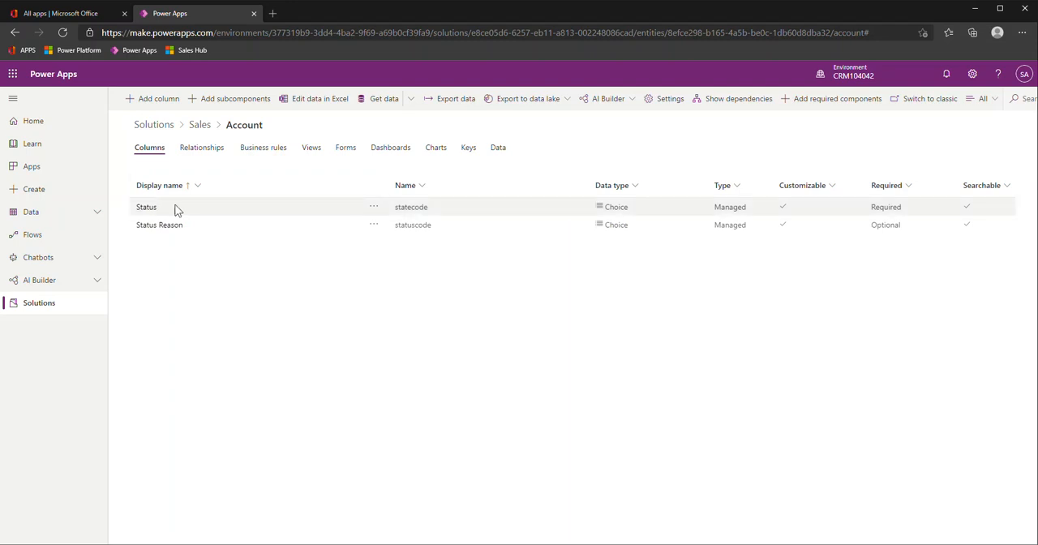
mouse_move(223, 235)
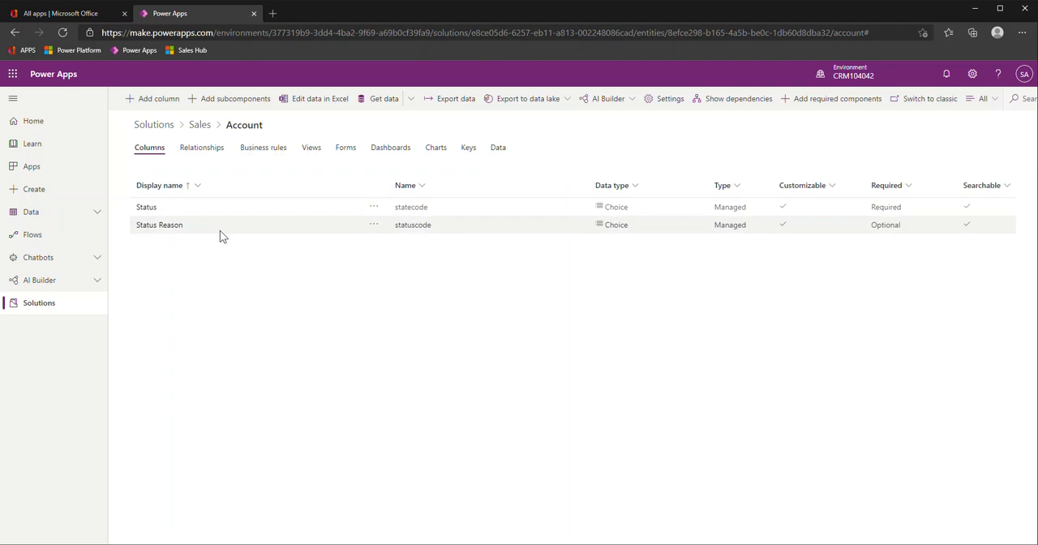
mouse_move(221, 224)
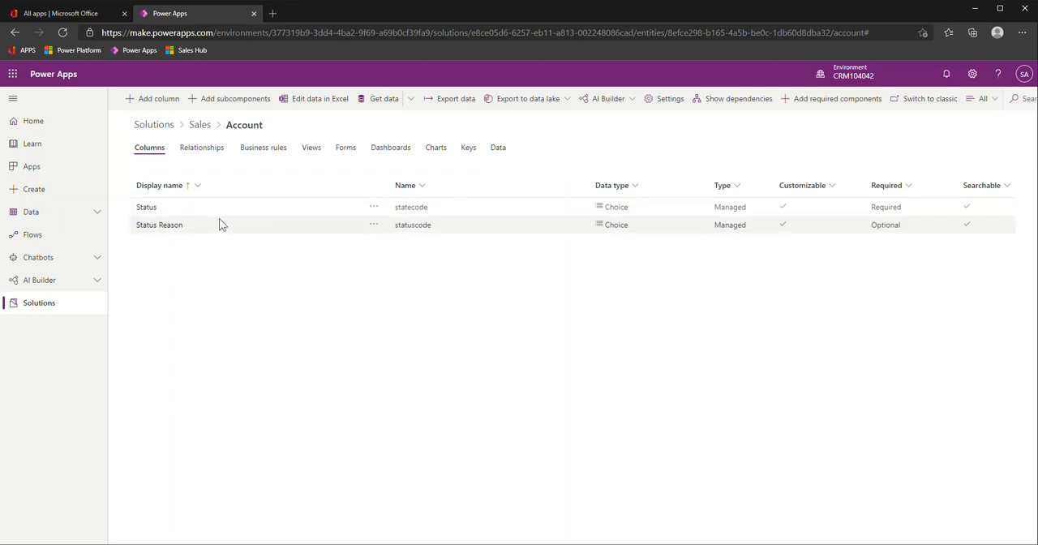
mouse_move(240, 225)
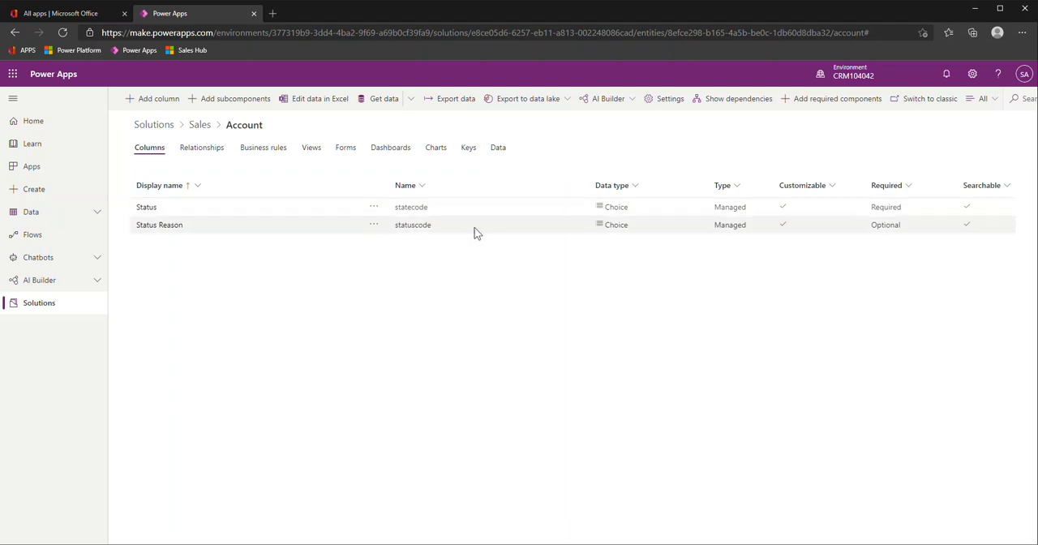
mouse_move(501, 233)
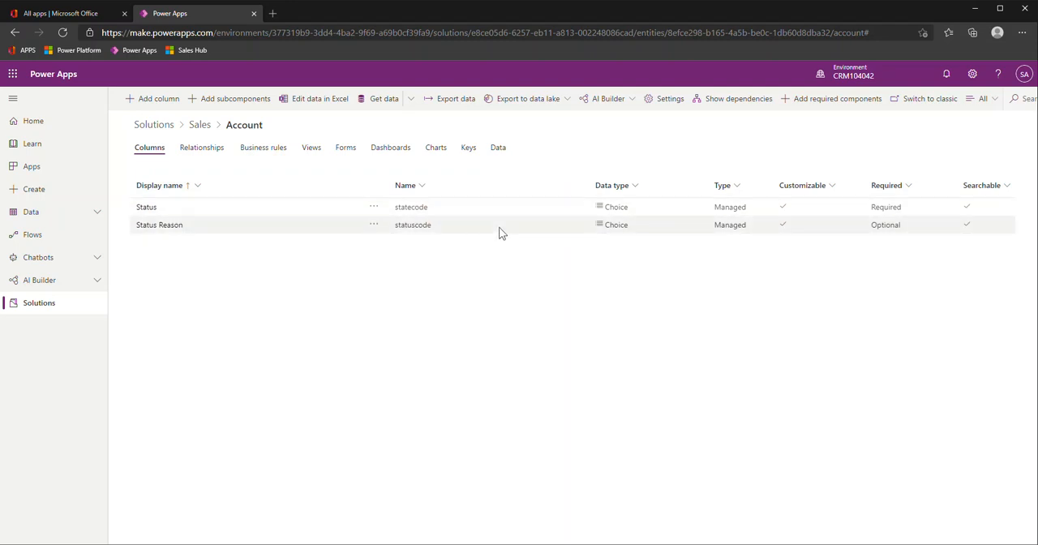
mouse_move(648, 230)
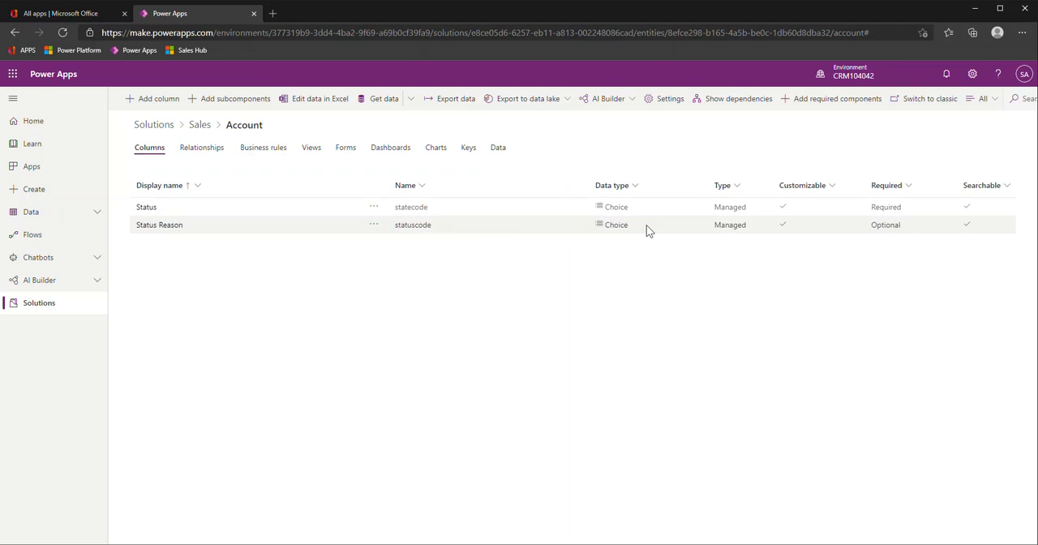
mouse_move(639, 225)
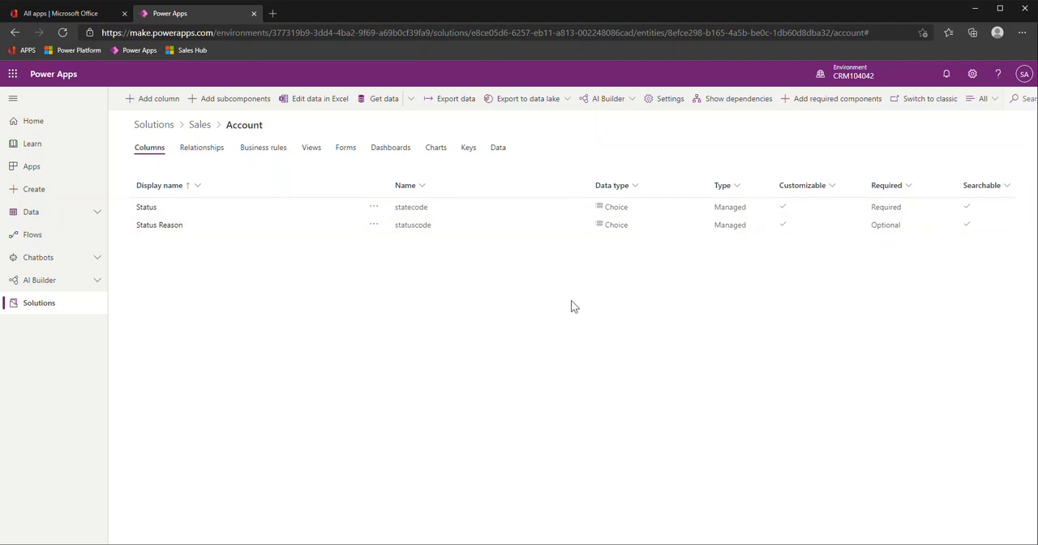
mouse_move(261, 287)
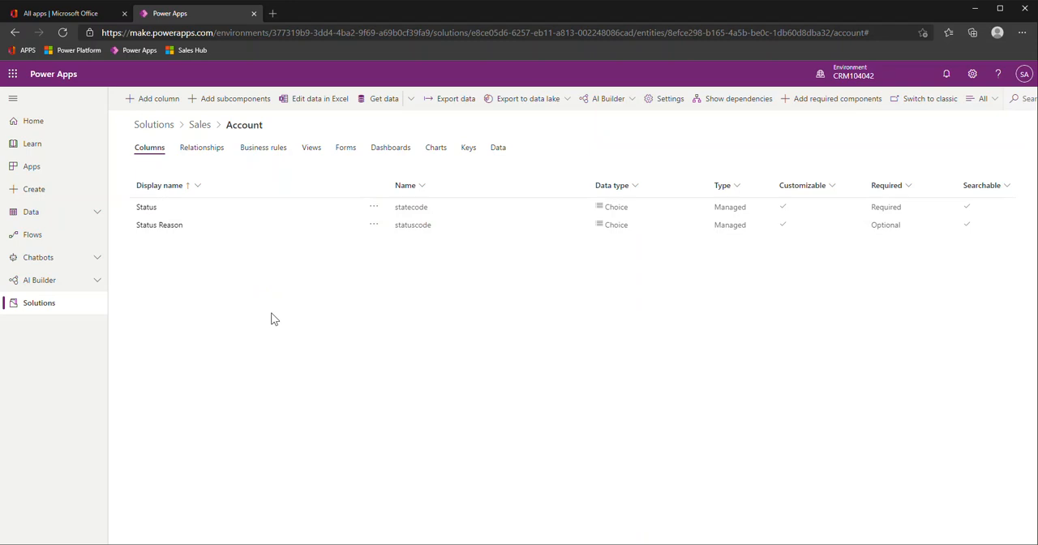
mouse_move(272, 318)
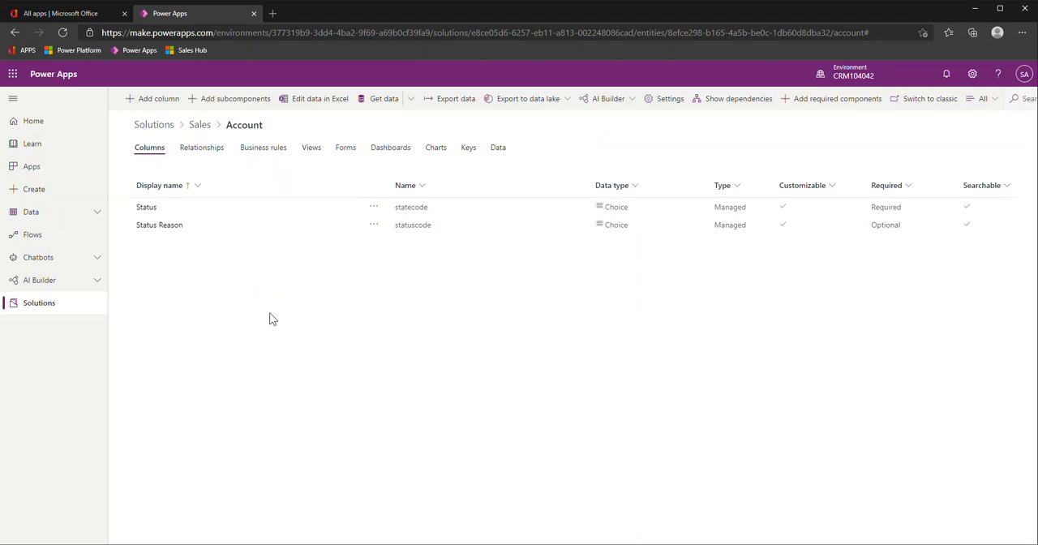
mouse_move(253, 13)
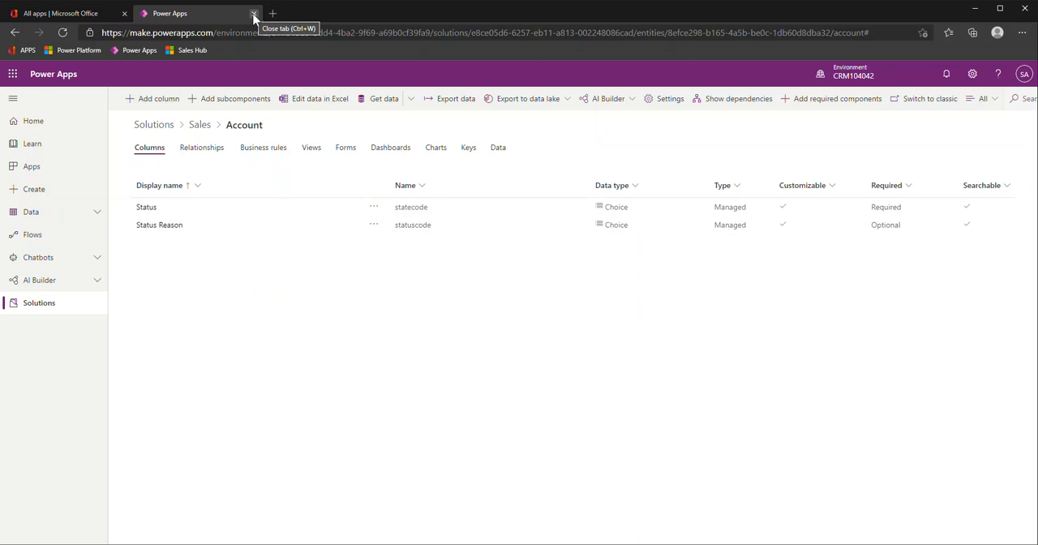
Close the Power Apps browser tab to return to the Office 365 All apps page.
left_click(255, 13)
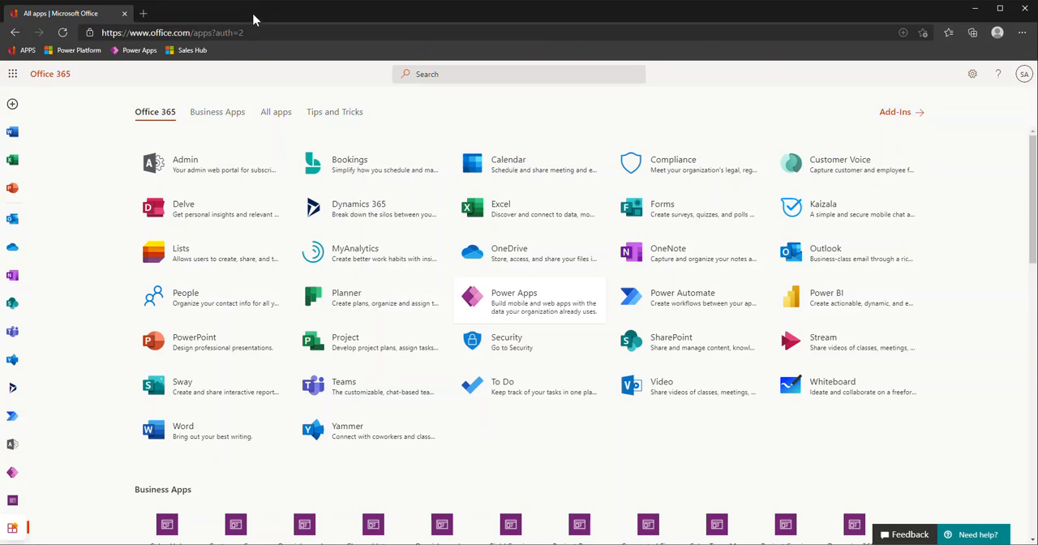
mouse_move(78, 123)
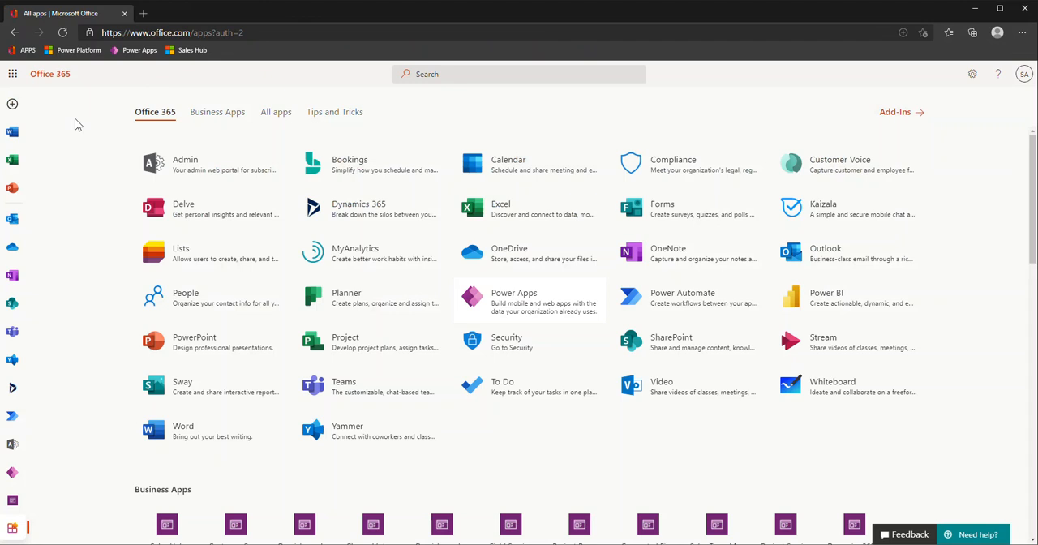
mouse_move(87, 133)
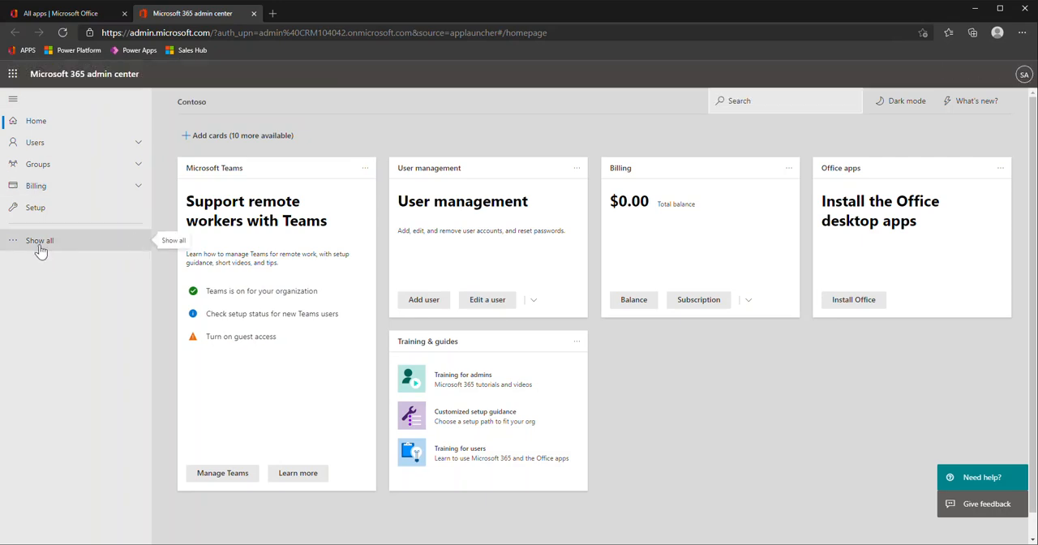
Expand the admin navigation with Show all and go to All admin centers.
left_click(39, 240)
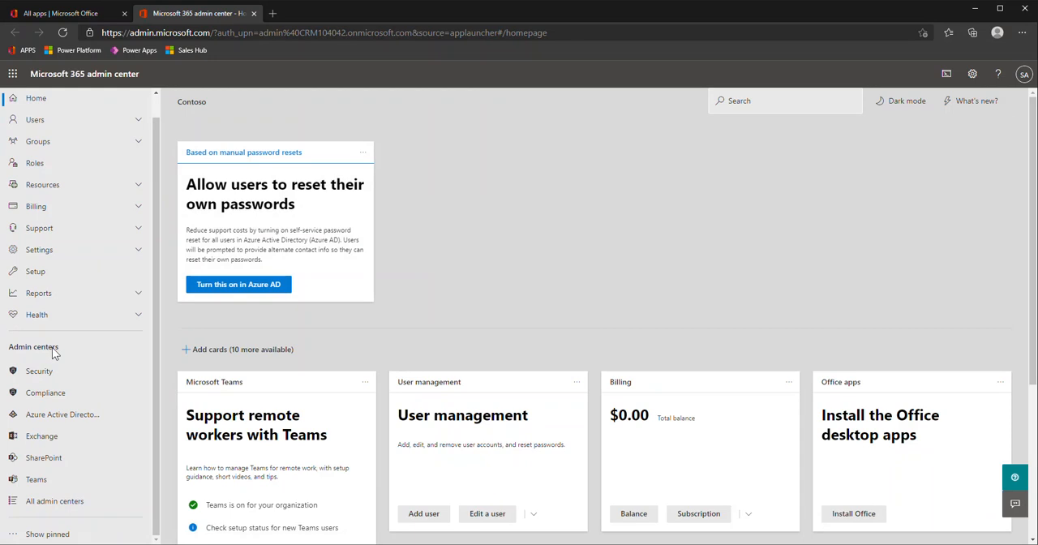
mouse_move(56, 500)
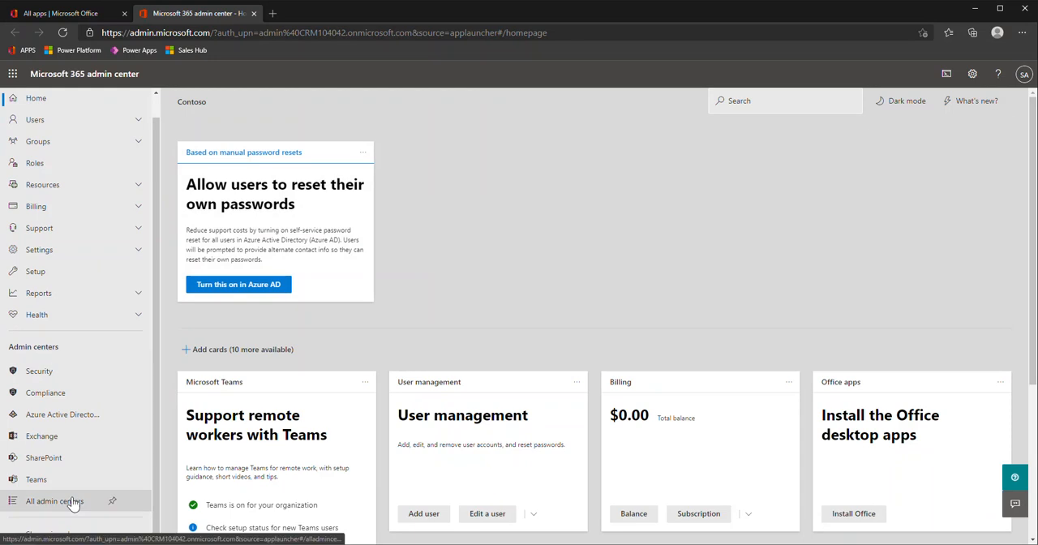
left_click(56, 500)
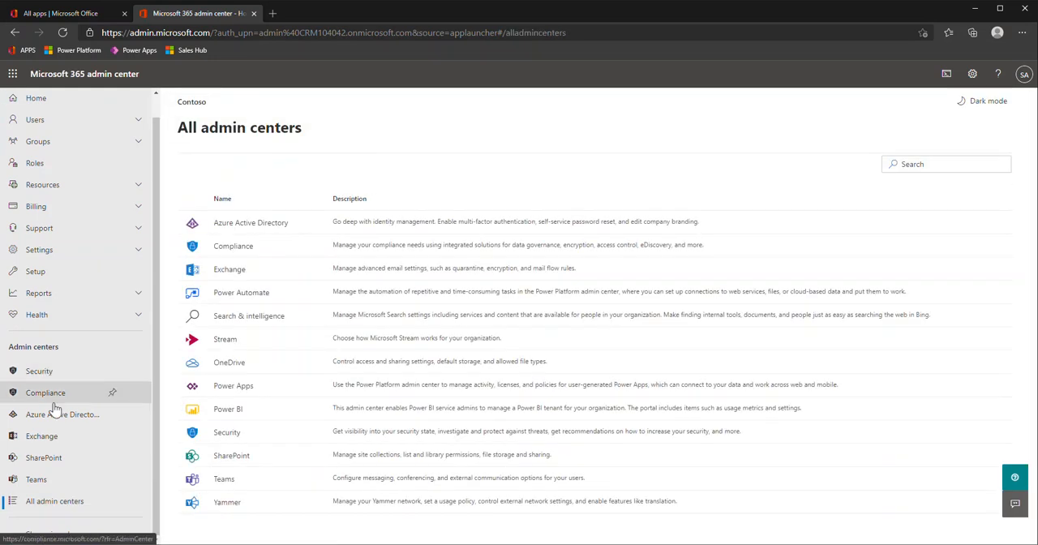
mouse_move(66, 479)
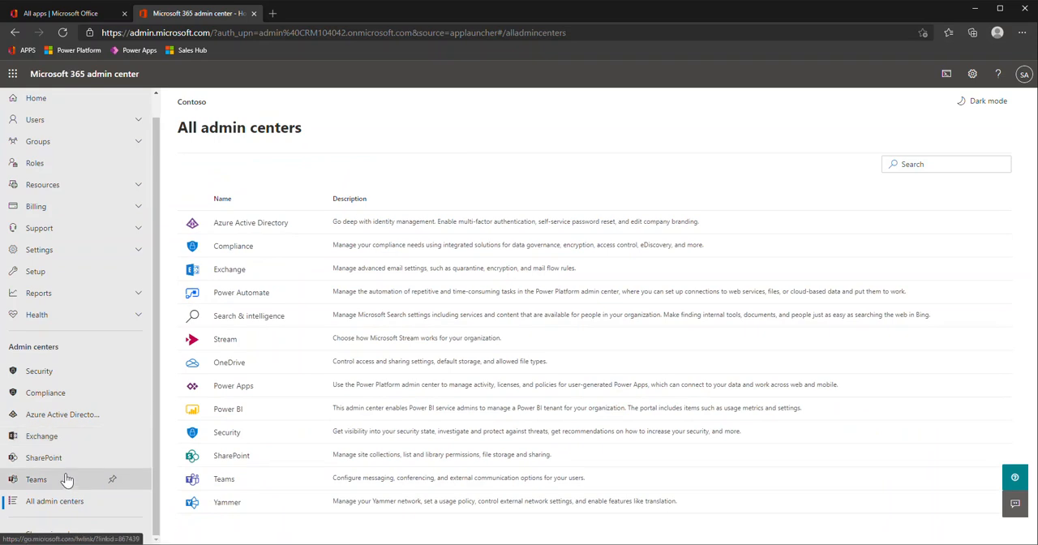
mouse_move(39, 369)
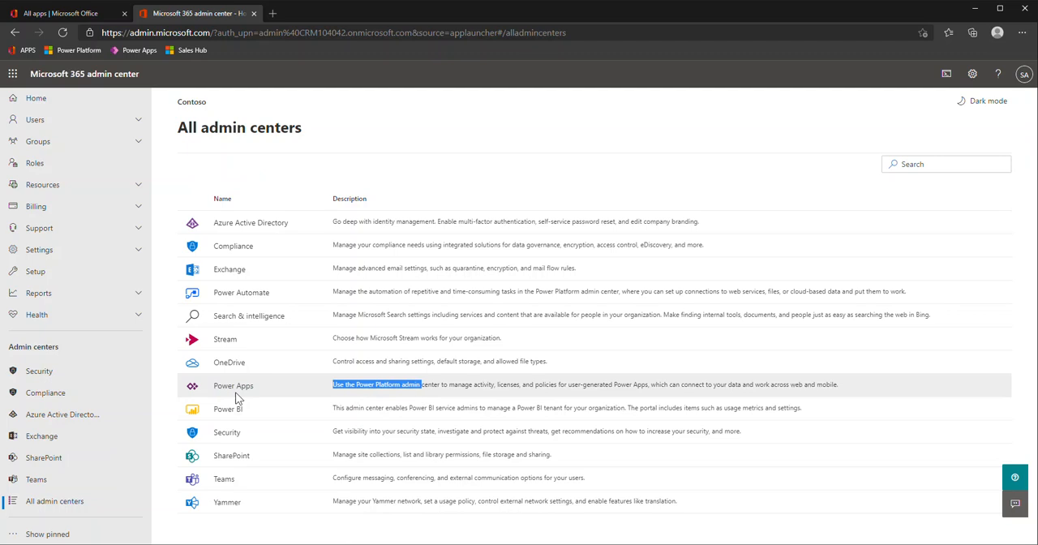
Launch the Power Platform admin center and view the CRM104042 environment's details.
left_click(234, 386)
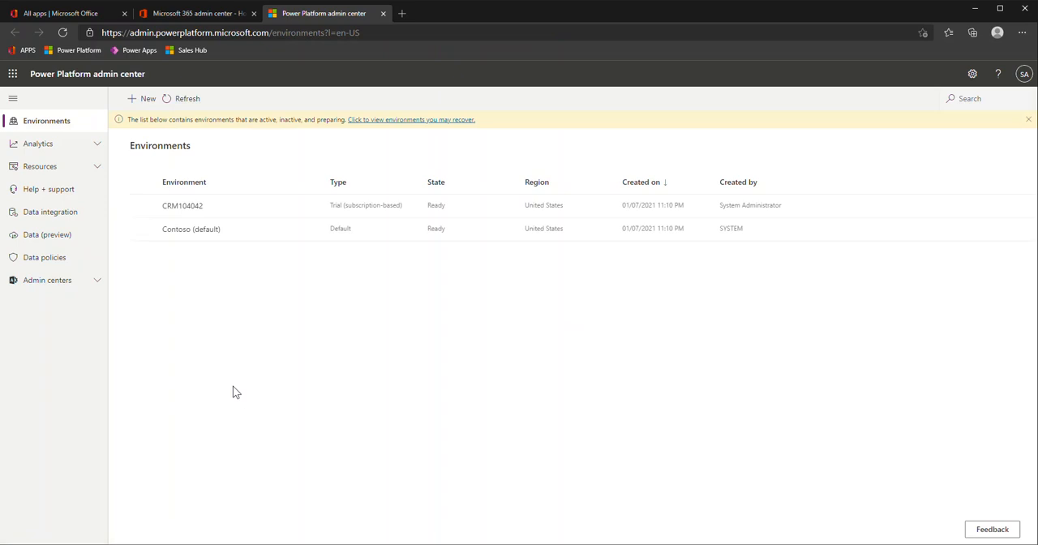
mouse_move(140, 50)
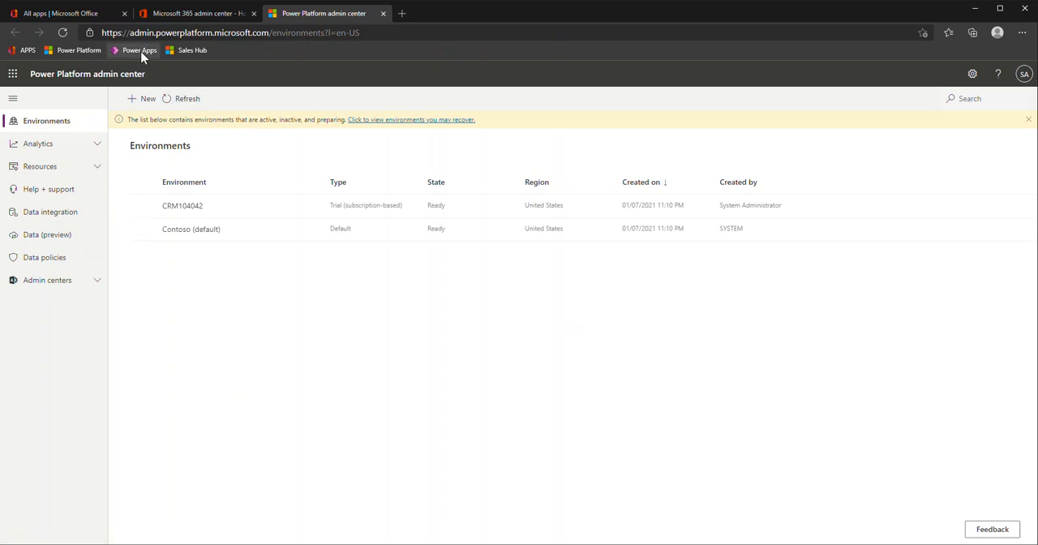
mouse_move(78, 50)
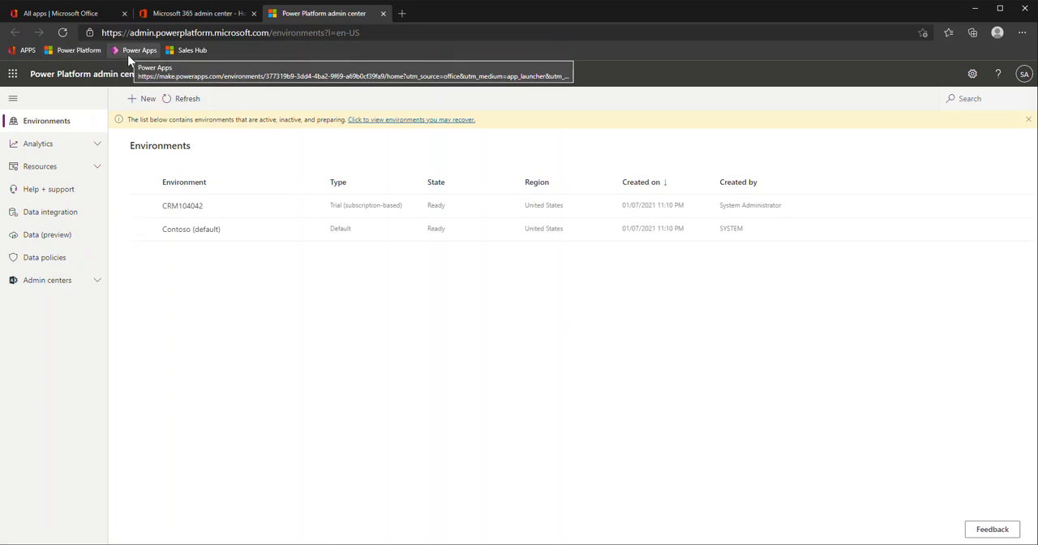
mouse_move(131, 62)
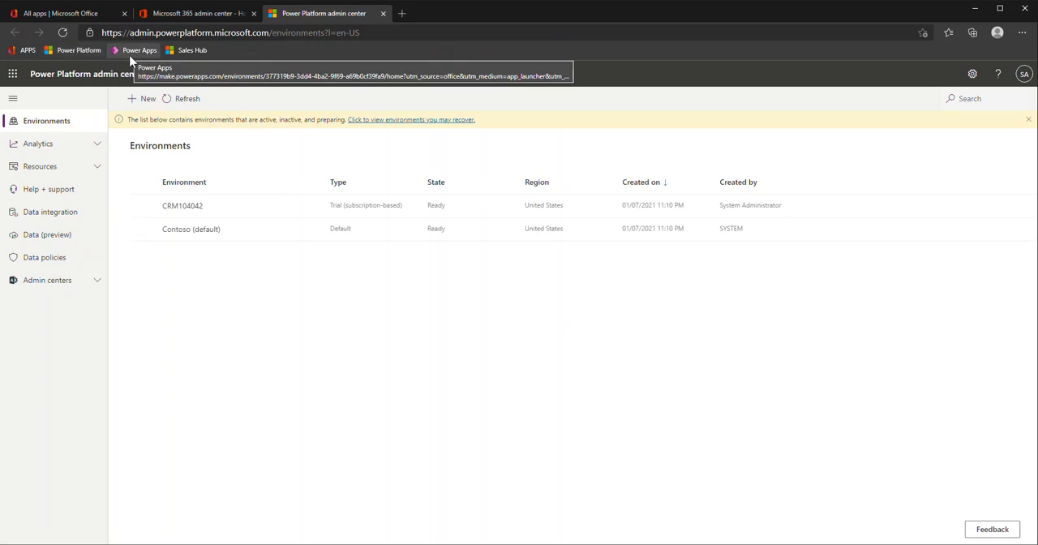
mouse_move(78, 50)
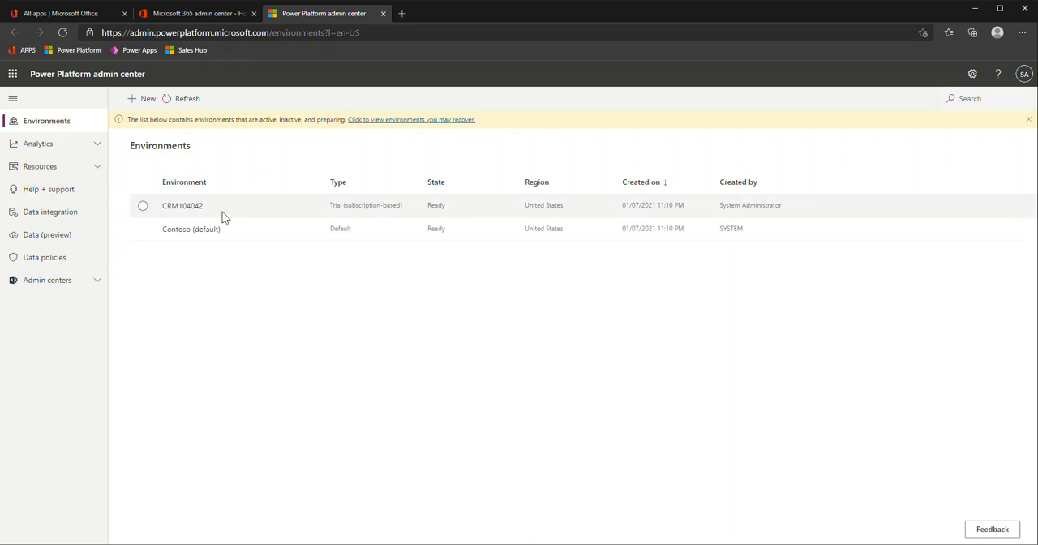
mouse_move(275, 211)
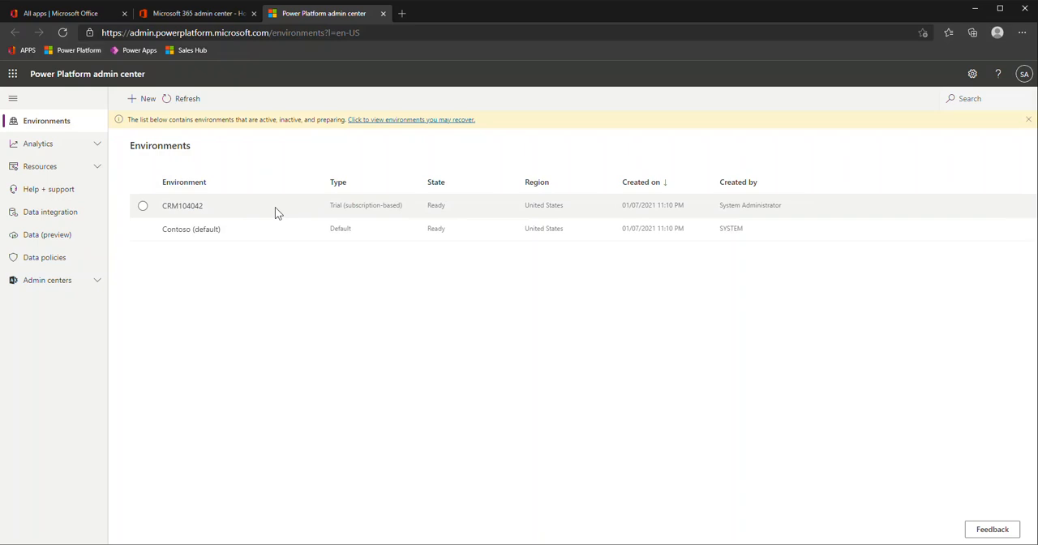
left_click(181, 204)
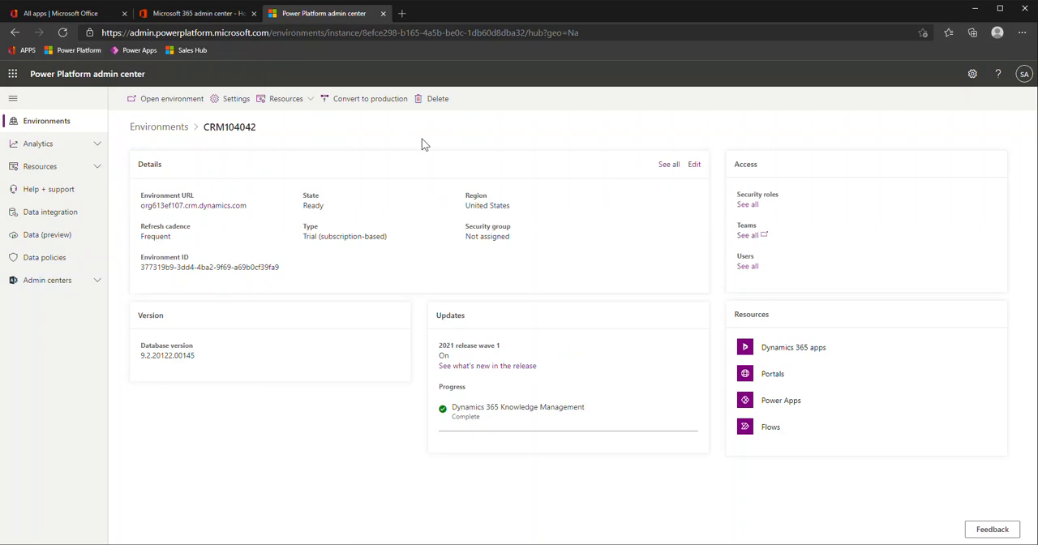
mouse_move(509, 308)
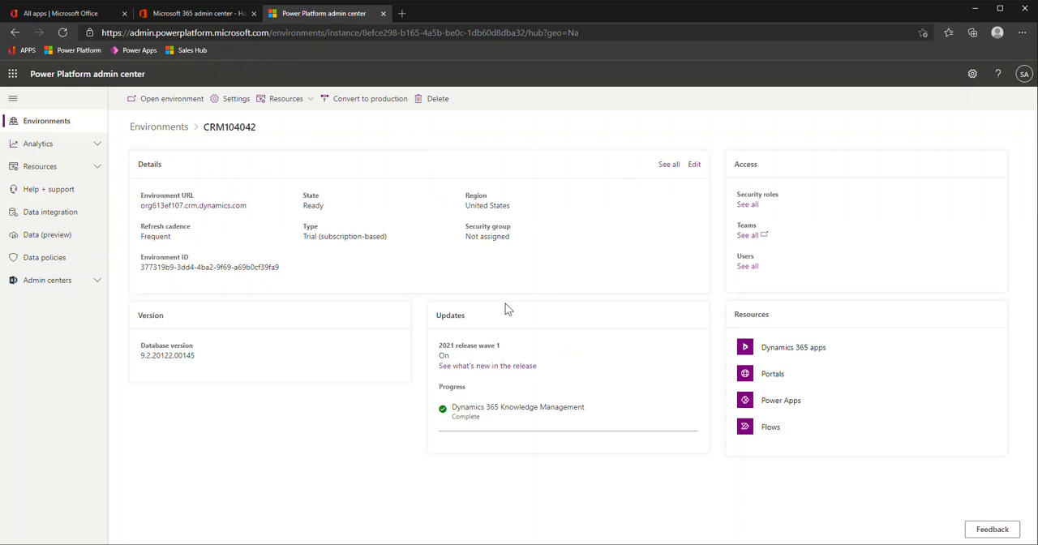
mouse_move(420, 364)
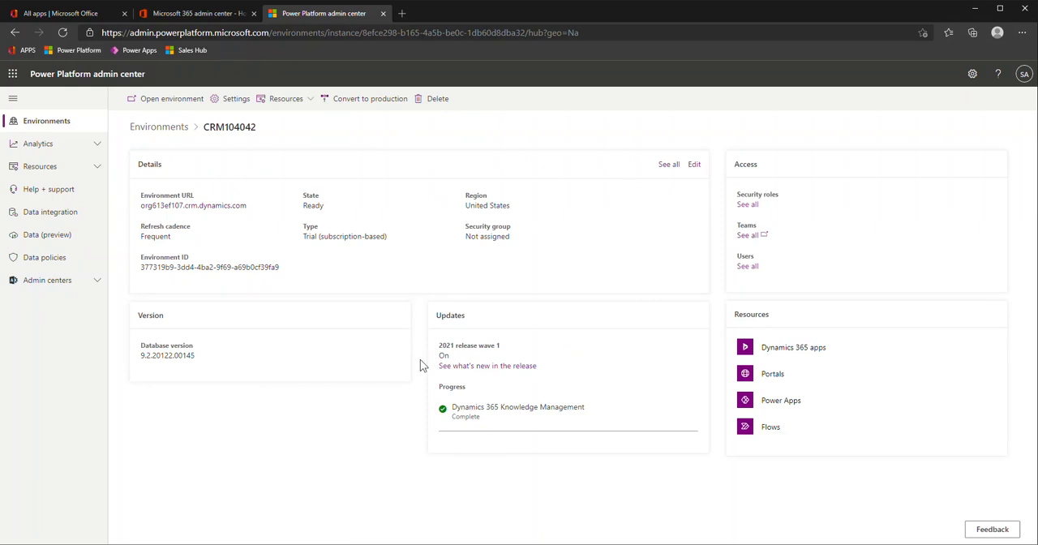
mouse_move(478, 313)
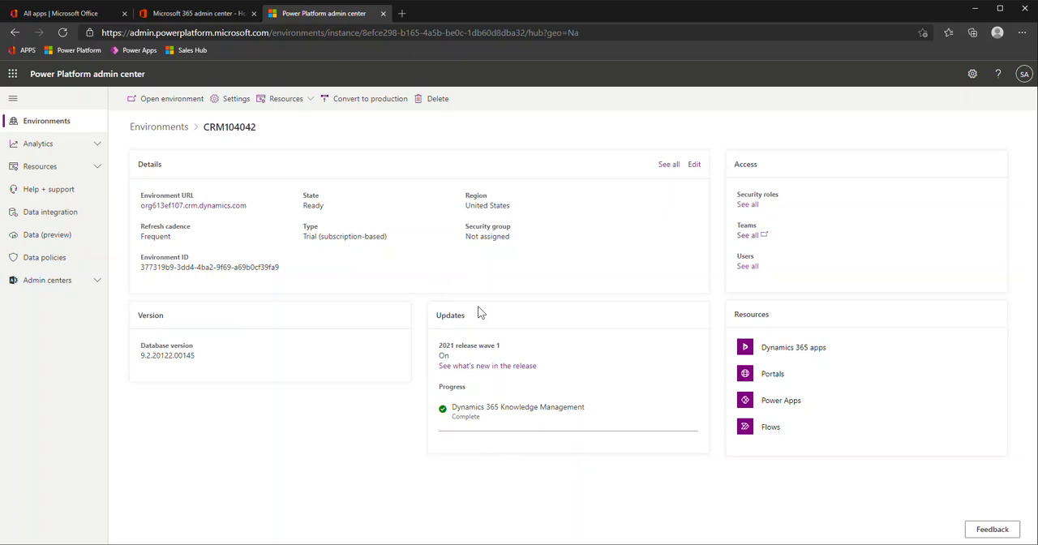
mouse_move(467, 300)
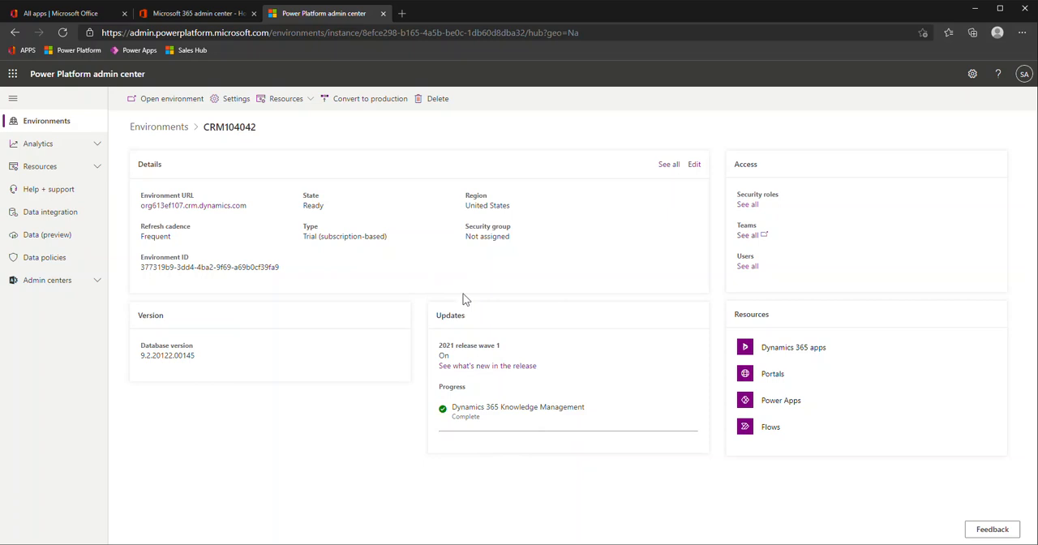
mouse_move(567, 405)
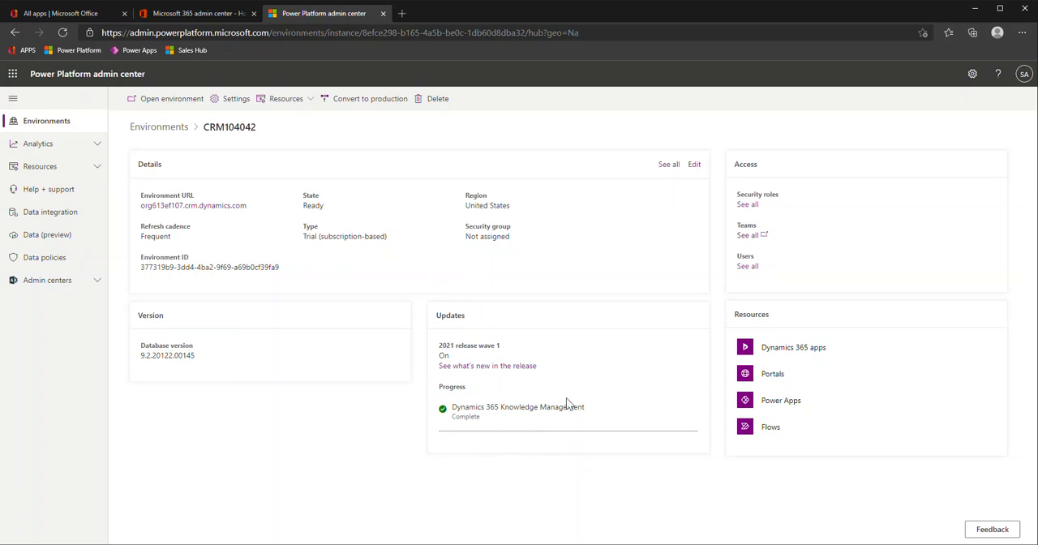
mouse_move(733, 332)
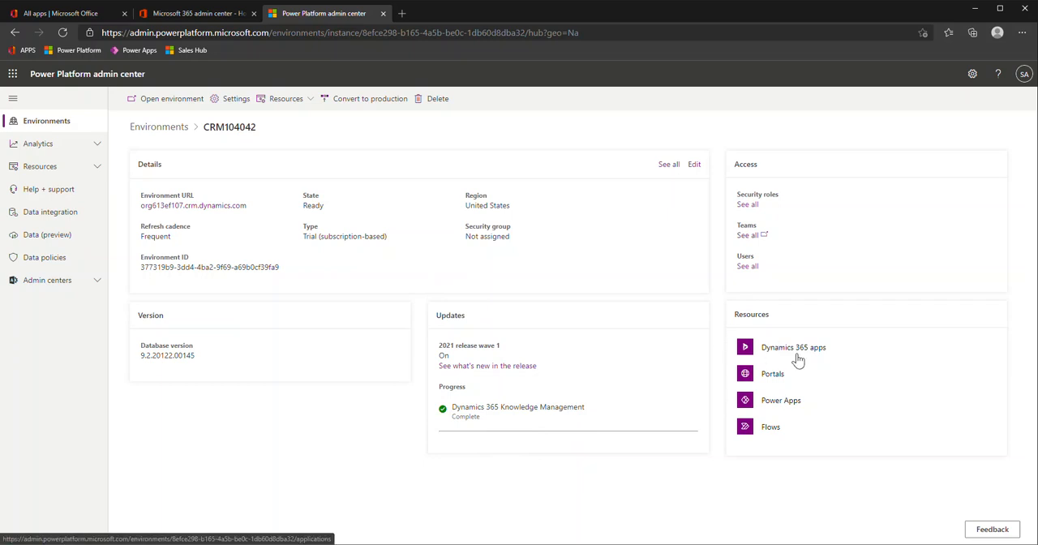
mouse_move(818, 359)
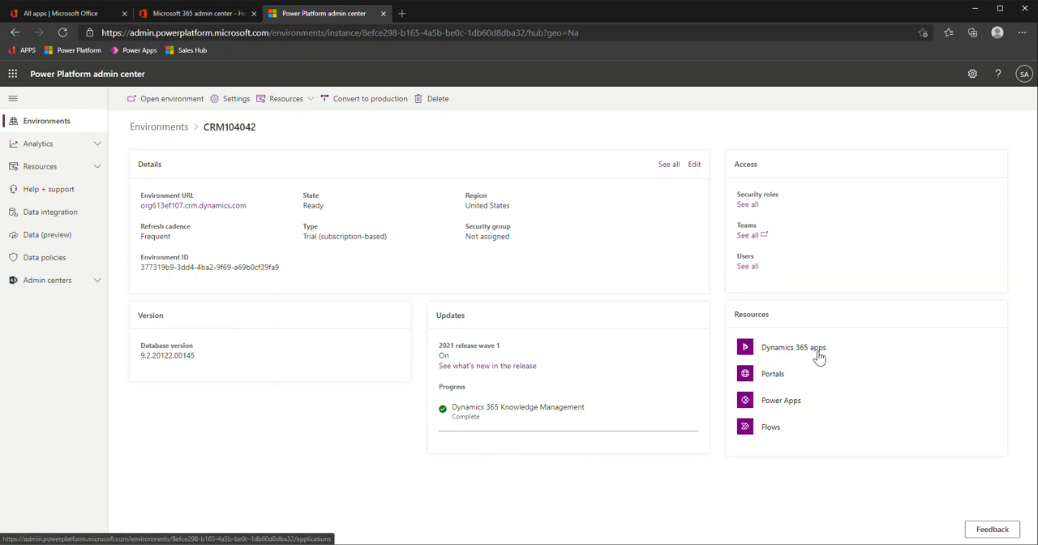
mouse_move(740, 372)
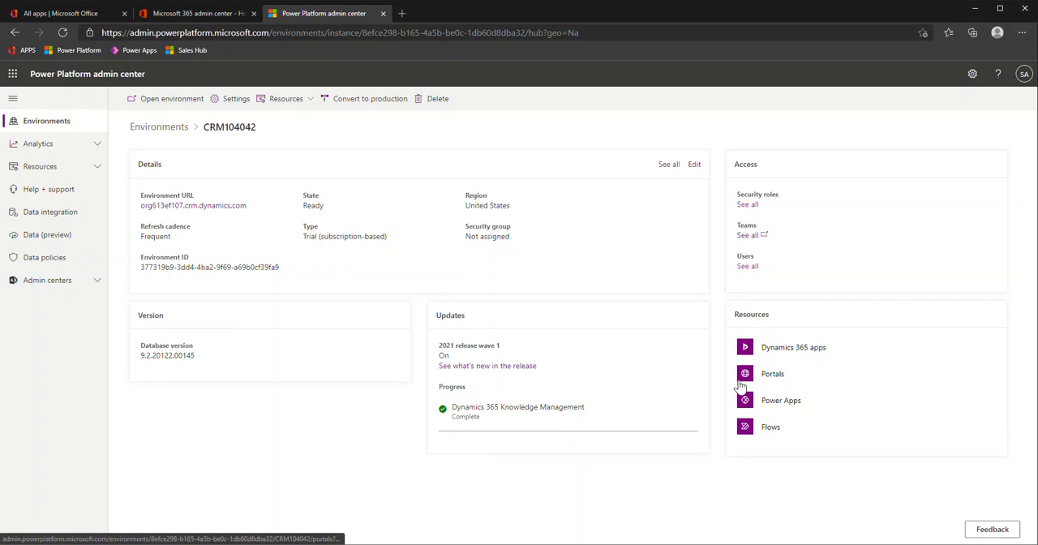
mouse_move(811, 405)
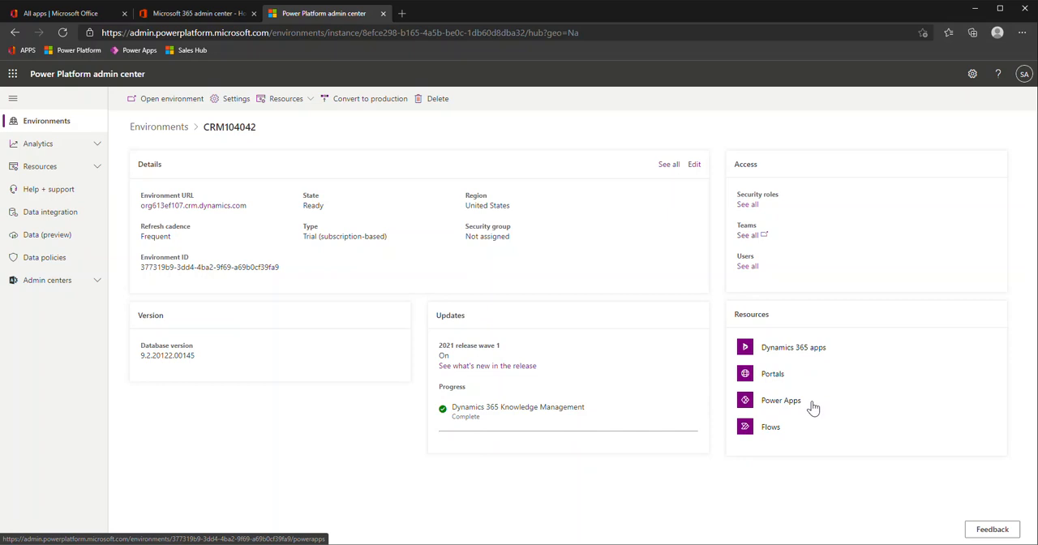
mouse_move(798, 352)
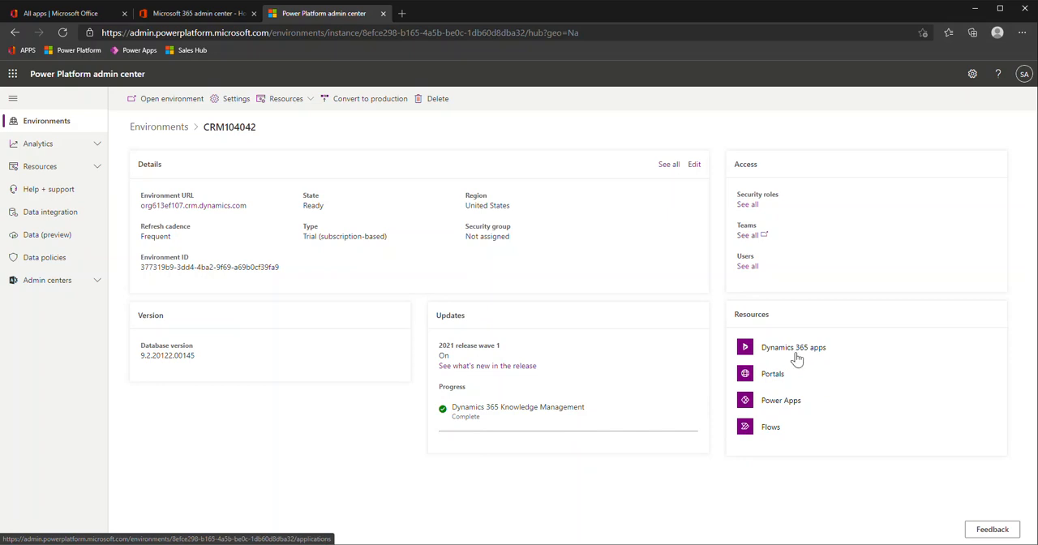
mouse_move(786, 405)
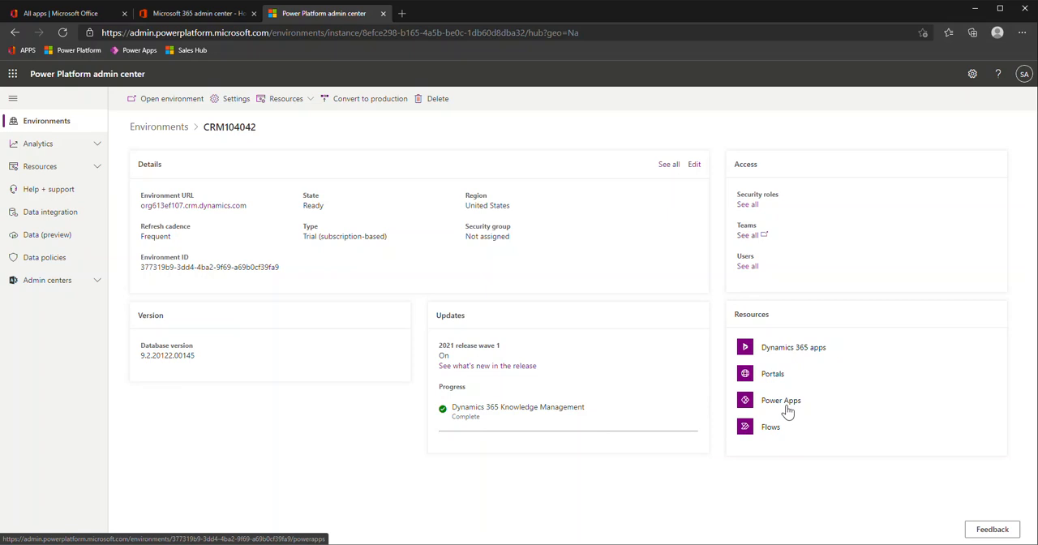
mouse_move(770, 428)
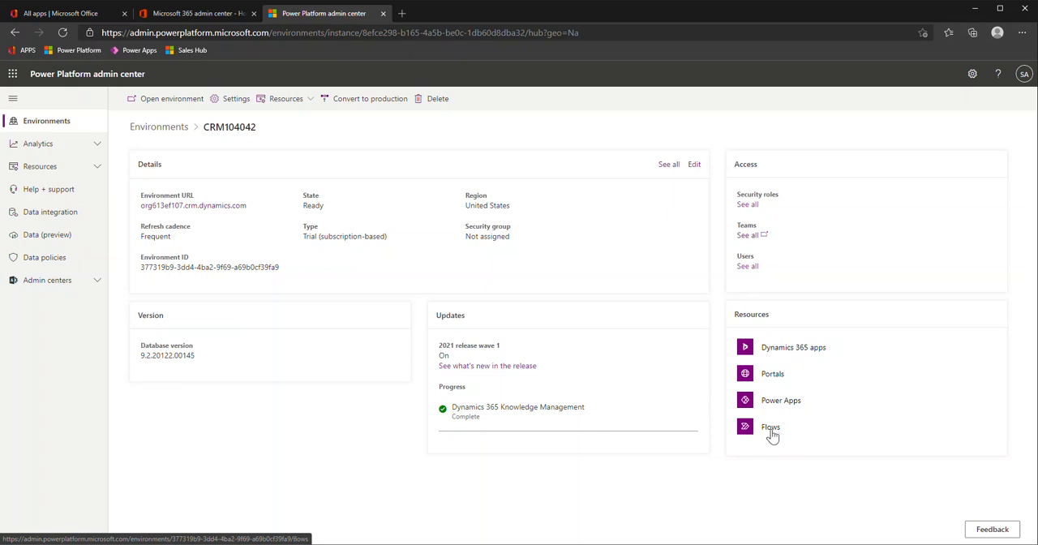
mouse_move(775, 222)
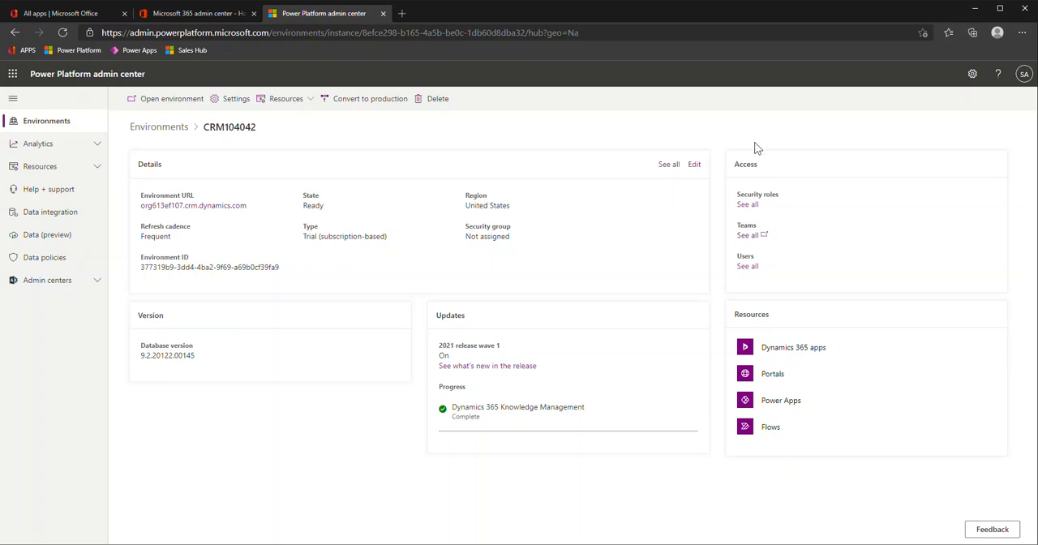
mouse_move(808, 288)
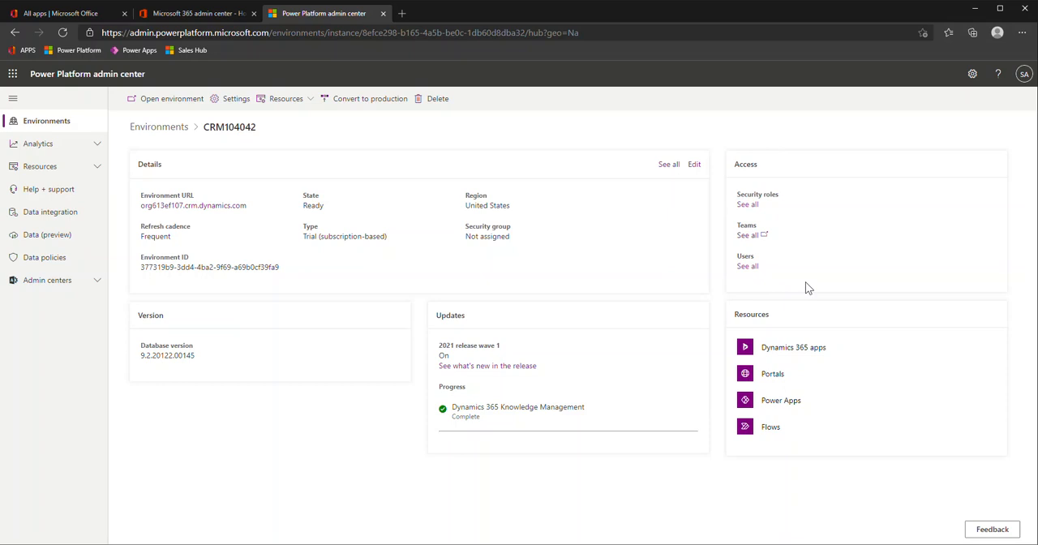
mouse_move(767, 198)
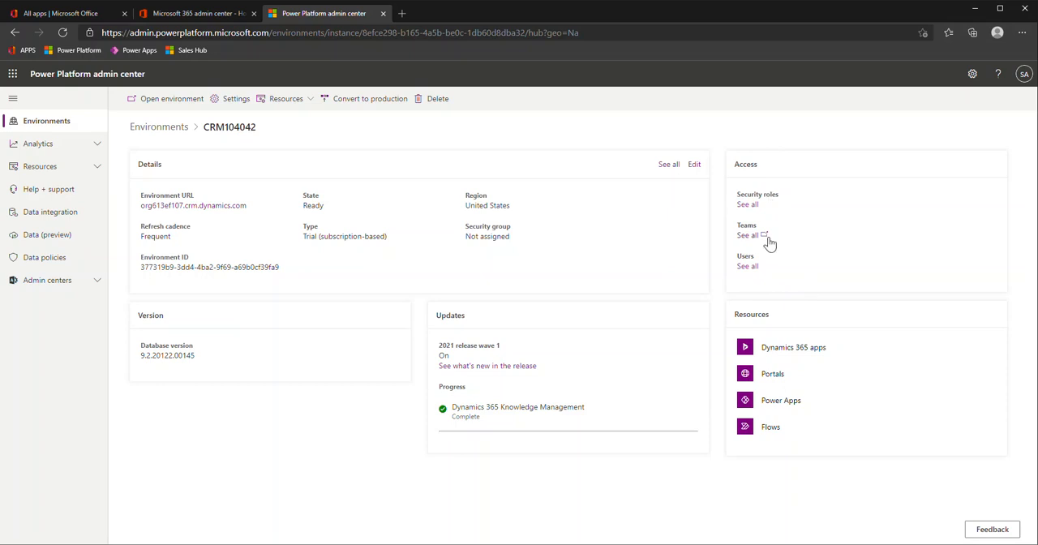
mouse_move(759, 279)
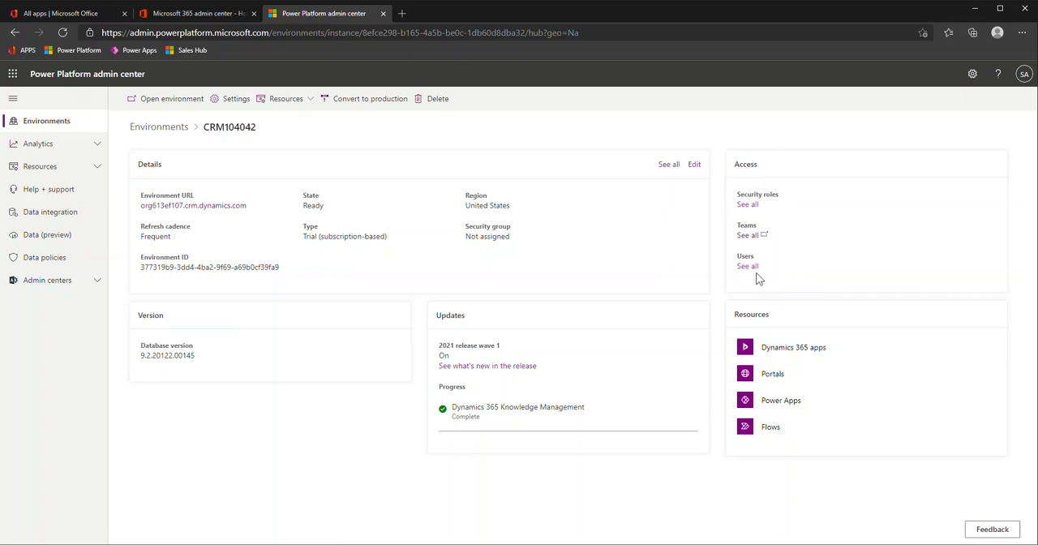
mouse_move(727, 170)
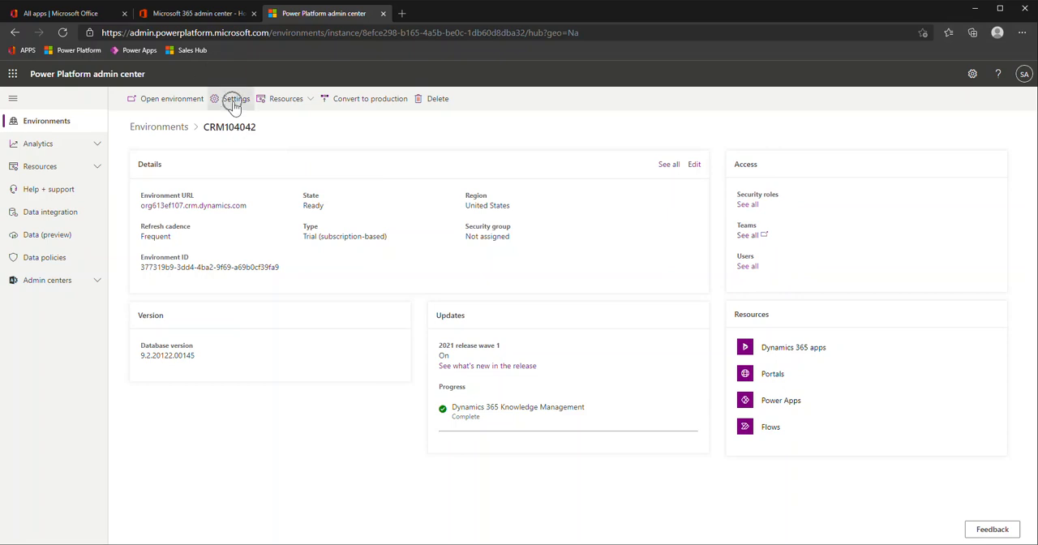
Go to the CRM104042 environment's Settings page from the command bar.
left_click(235, 97)
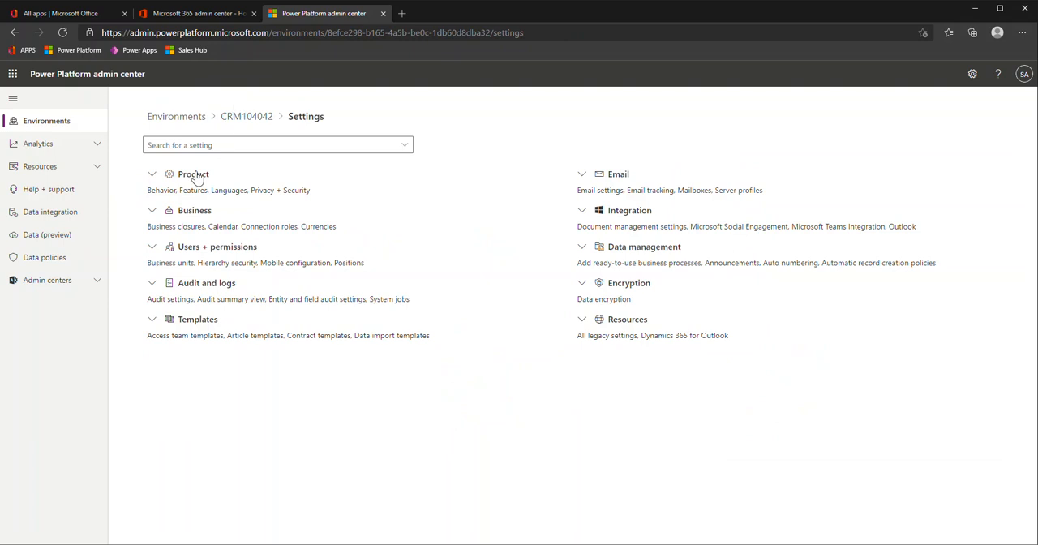
Expand the Product settings group to list Behavior, Features, Languages and more.
left_click(193, 173)
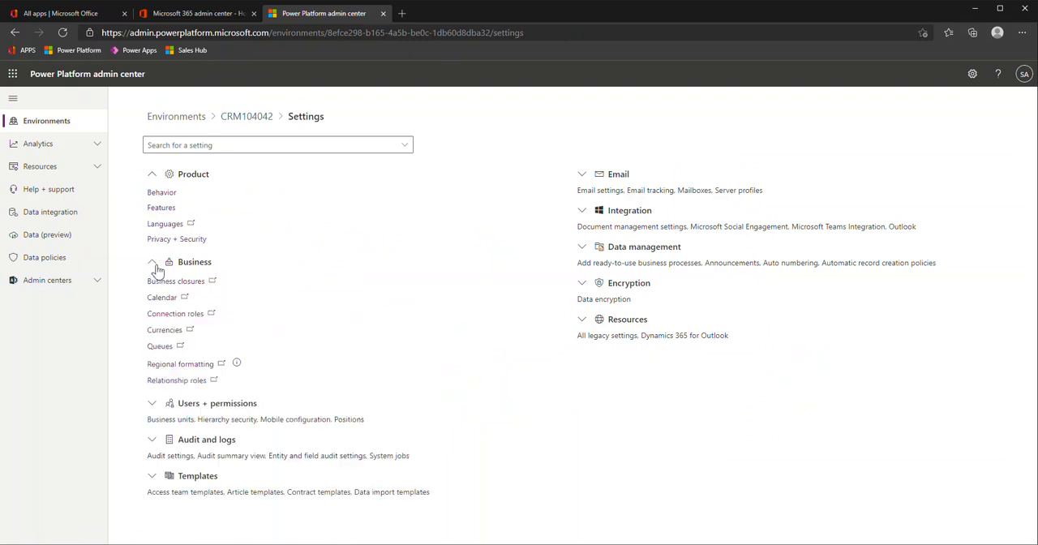
mouse_move(279, 328)
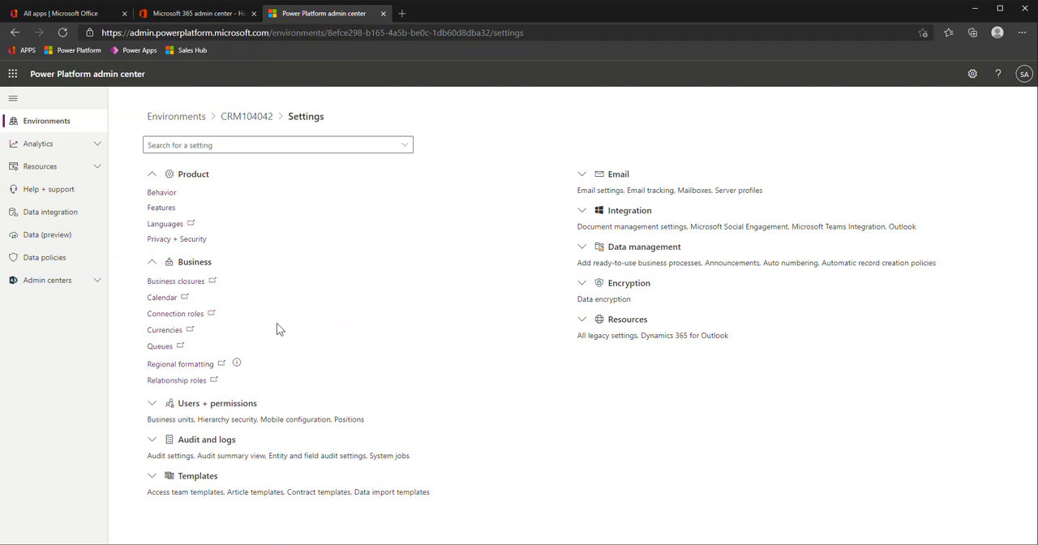
mouse_move(260, 393)
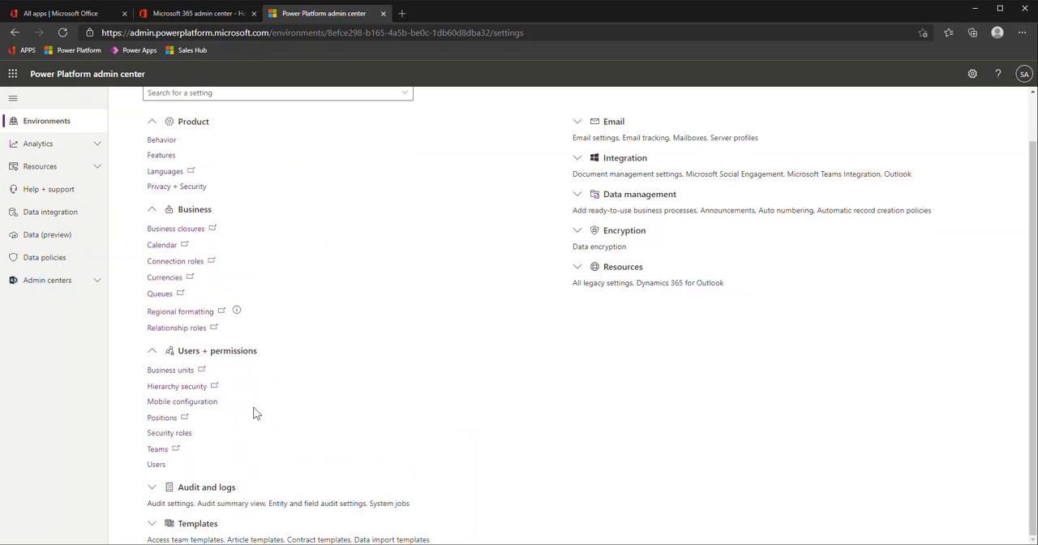
mouse_move(186, 339)
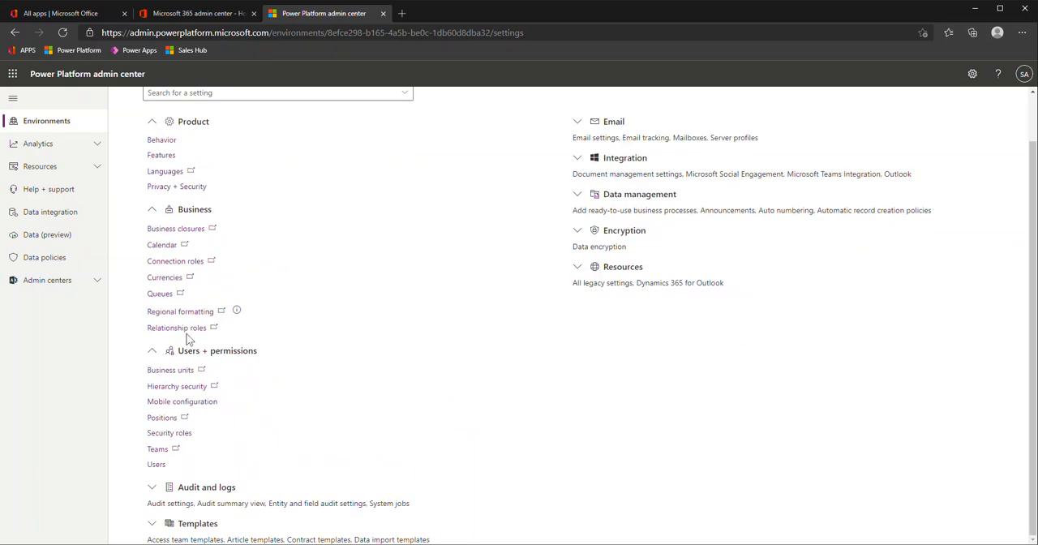
mouse_move(253, 373)
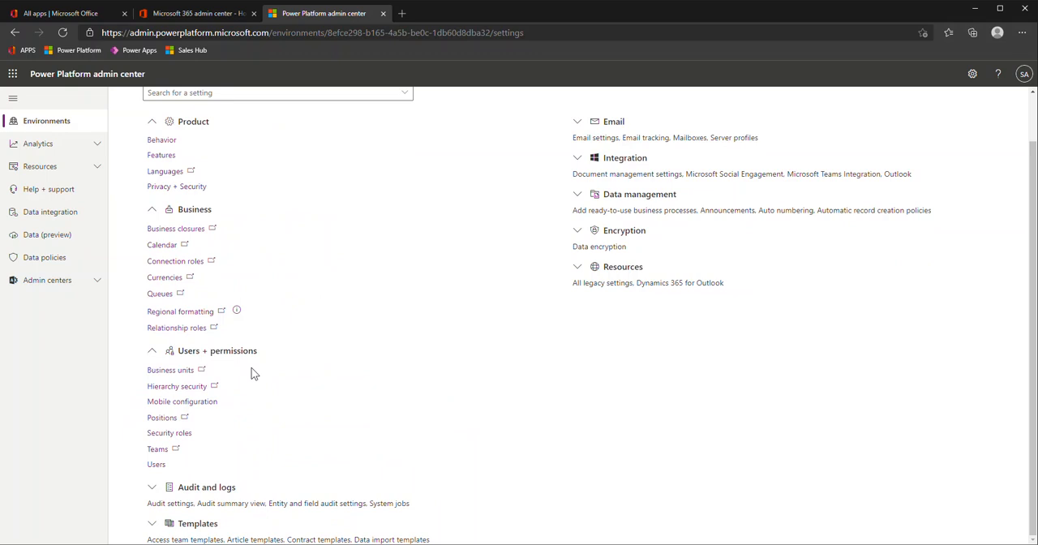
mouse_move(467, 368)
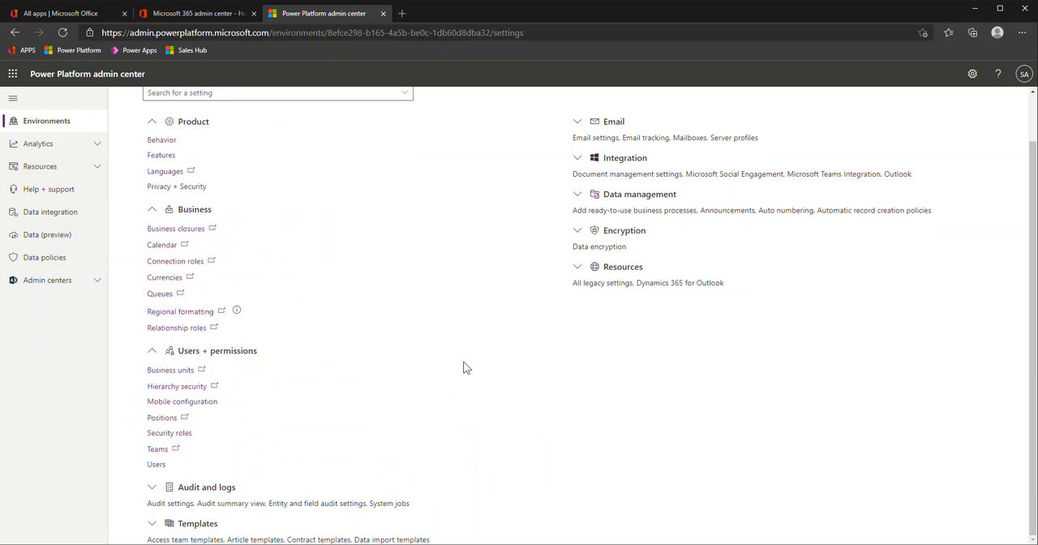
mouse_move(352, 477)
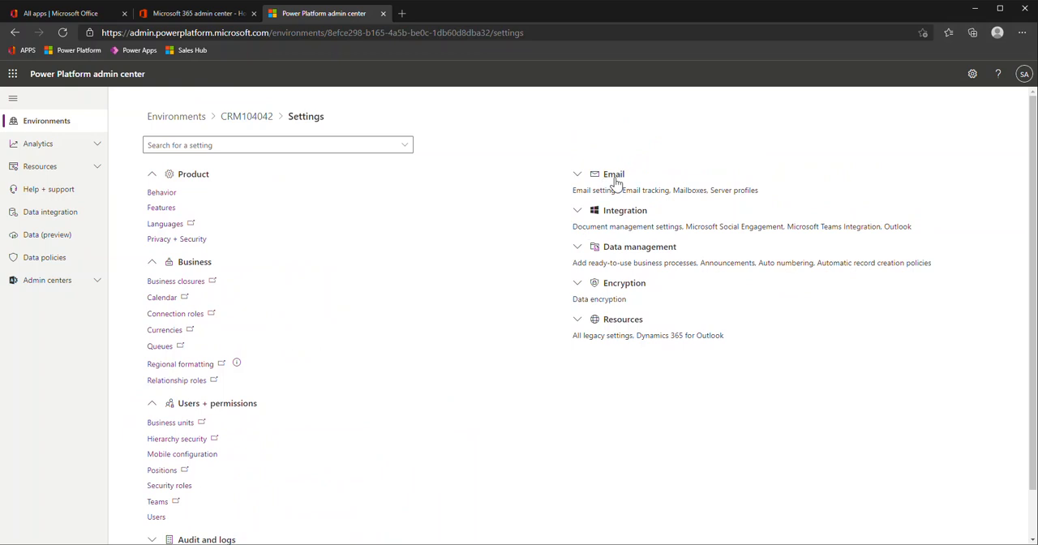
Expand Email and Data management settings, then launch All legacy settings in Dynamics 365.
left_click(577, 173)
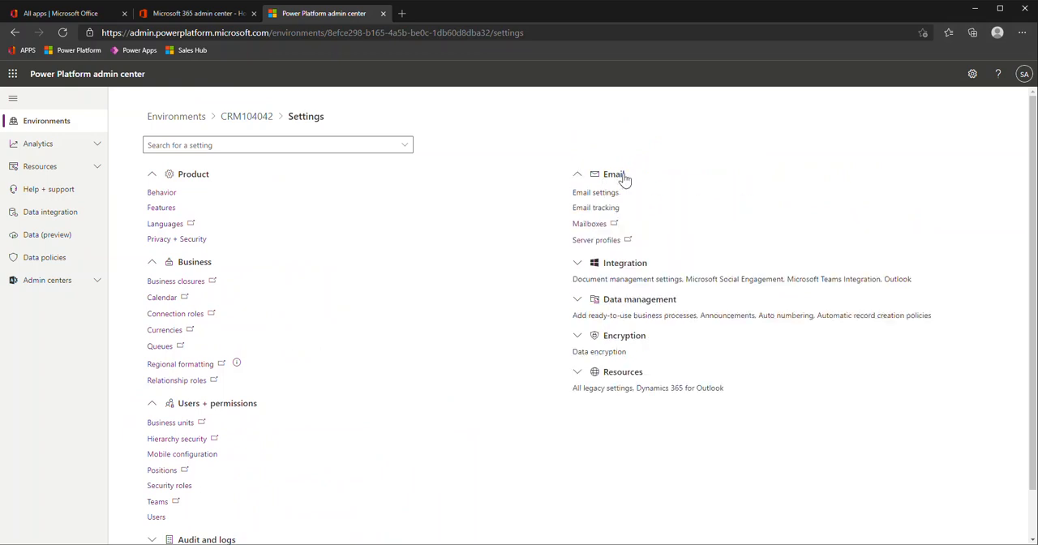
mouse_move(592, 233)
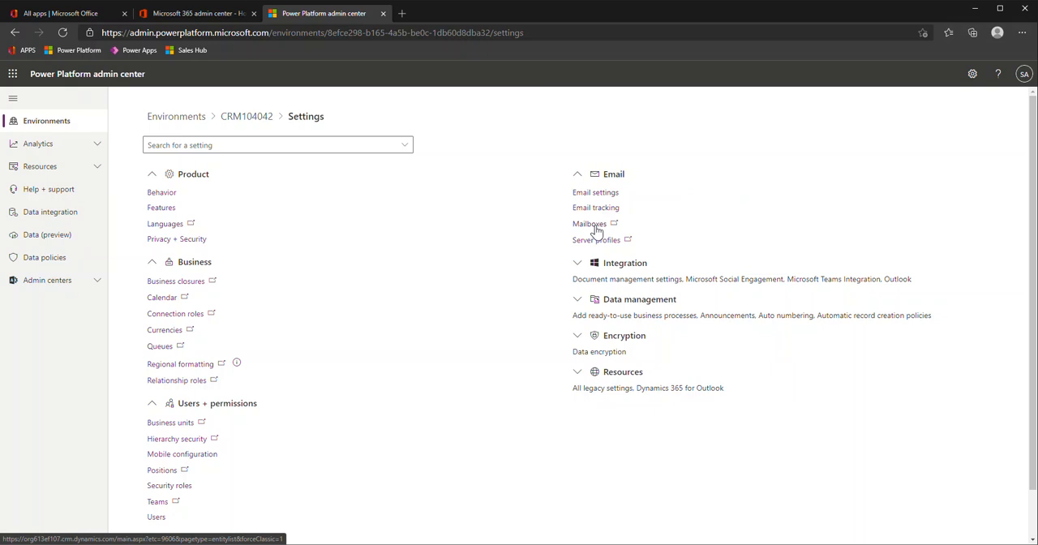
left_click(639, 299)
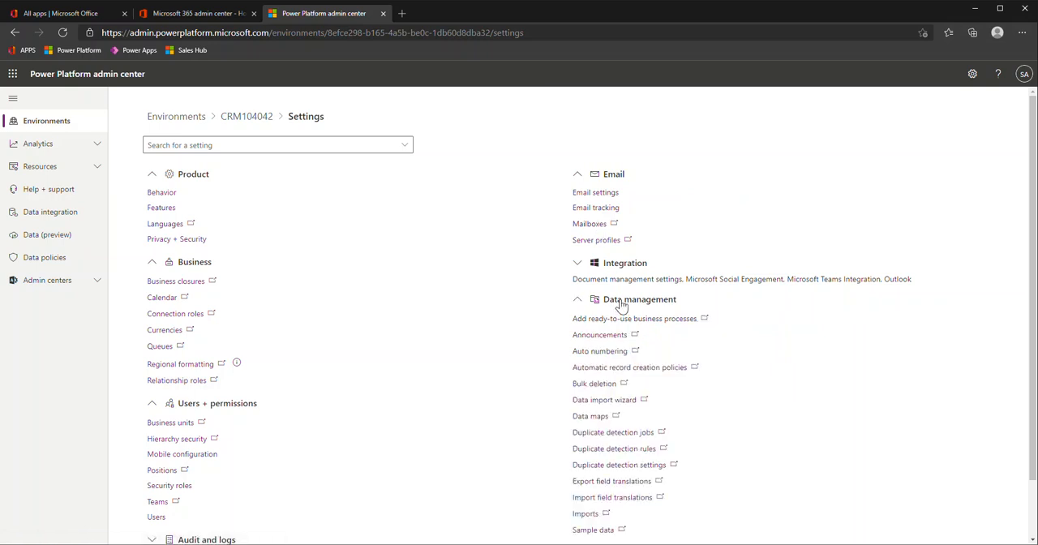
scroll("down", 3)
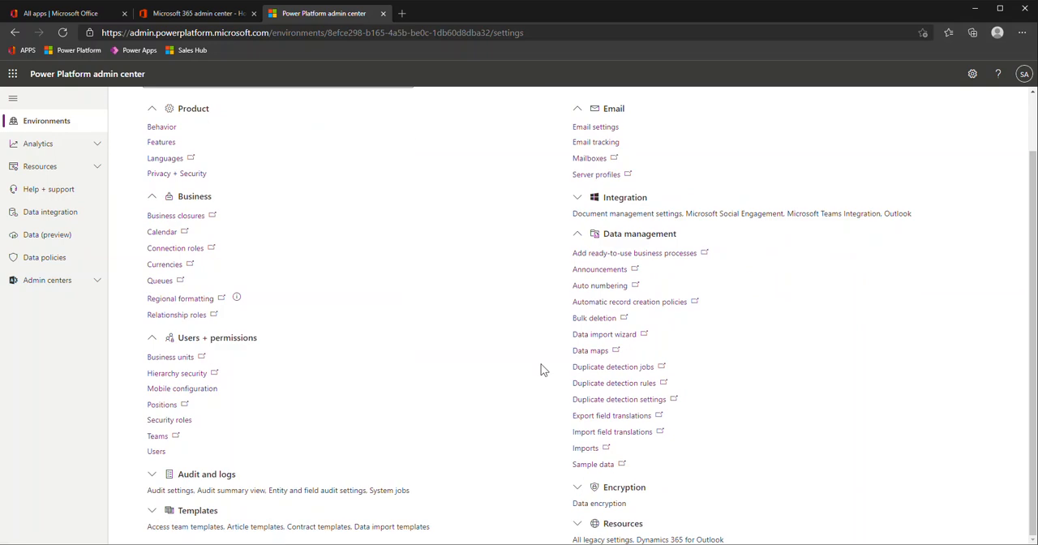
mouse_move(593, 461)
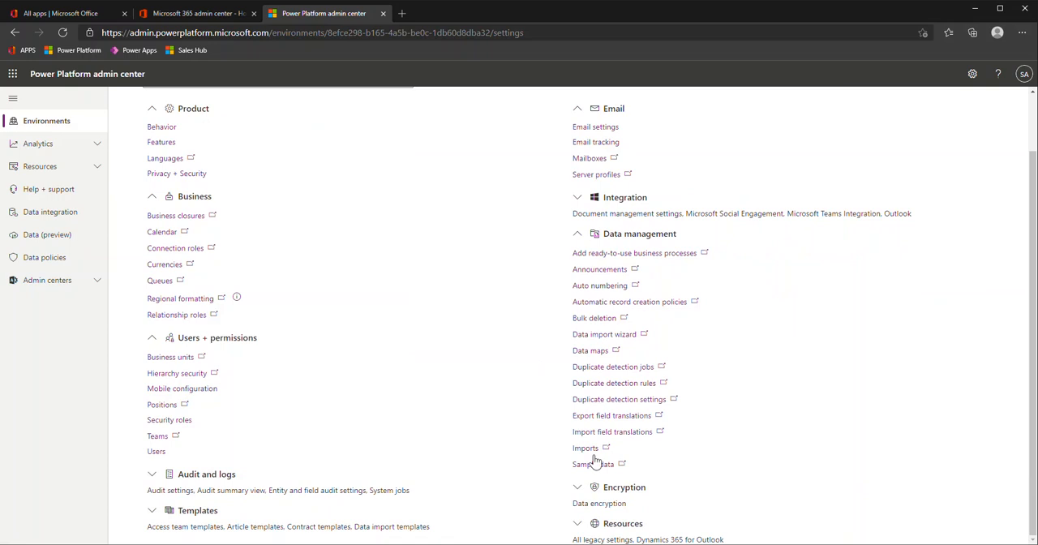
mouse_move(548, 496)
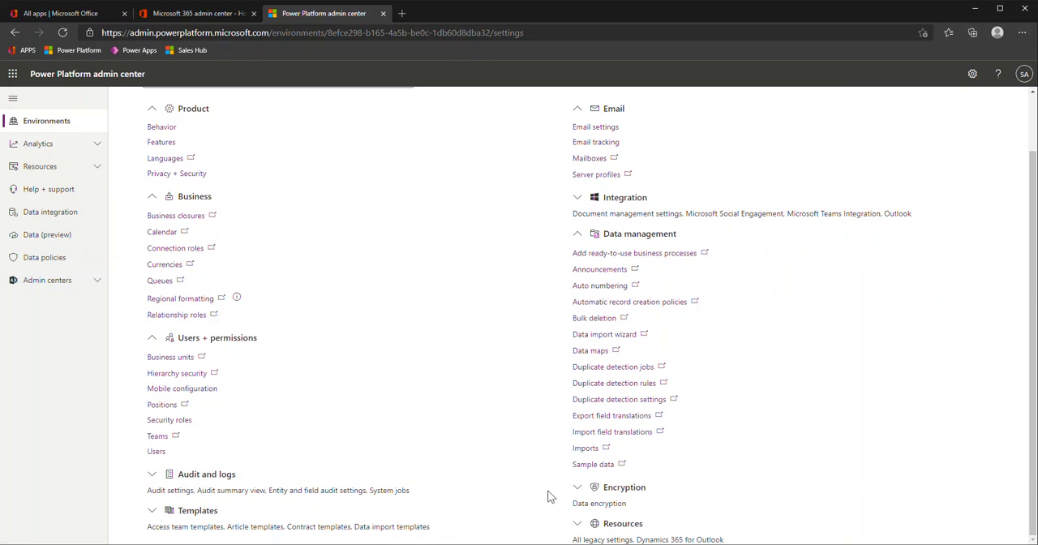
mouse_move(616, 526)
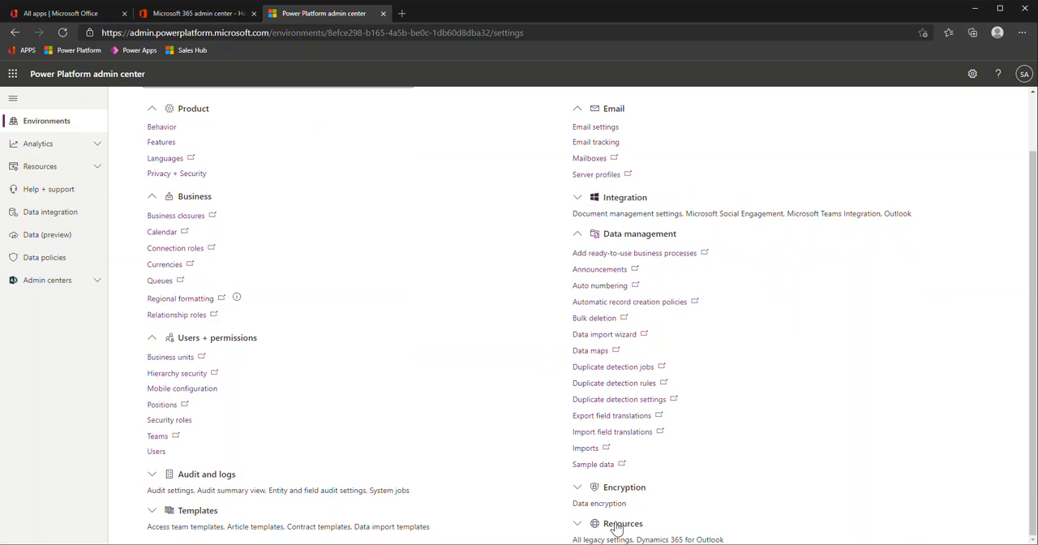
scroll("down", 3)
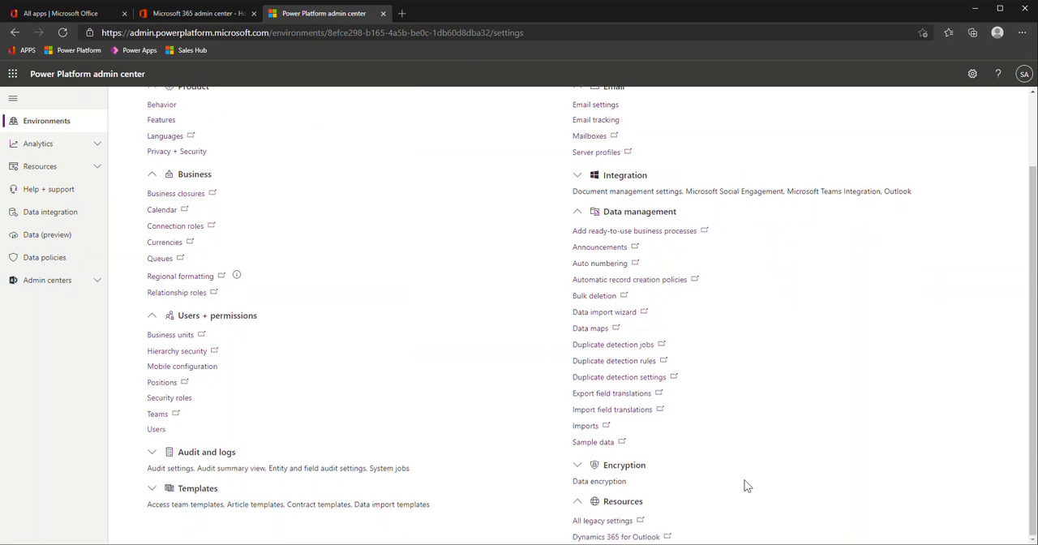
mouse_move(660, 509)
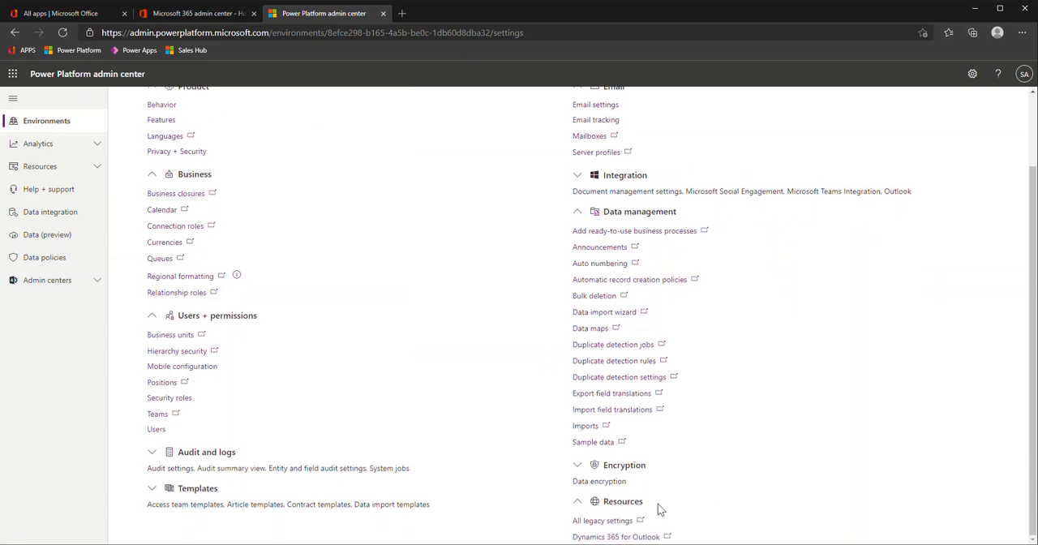
mouse_move(598, 519)
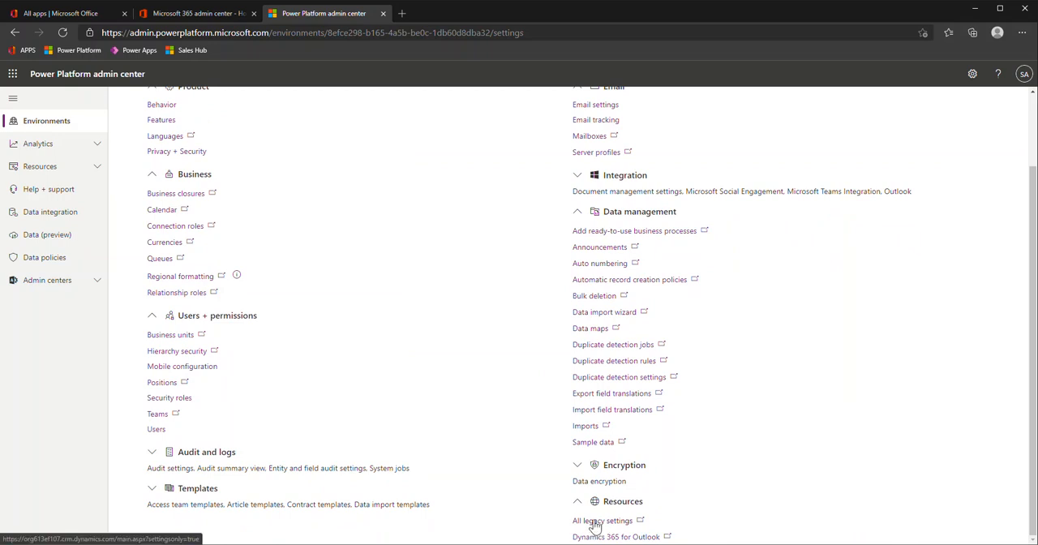
left_click(602, 519)
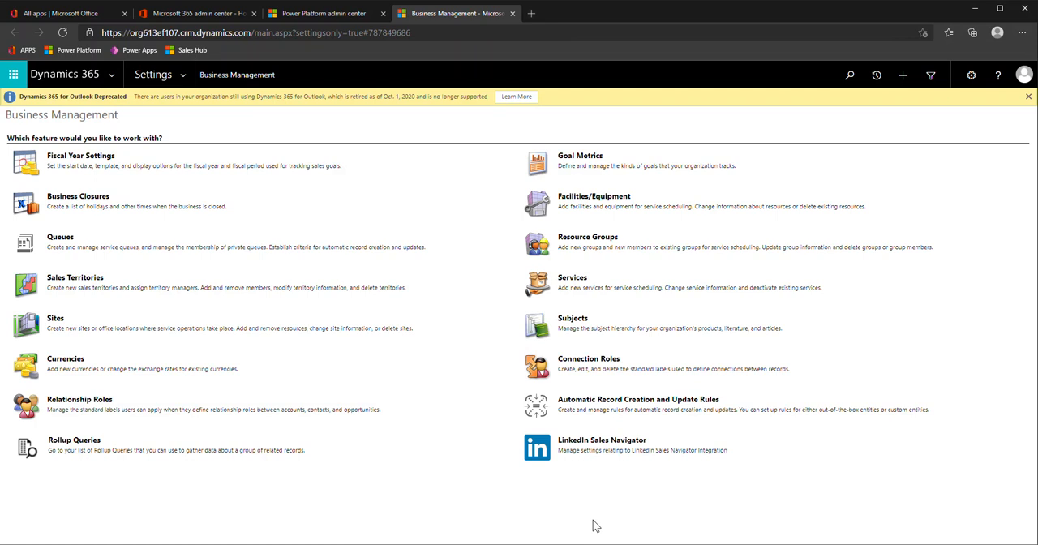
mouse_move(289, 224)
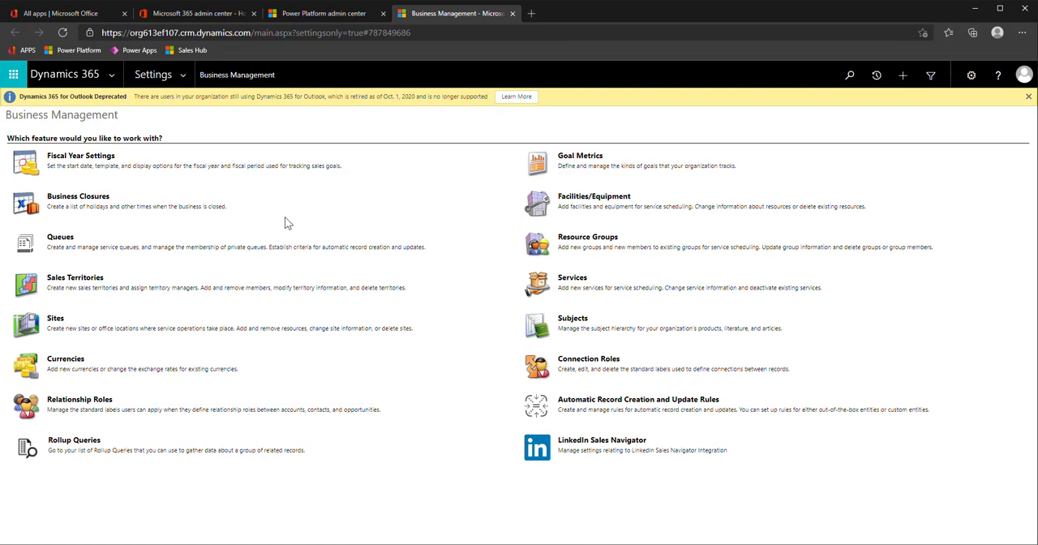
mouse_move(266, 223)
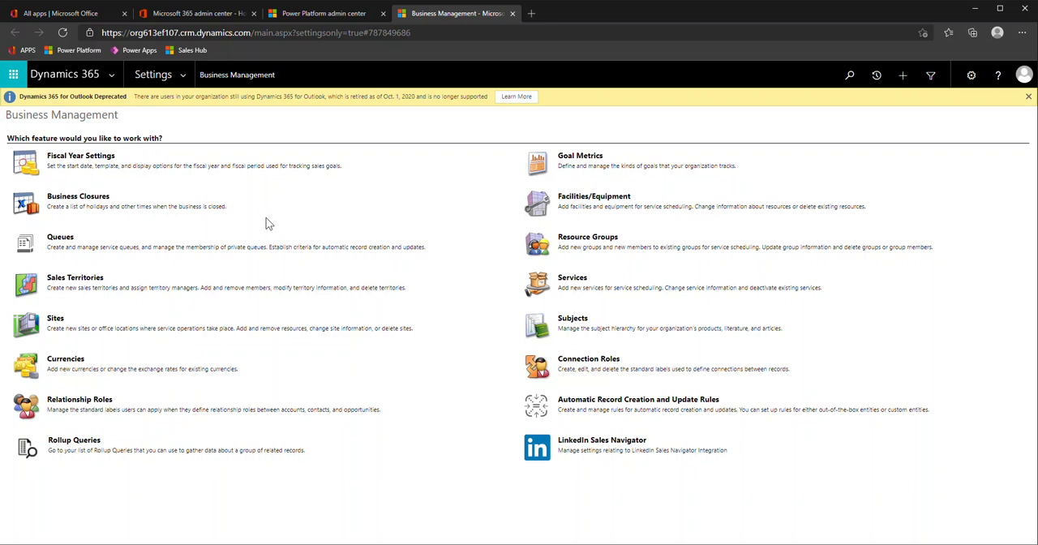
mouse_move(293, 368)
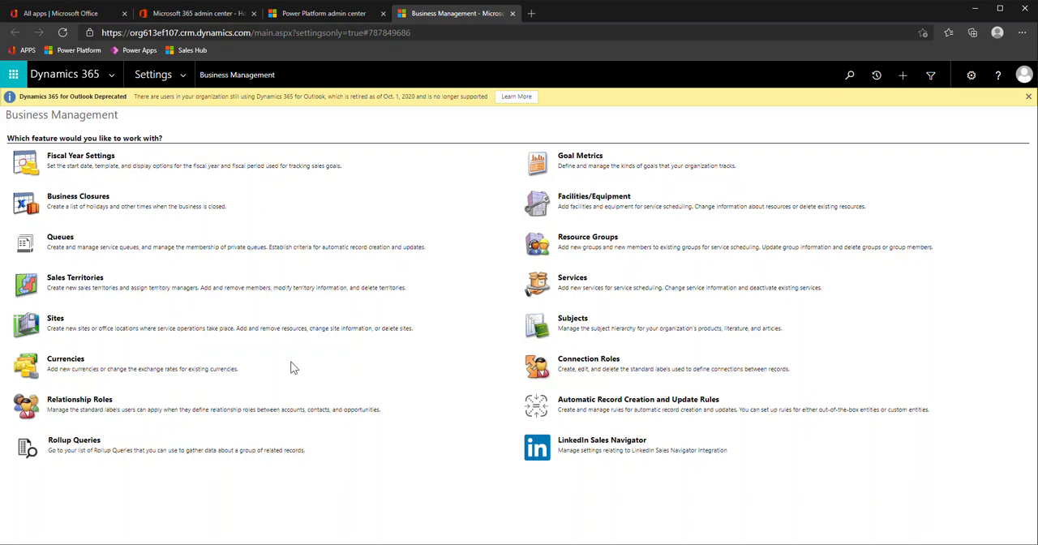